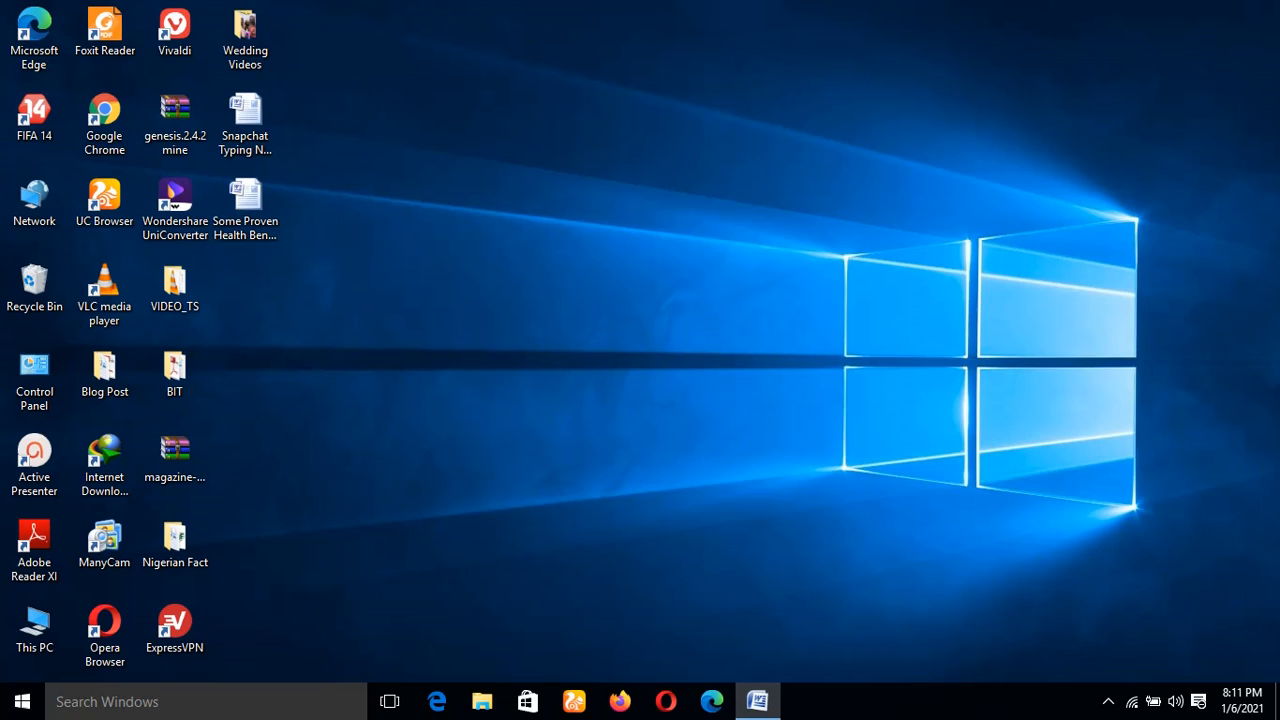
pyautogui.moveTo(471, 442)
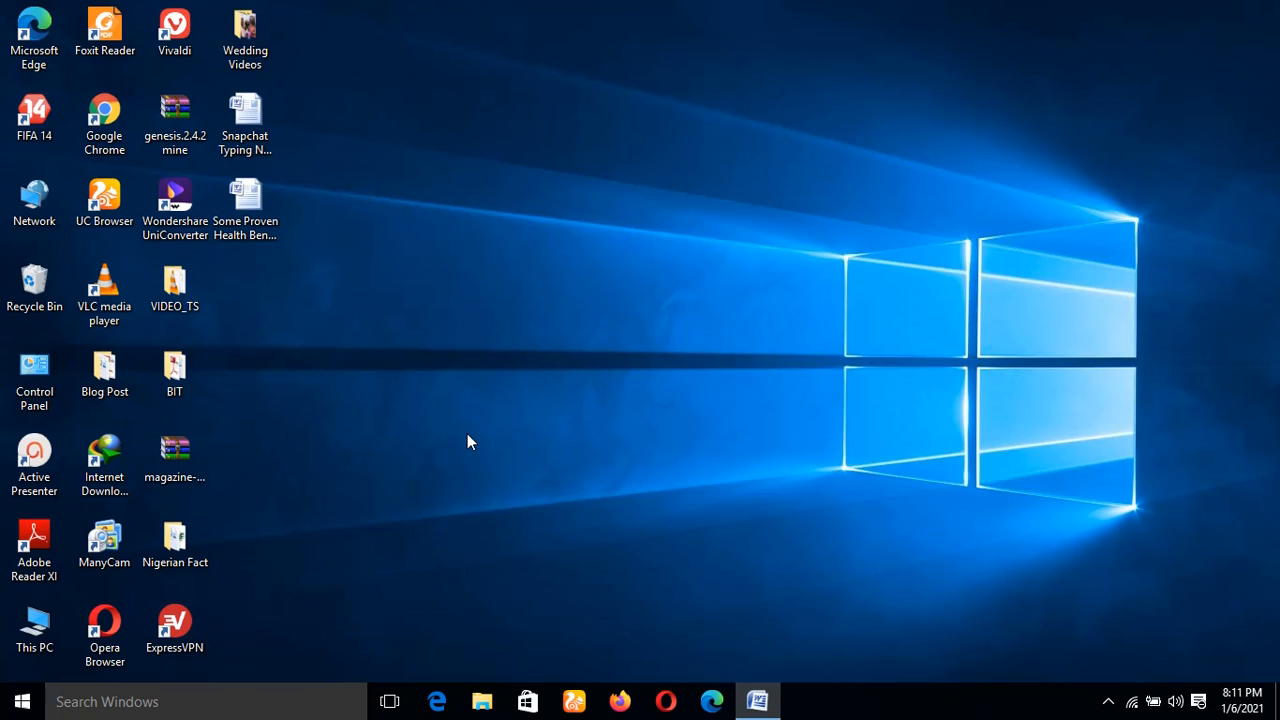
pyautogui.moveTo(670, 350)
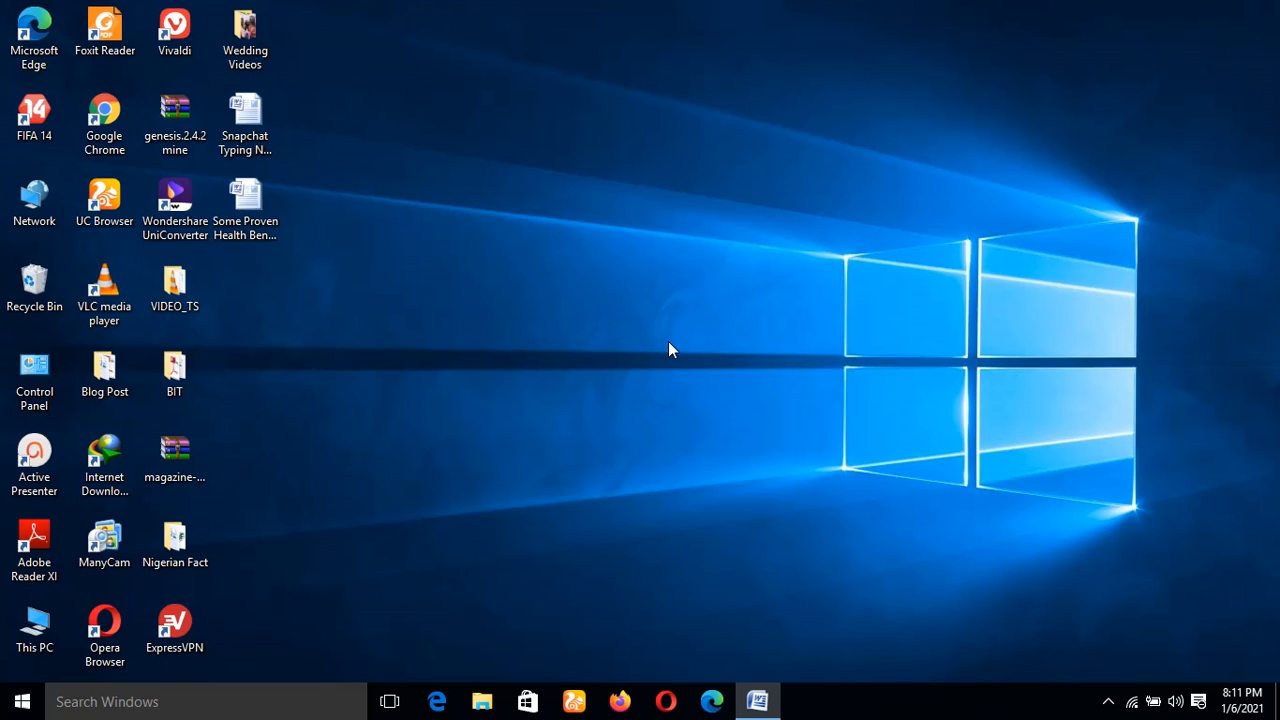
pyautogui.moveTo(478, 399)
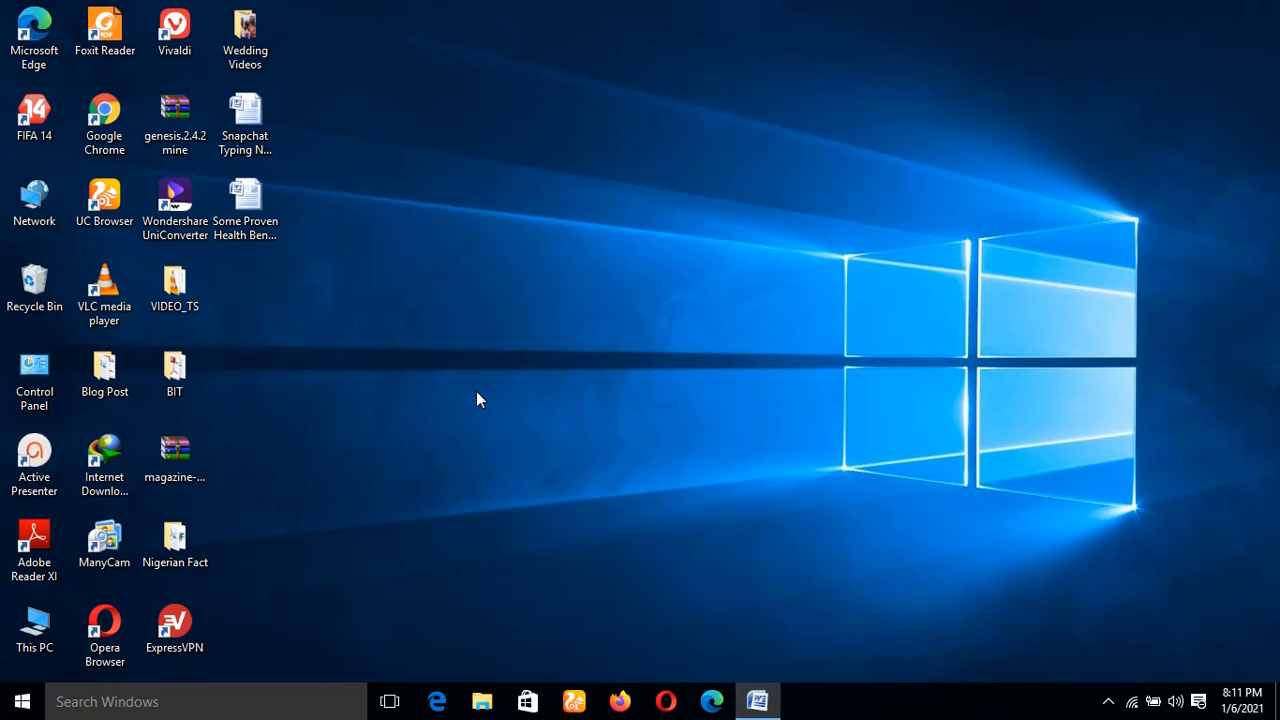
pyautogui.moveTo(447, 465)
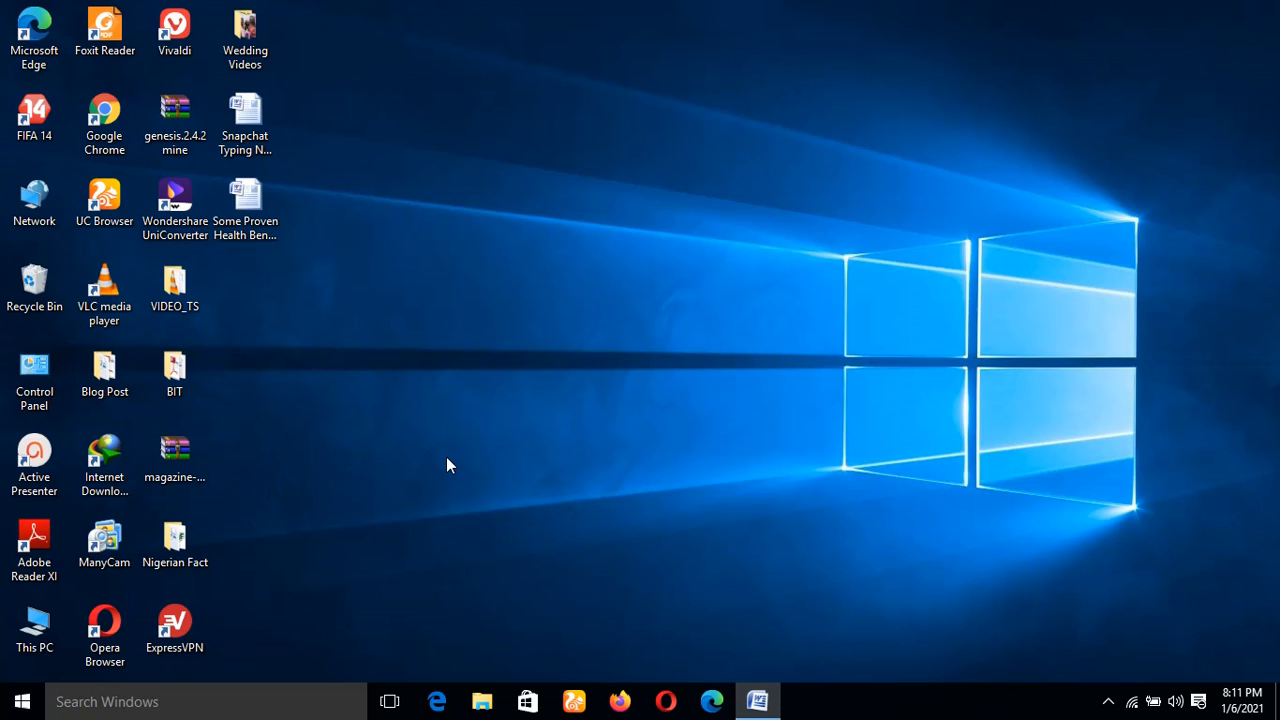
pyautogui.moveTo(500, 420)
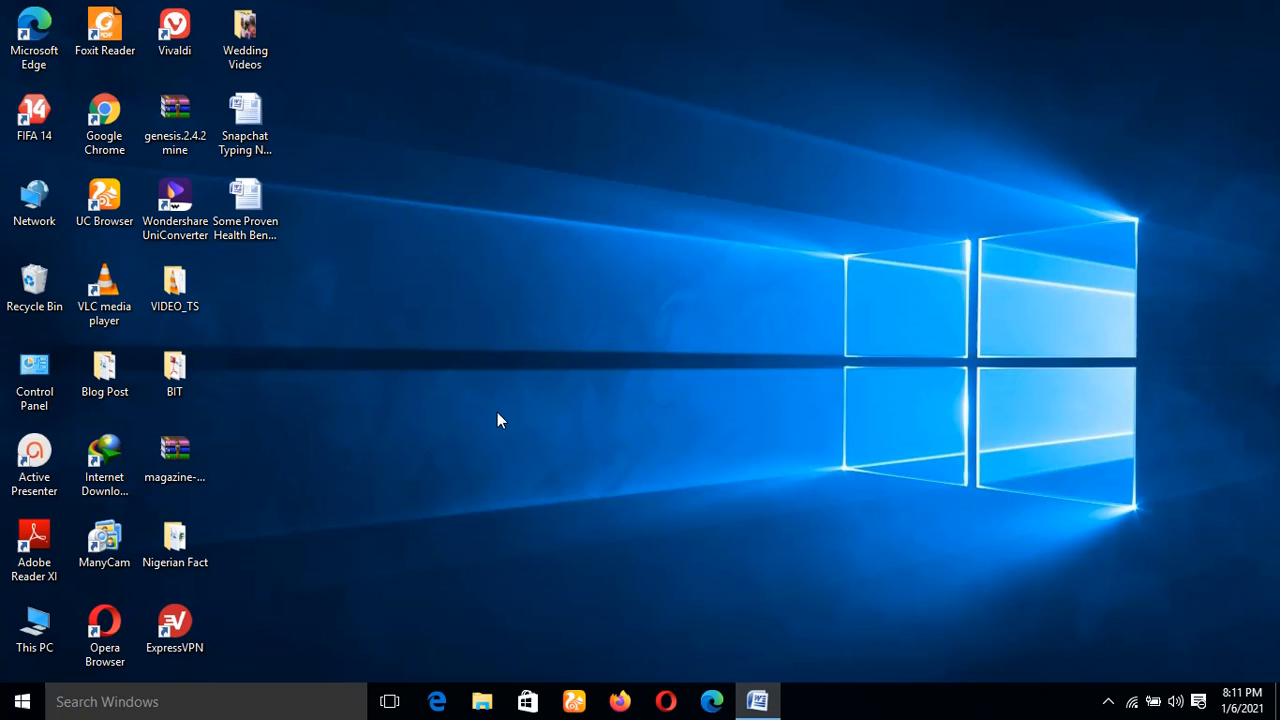
pyautogui.moveTo(557, 323)
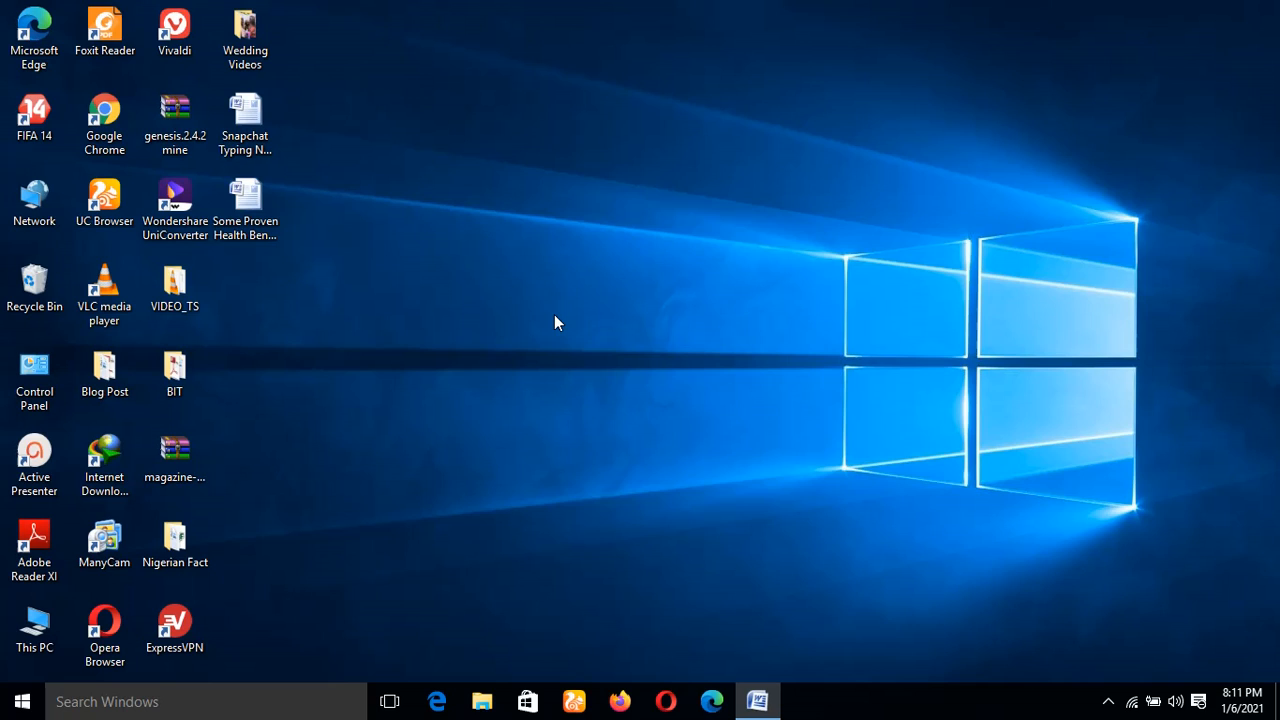
pyautogui.moveTo(505, 316)
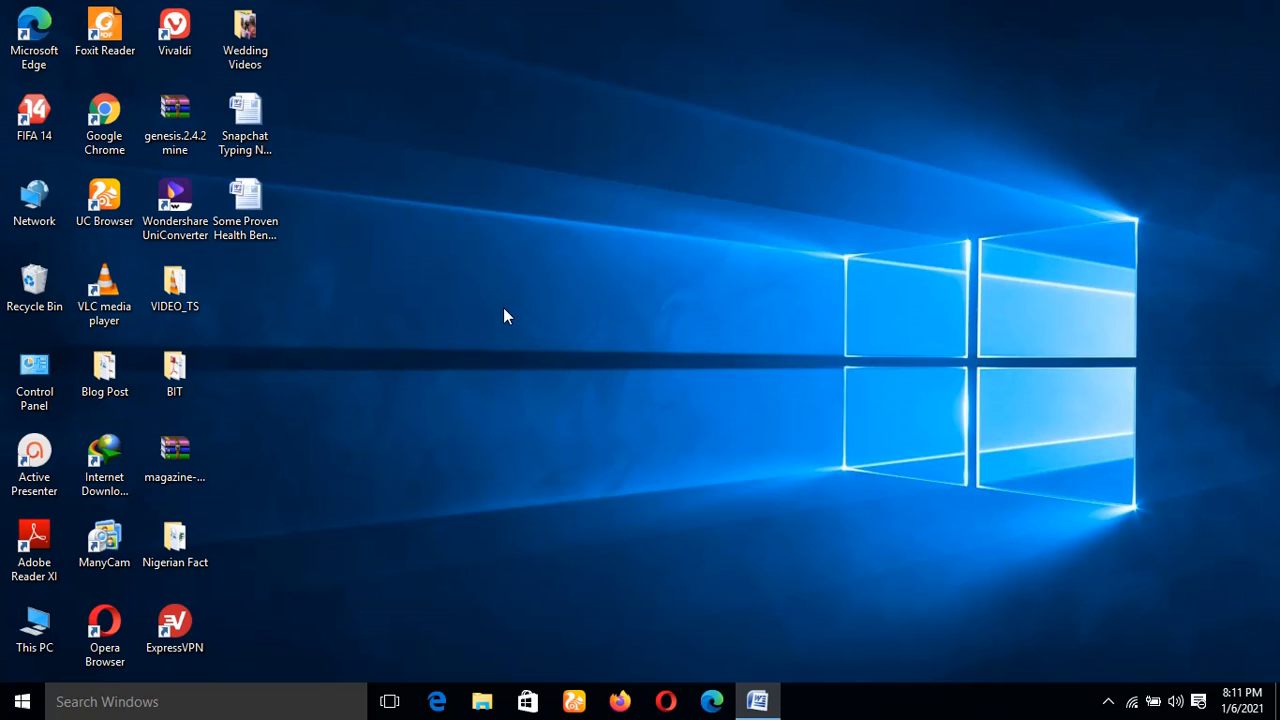
pyautogui.moveTo(722, 451)
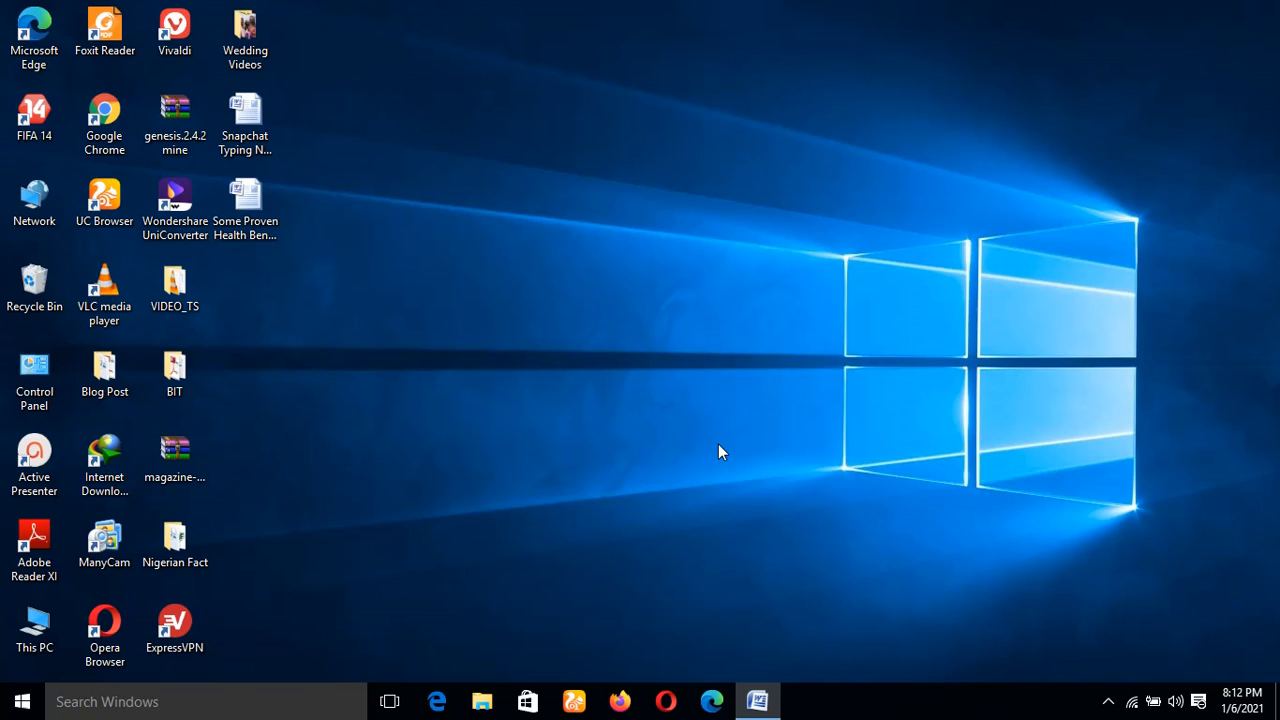
pyautogui.moveTo(515, 445)
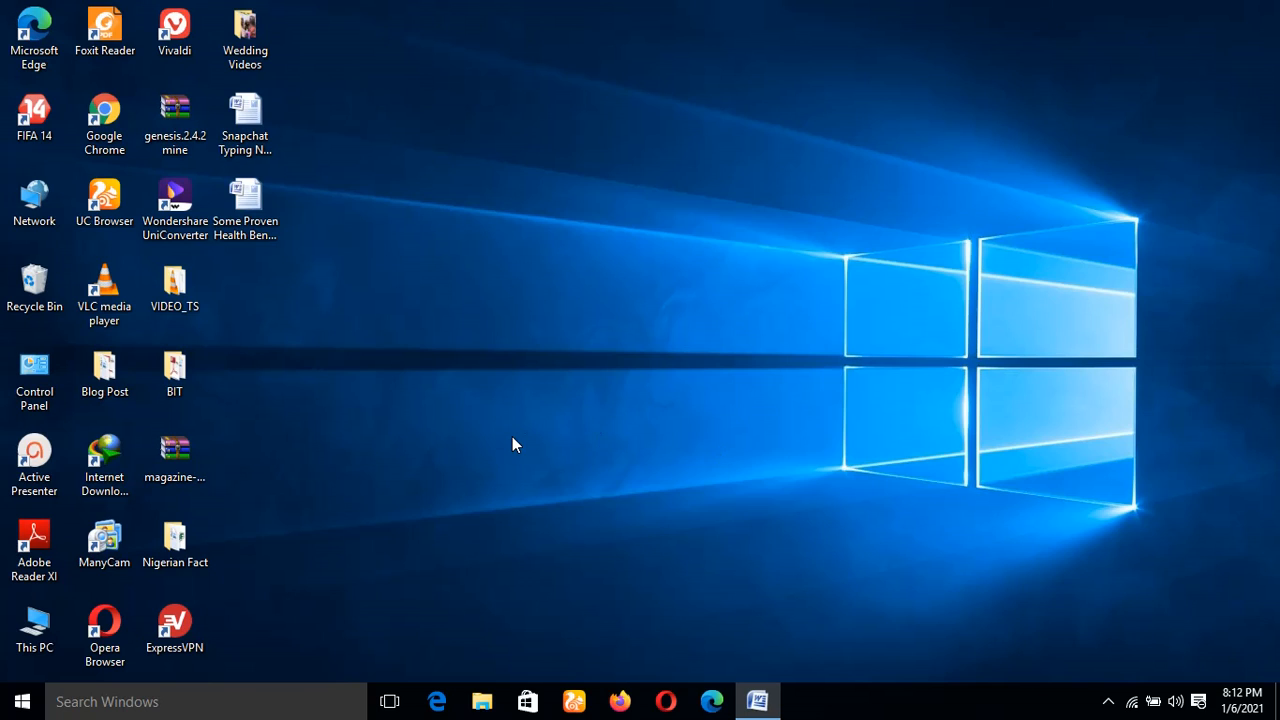
pyautogui.moveTo(658, 364)
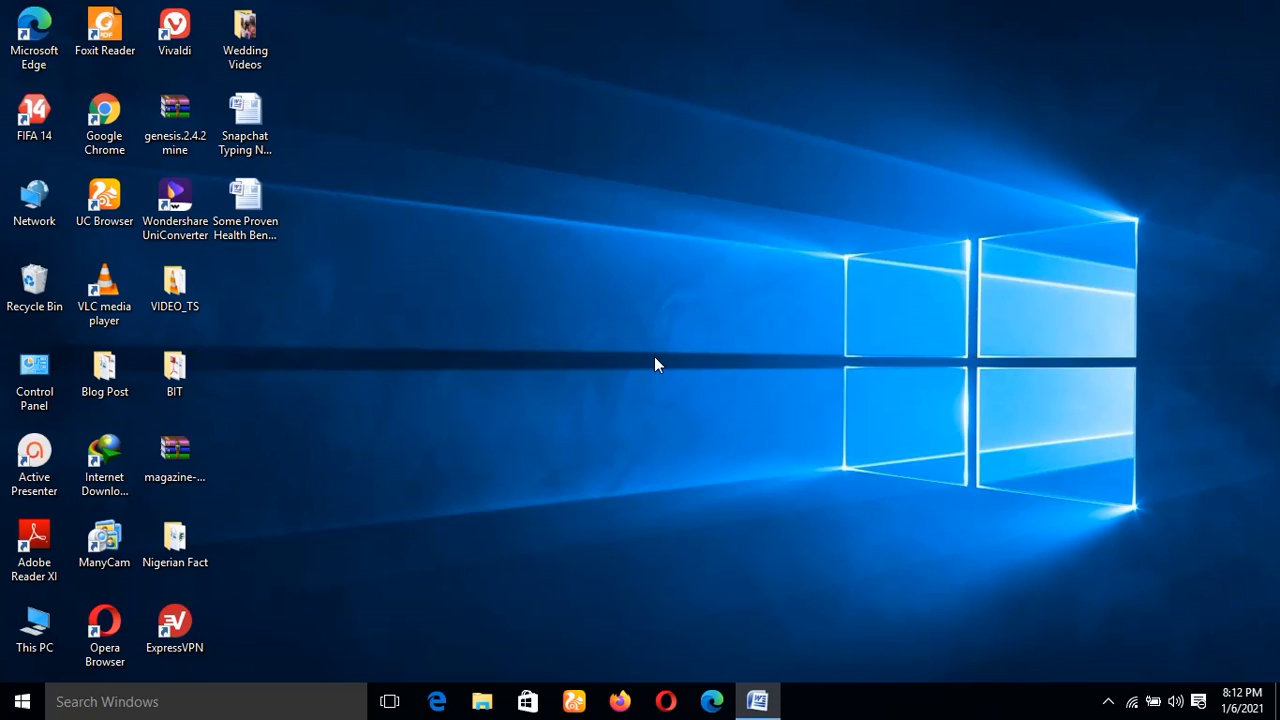
pyautogui.moveTo(575, 357)
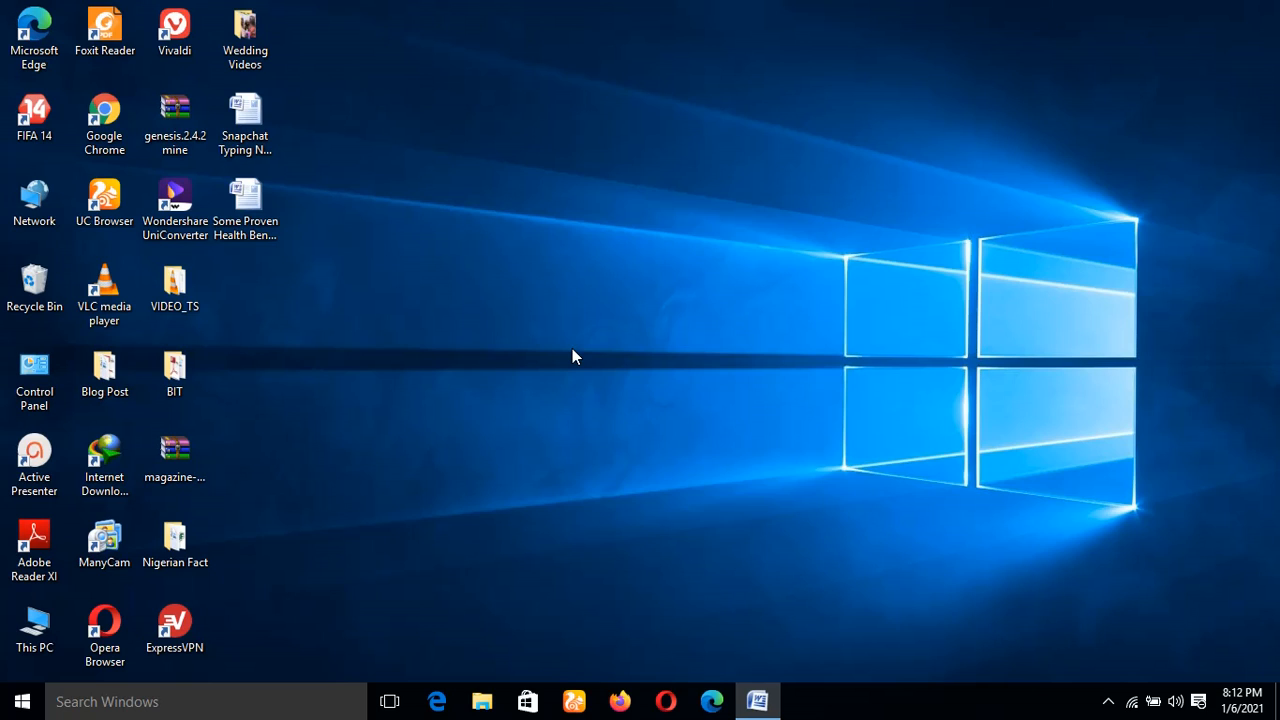
pyautogui.moveTo(445, 295)
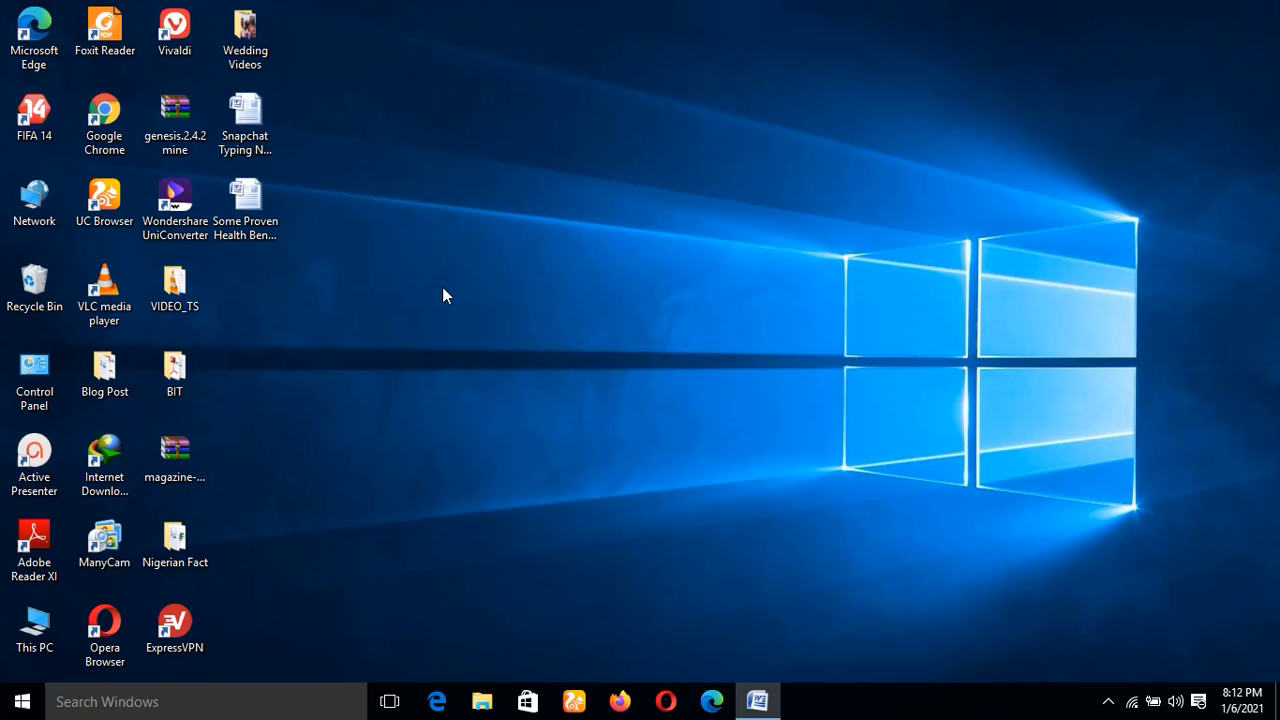
pyautogui.moveTo(510, 440)
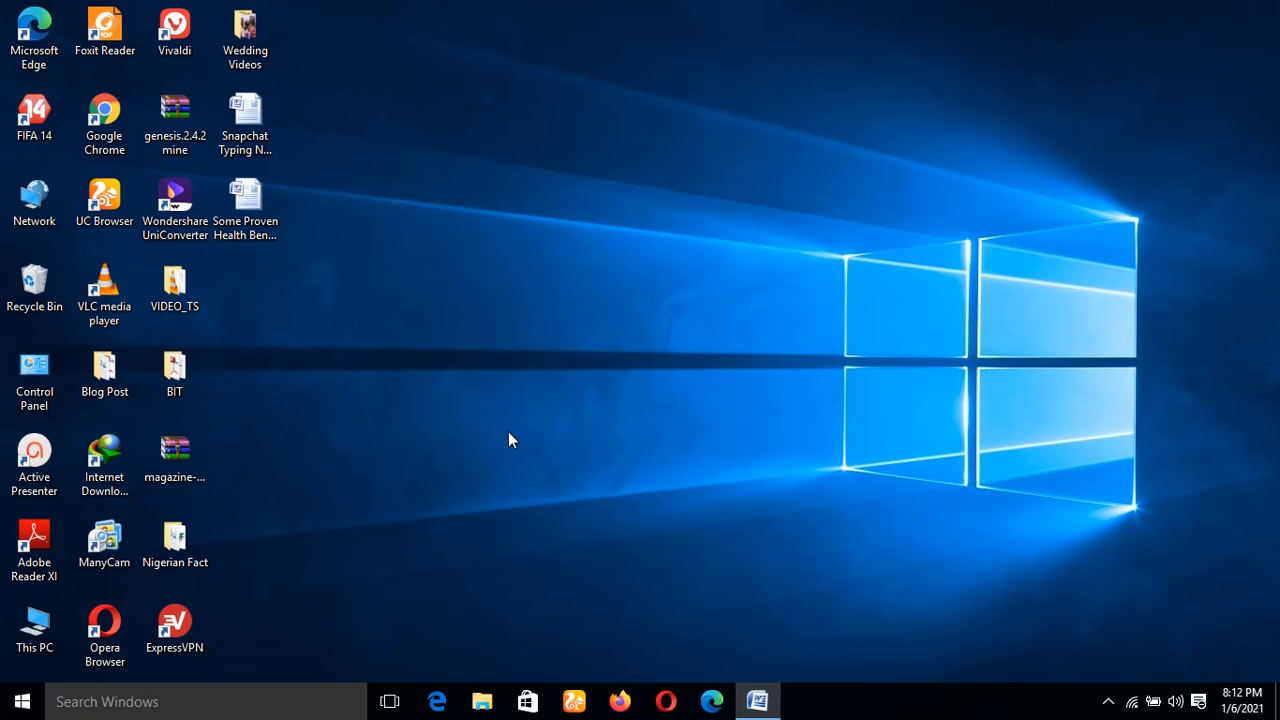
pyautogui.moveTo(757, 700)
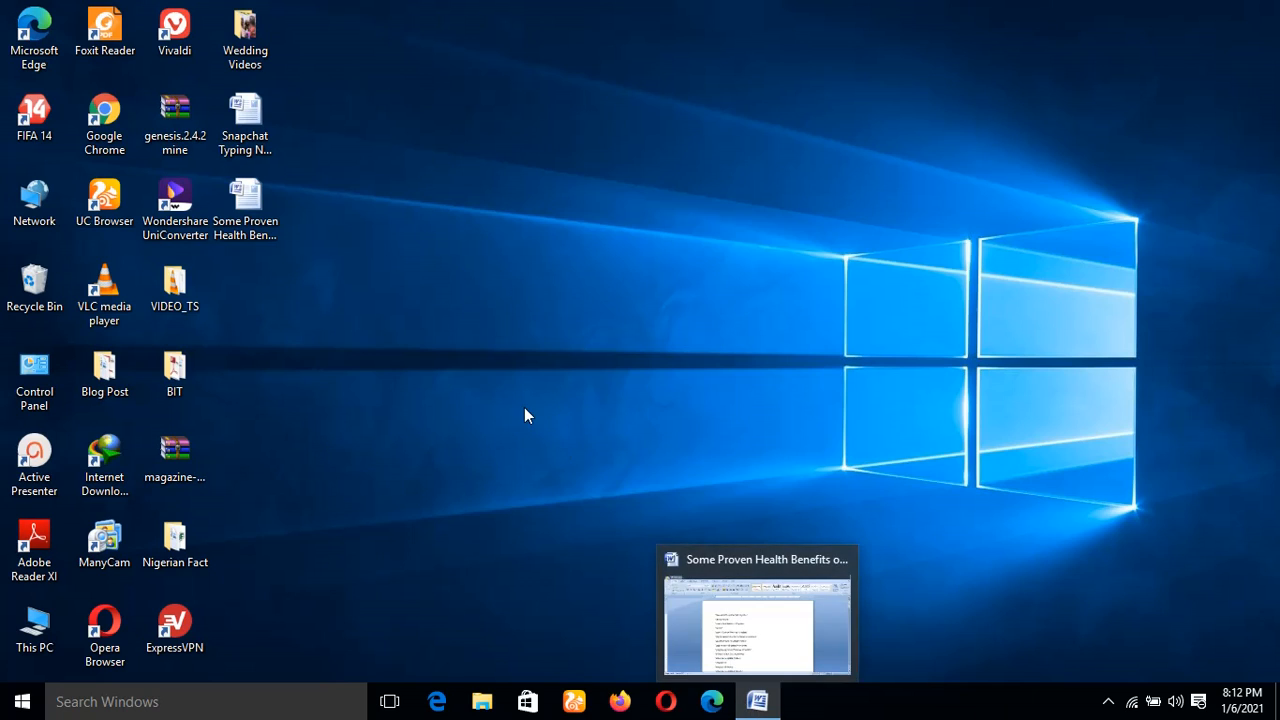
pyautogui.moveTo(453, 422)
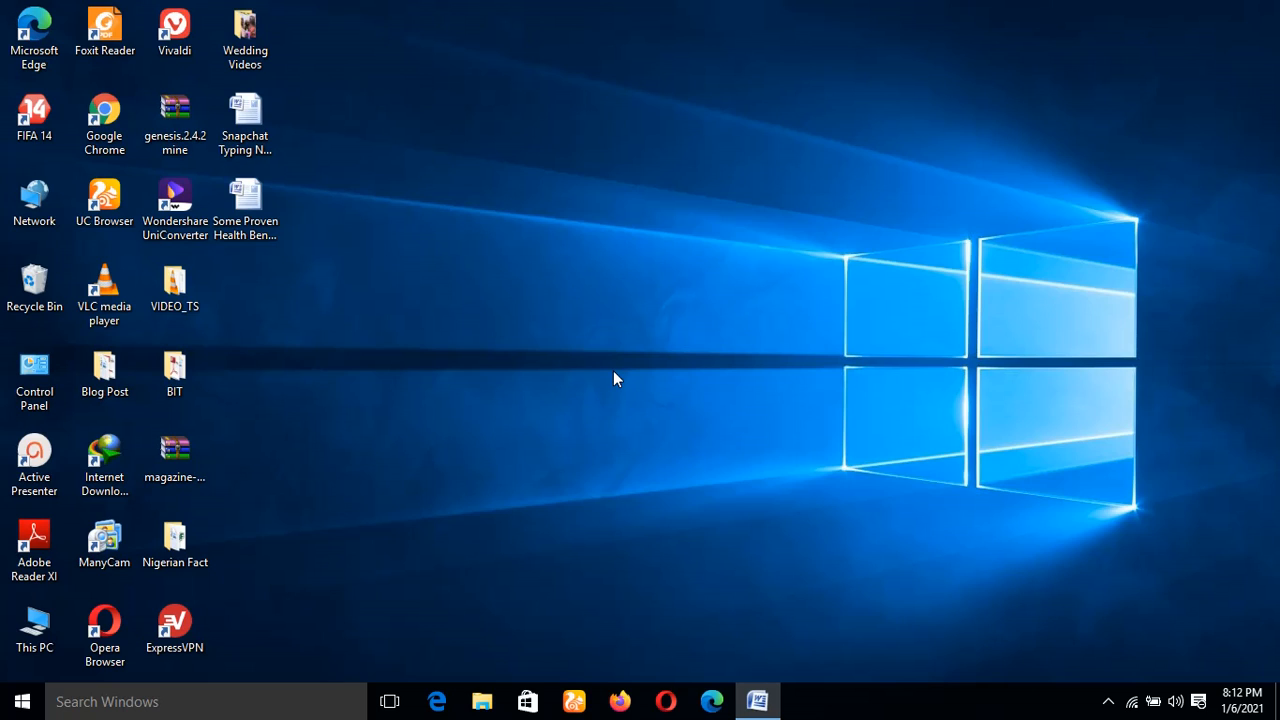
pyautogui.moveTo(444, 520)
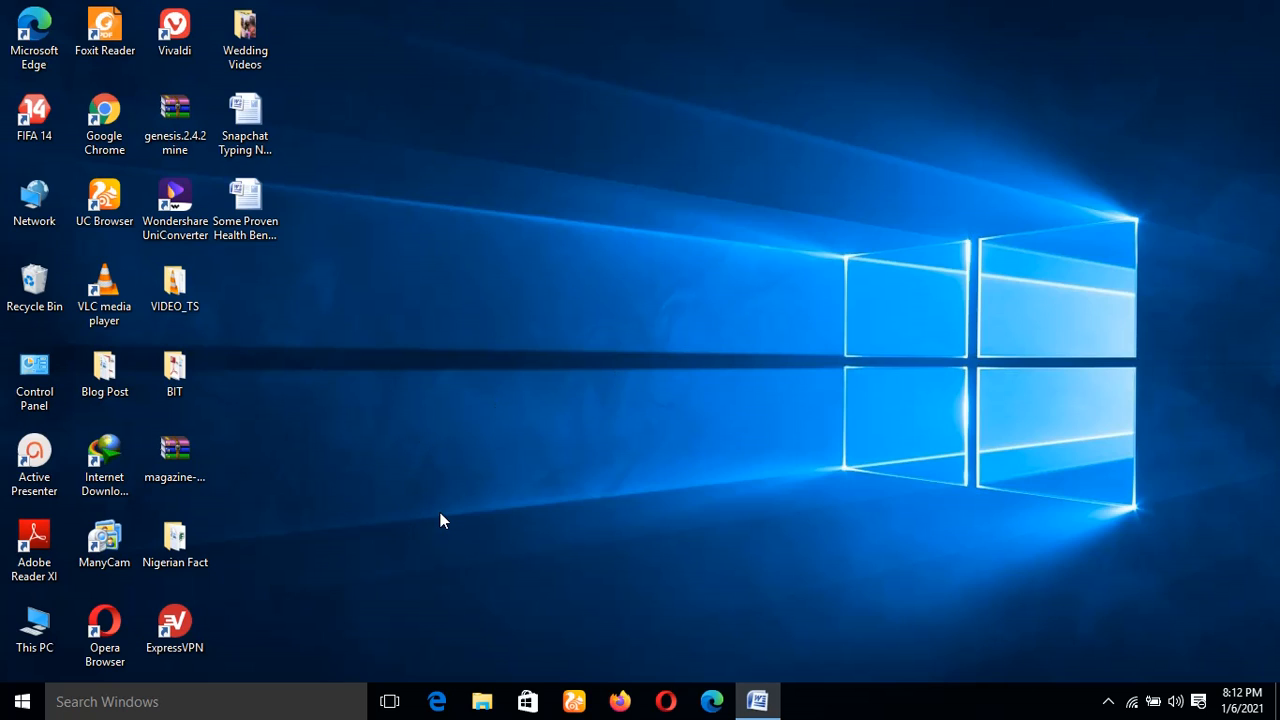
pyautogui.moveTo(738, 453)
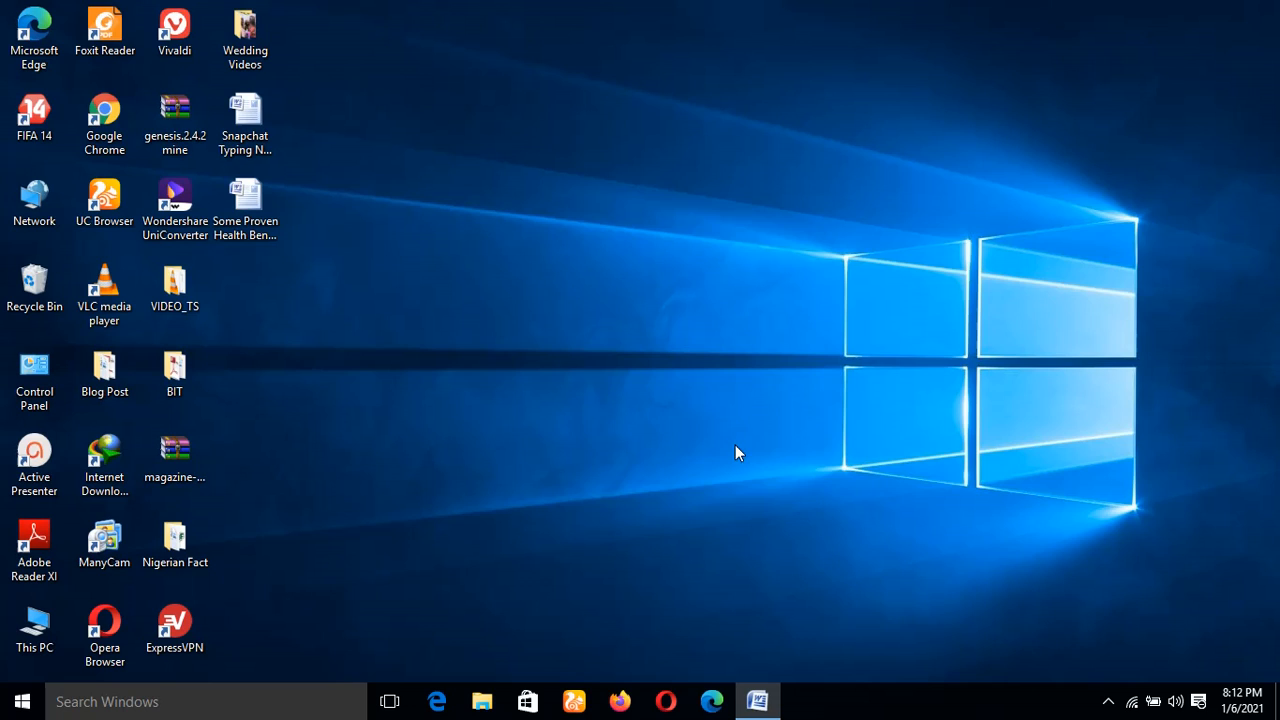
pyautogui.moveTo(452, 496)
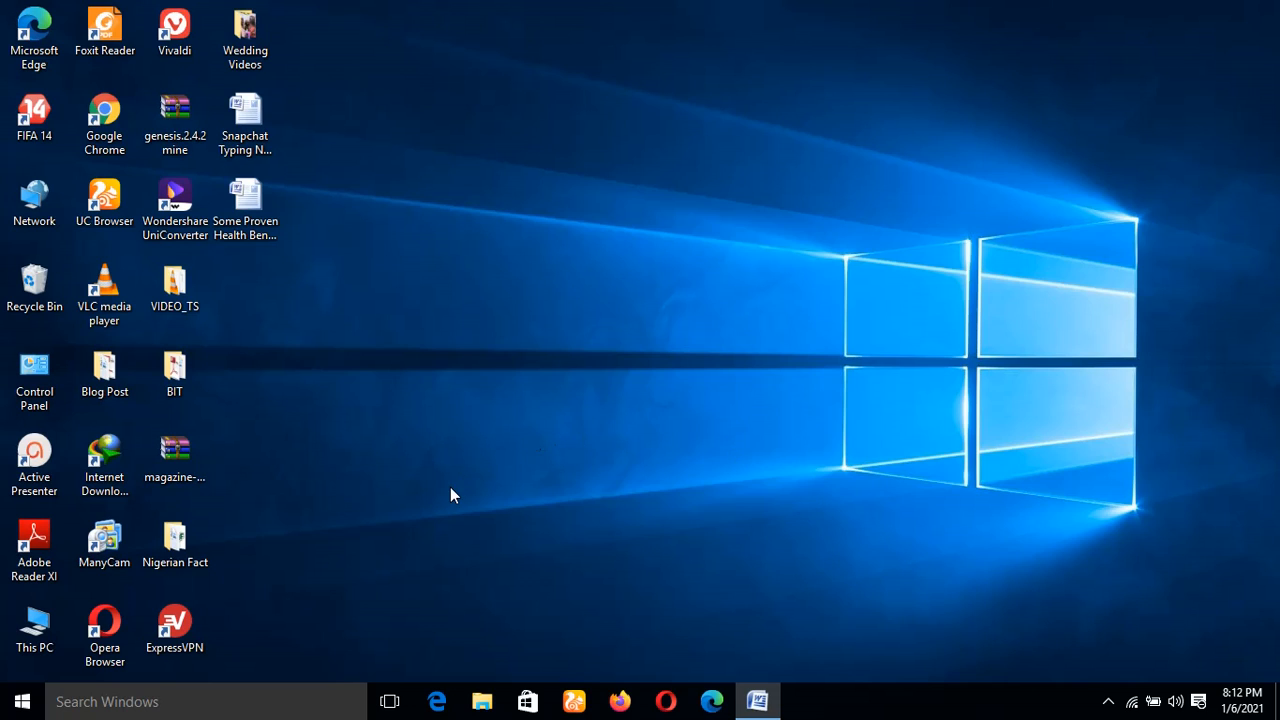
pyautogui.moveTo(602, 461)
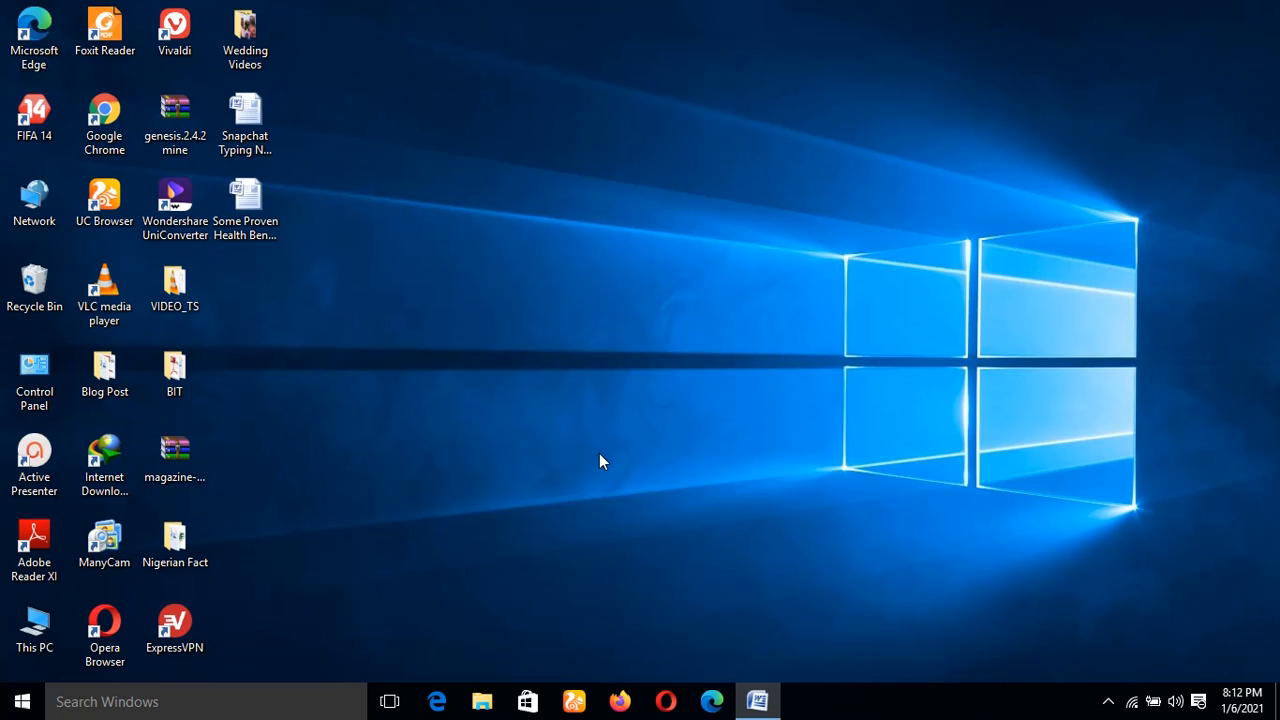
pyautogui.moveTo(505, 448)
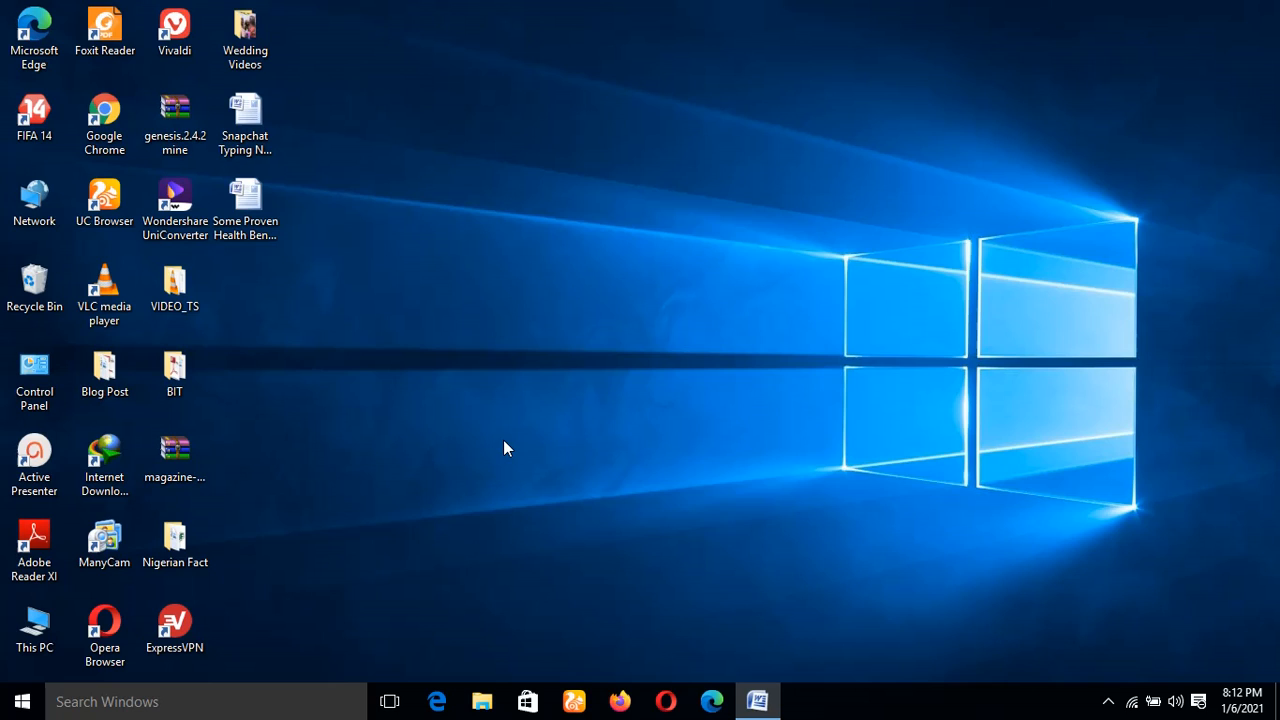
pyautogui.moveTo(481, 446)
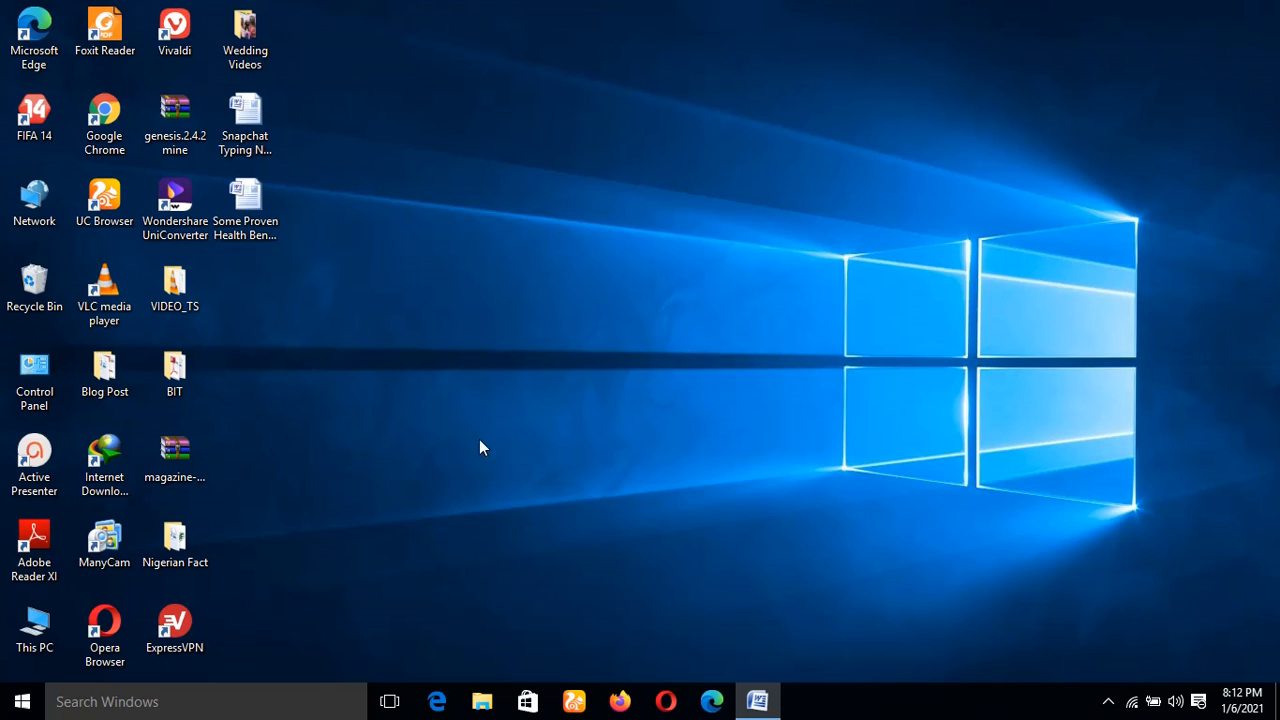
pyautogui.moveTo(600, 418)
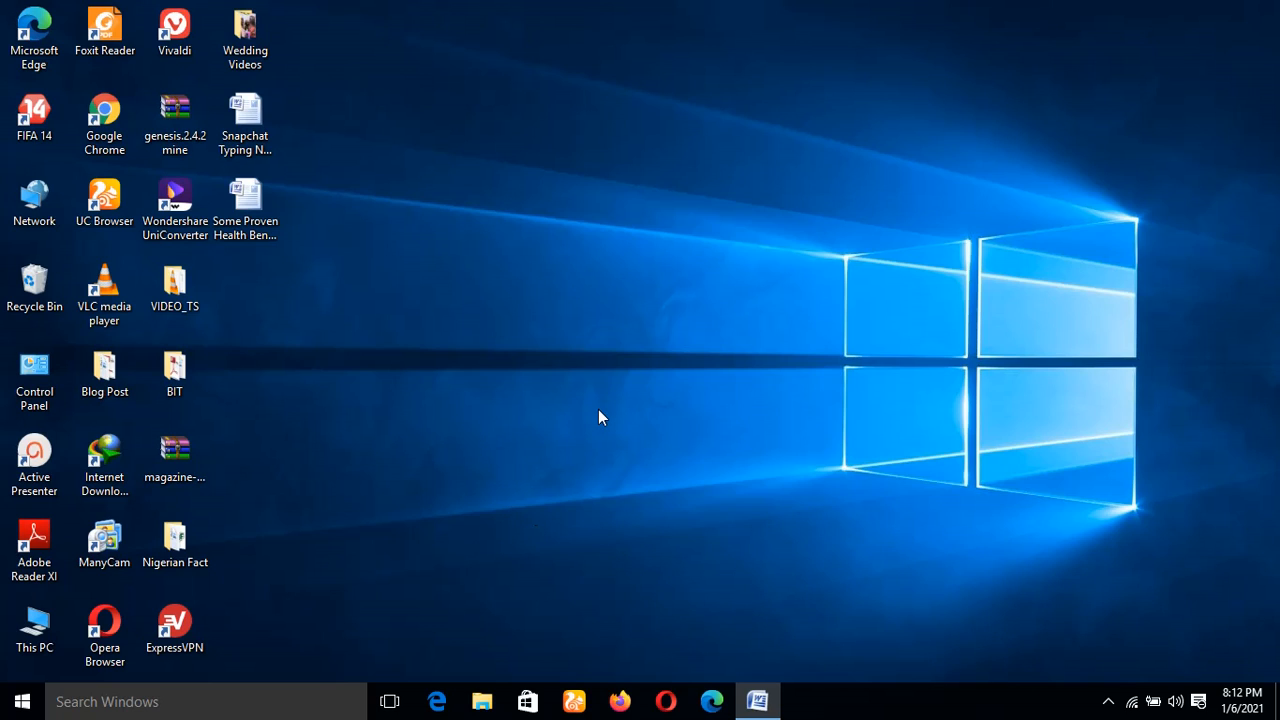
pyautogui.moveTo(808, 555)
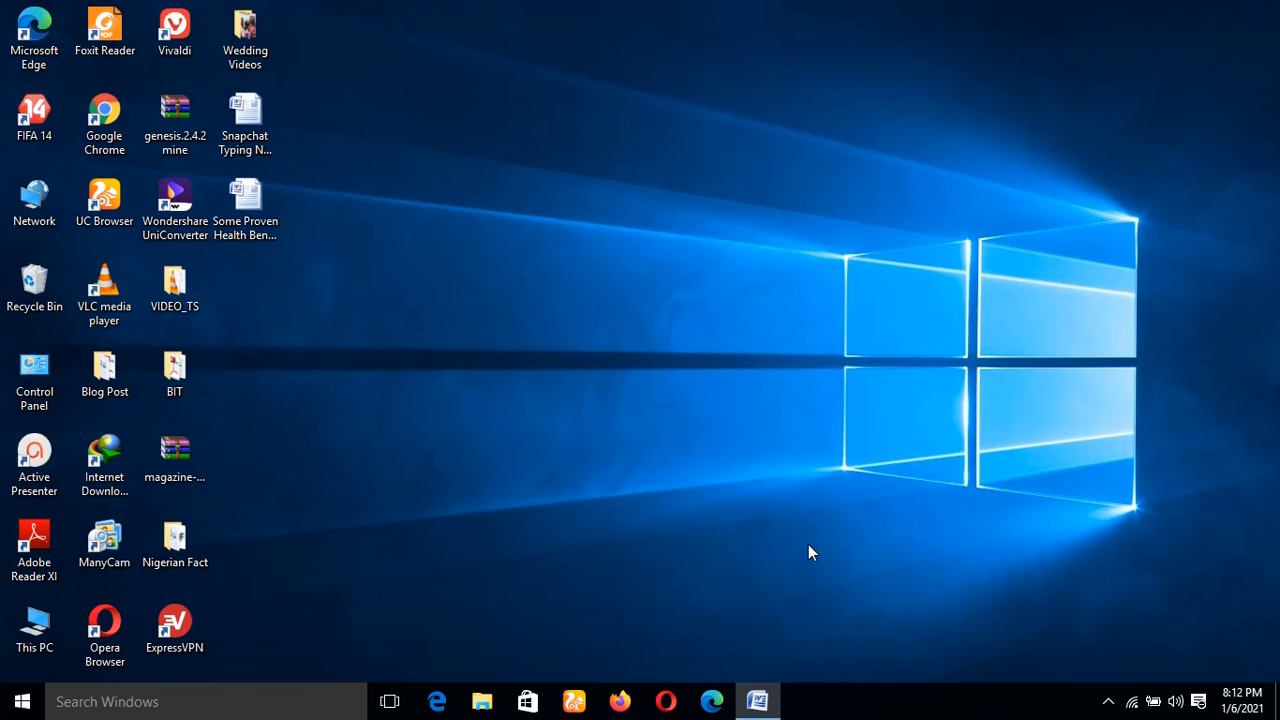
pyautogui.moveTo(525, 468)
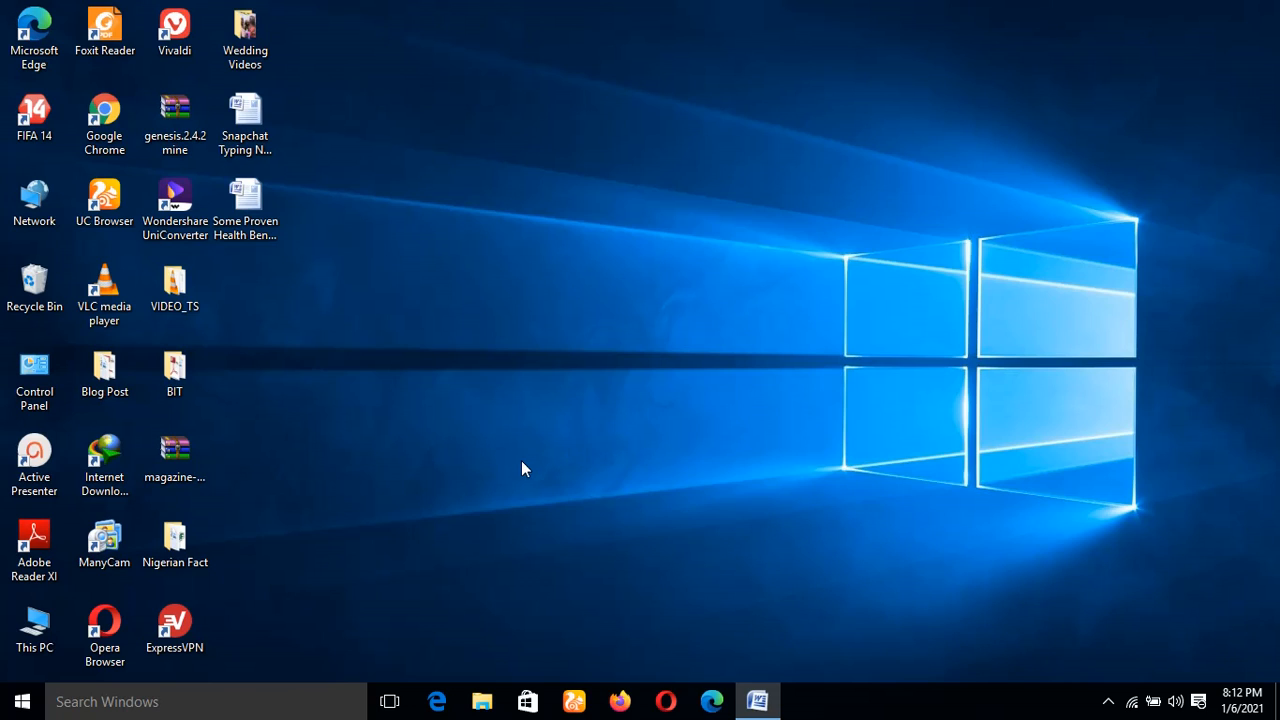
pyautogui.moveTo(597, 483)
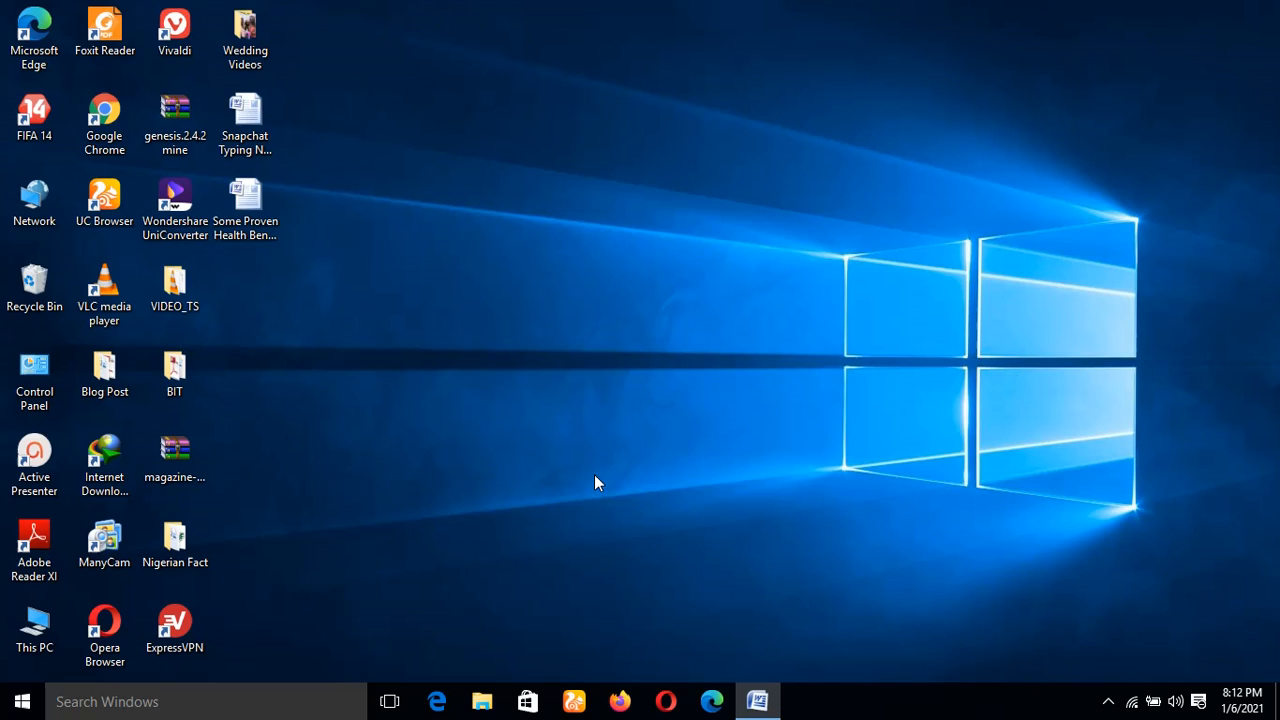
pyautogui.moveTo(492, 447)
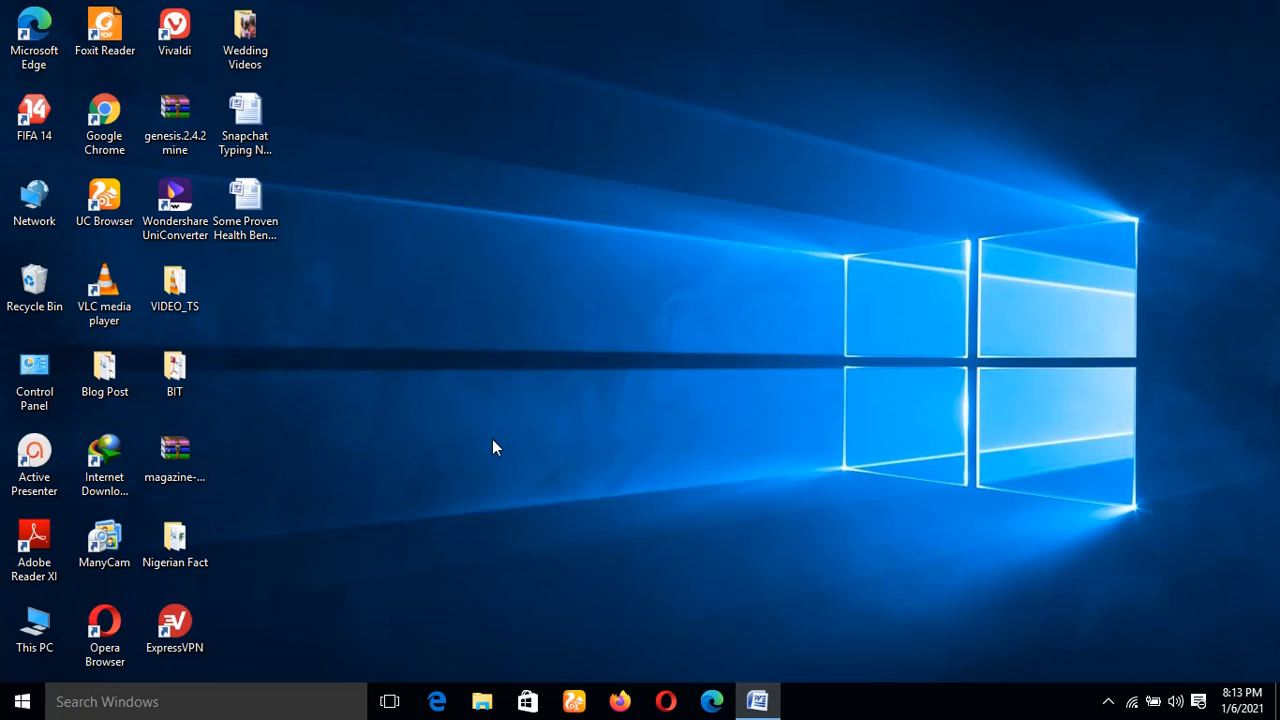
pyautogui.moveTo(605, 384)
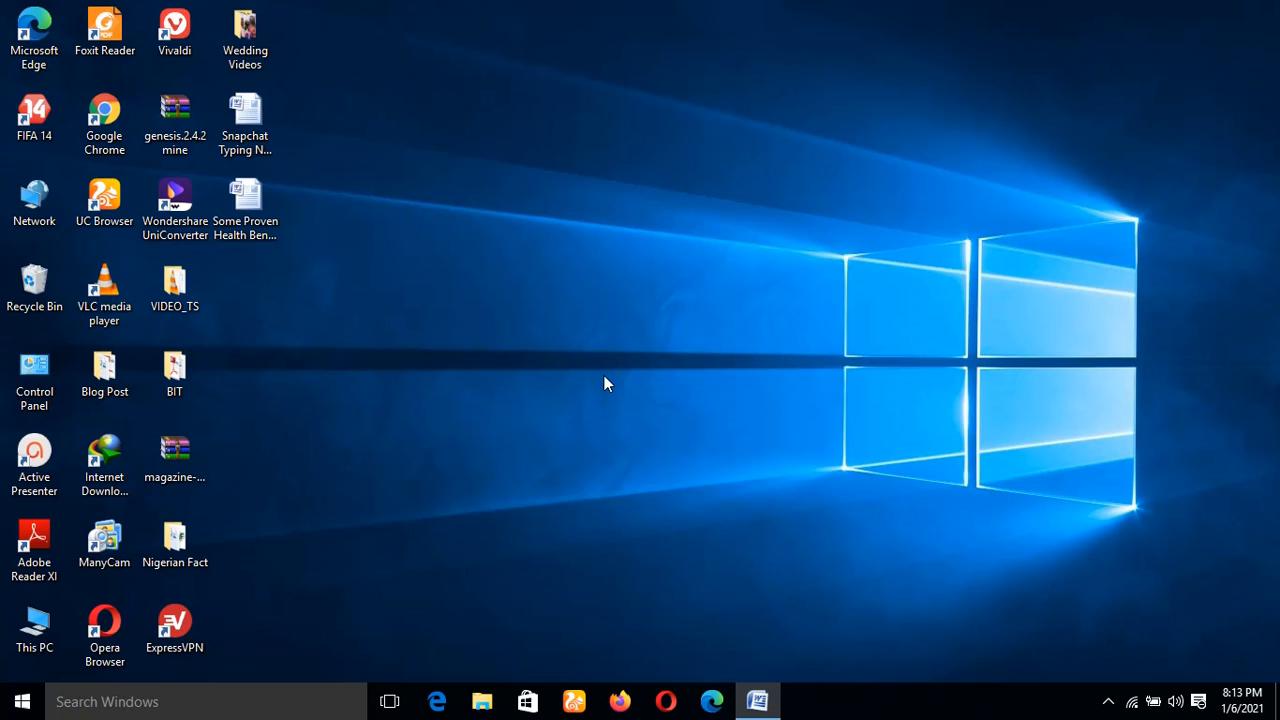
pyautogui.moveTo(631, 627)
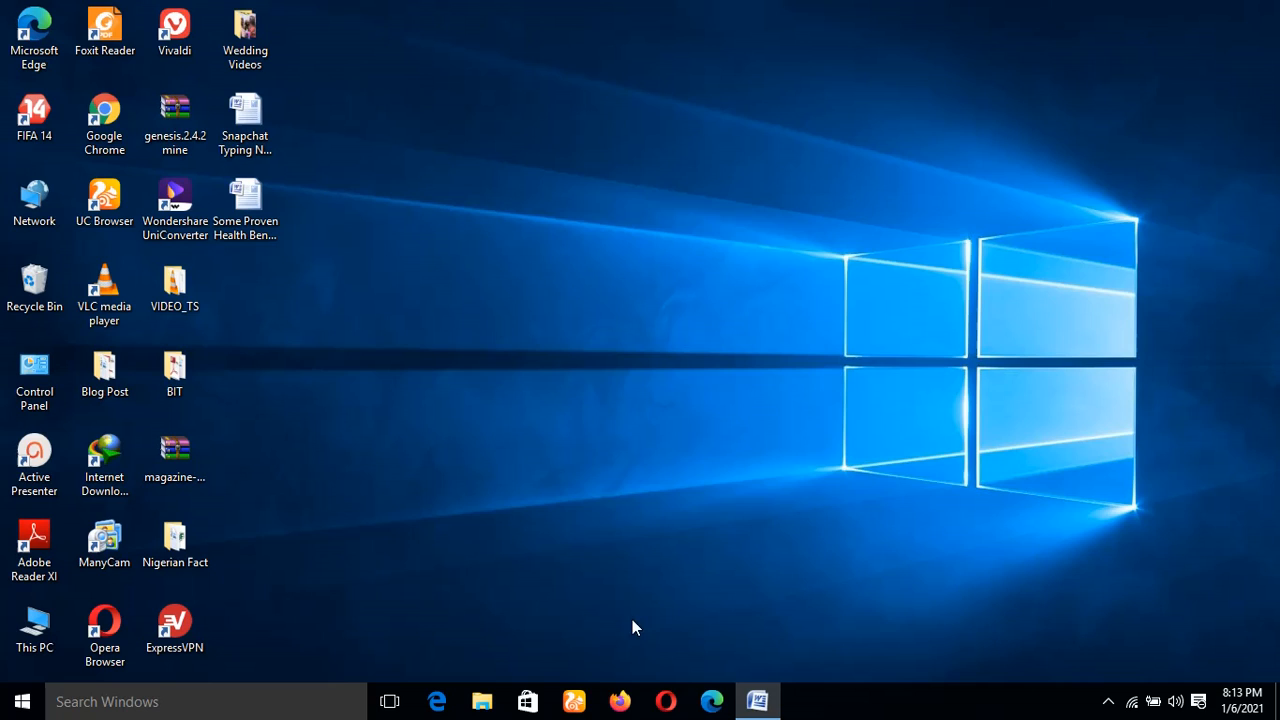
pyautogui.moveTo(392, 300)
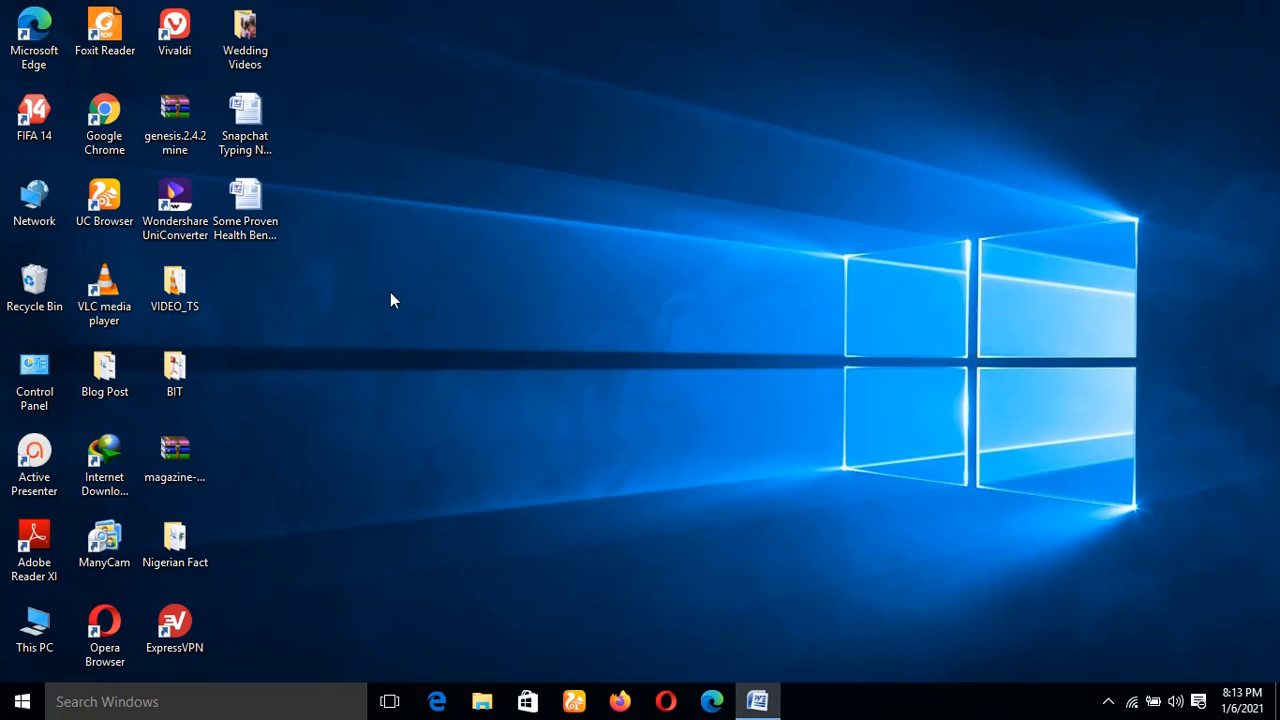
pyautogui.moveTo(404, 300)
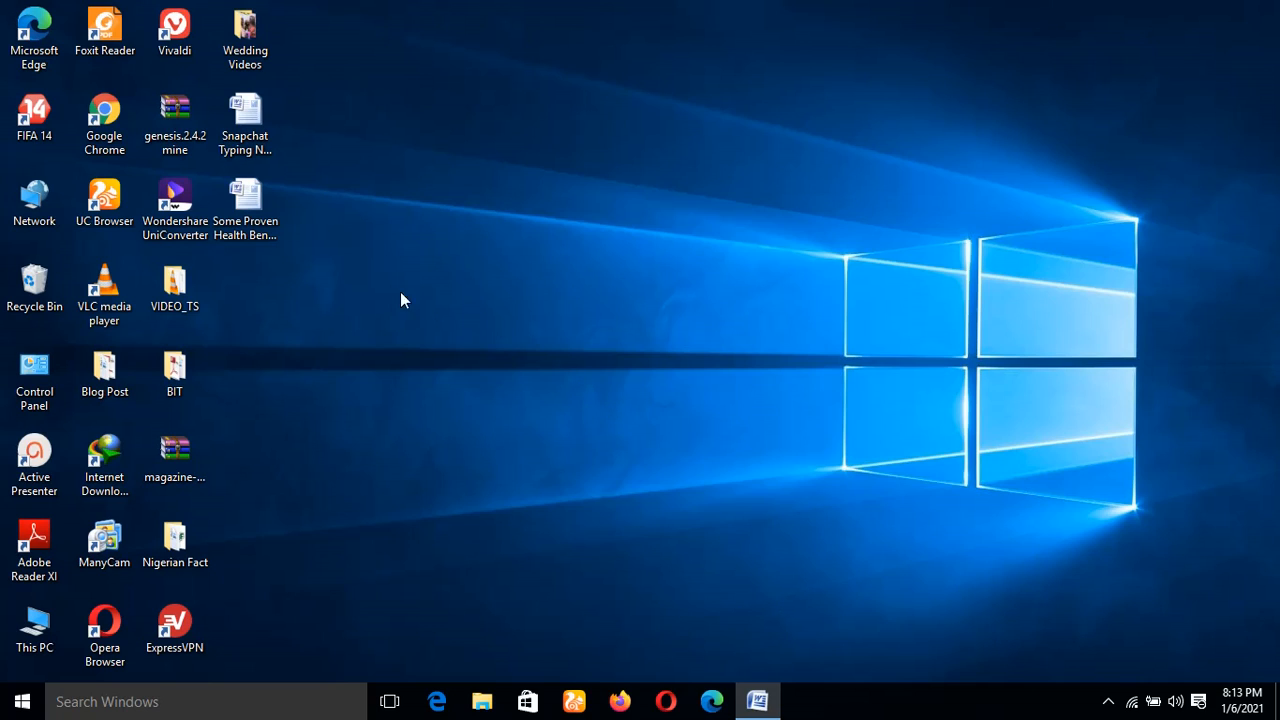
pyautogui.moveTo(615, 407)
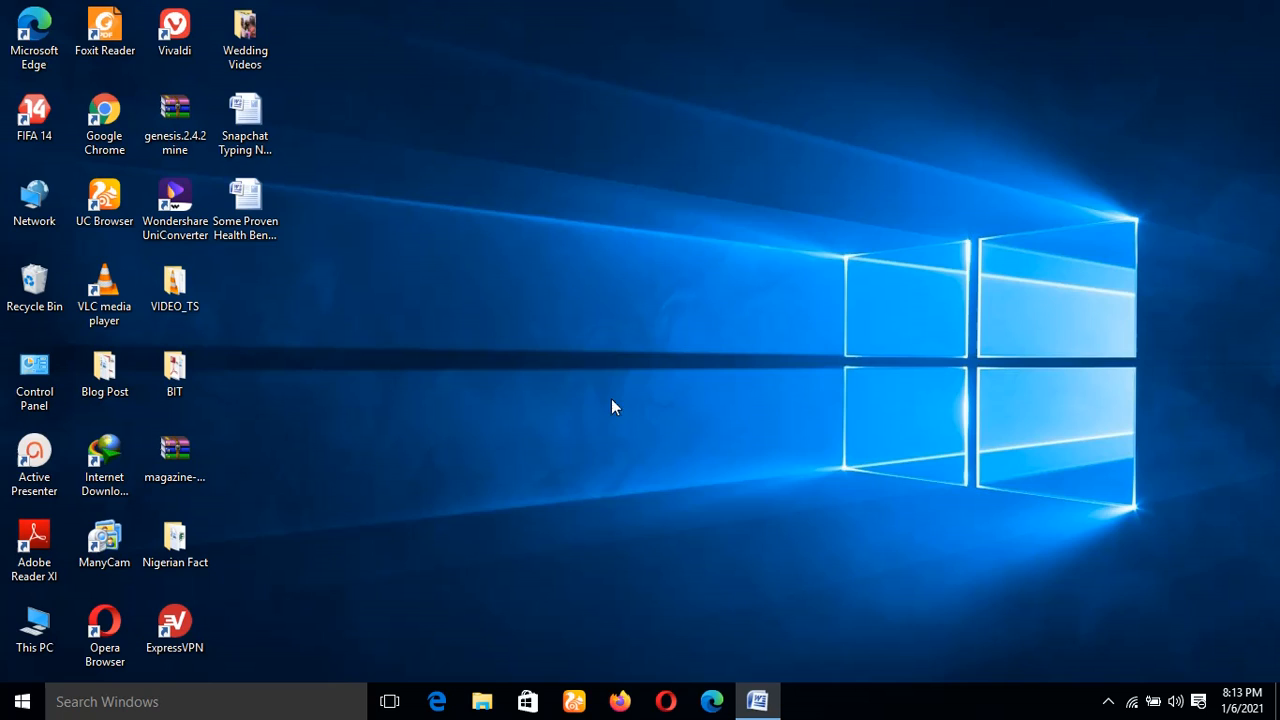
pyautogui.moveTo(563, 454)
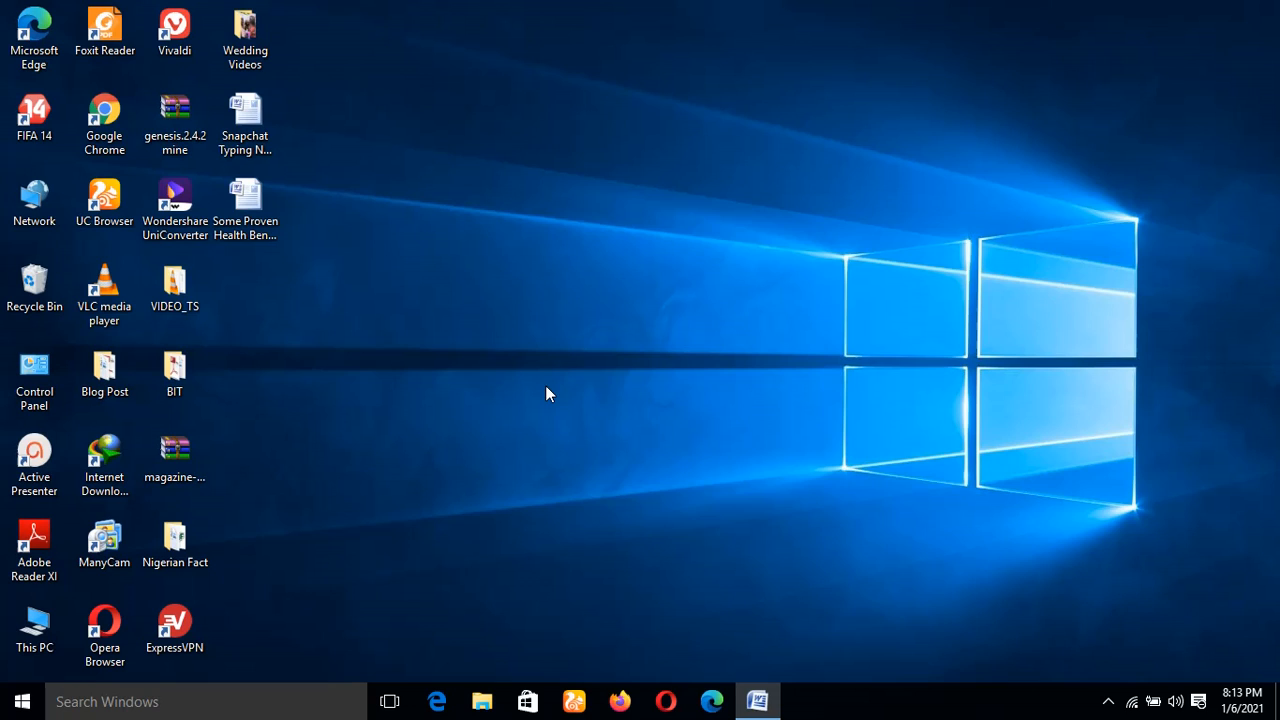
pyautogui.moveTo(710, 477)
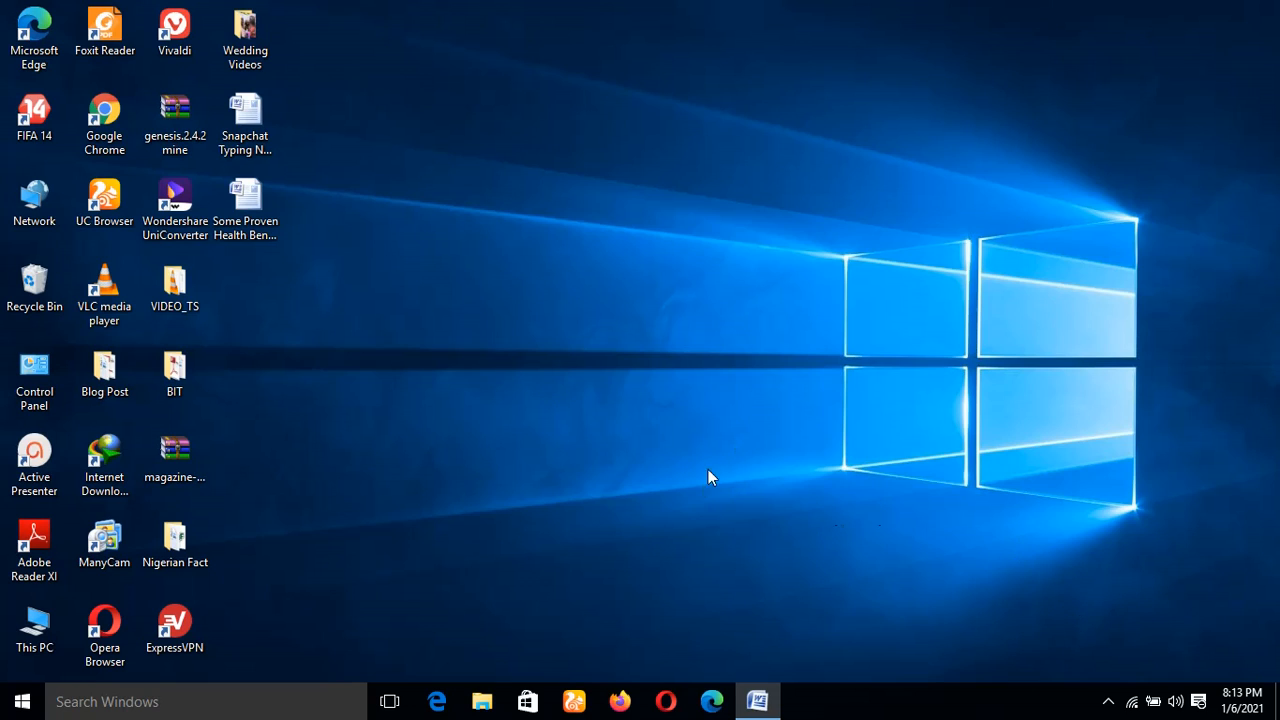
pyautogui.moveTo(1268, 660)
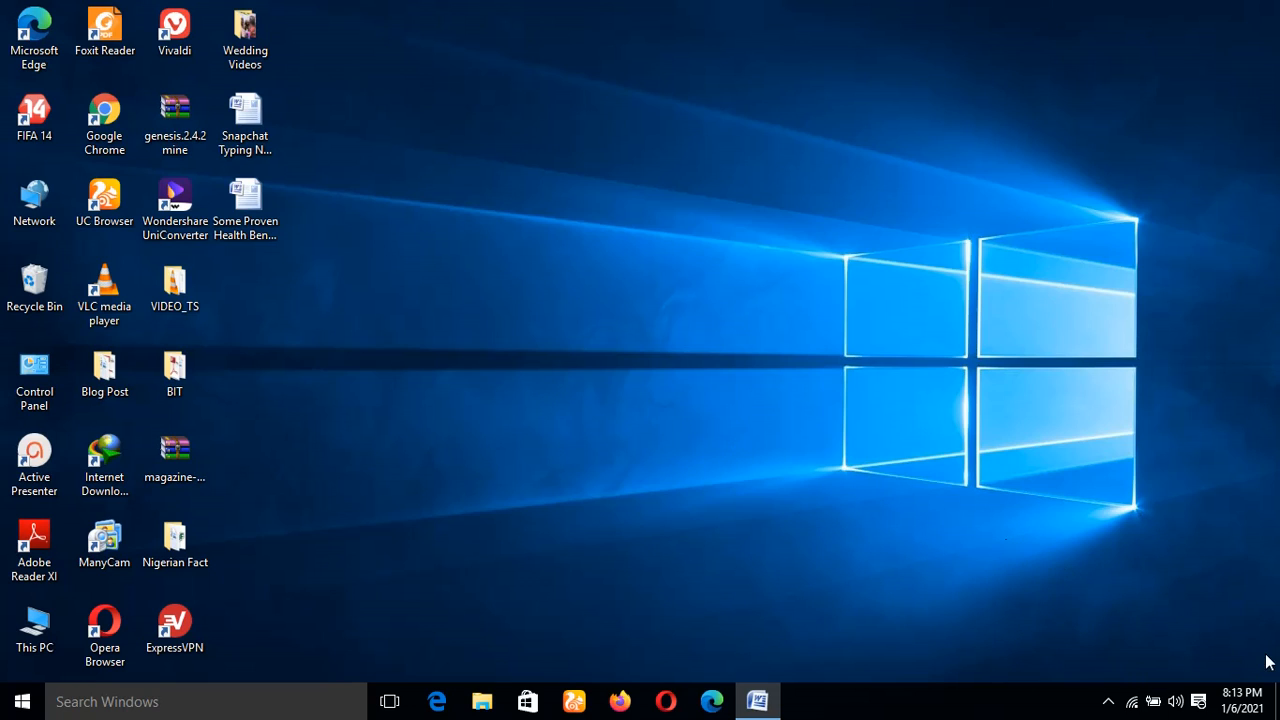
pyautogui.moveTo(815, 439)
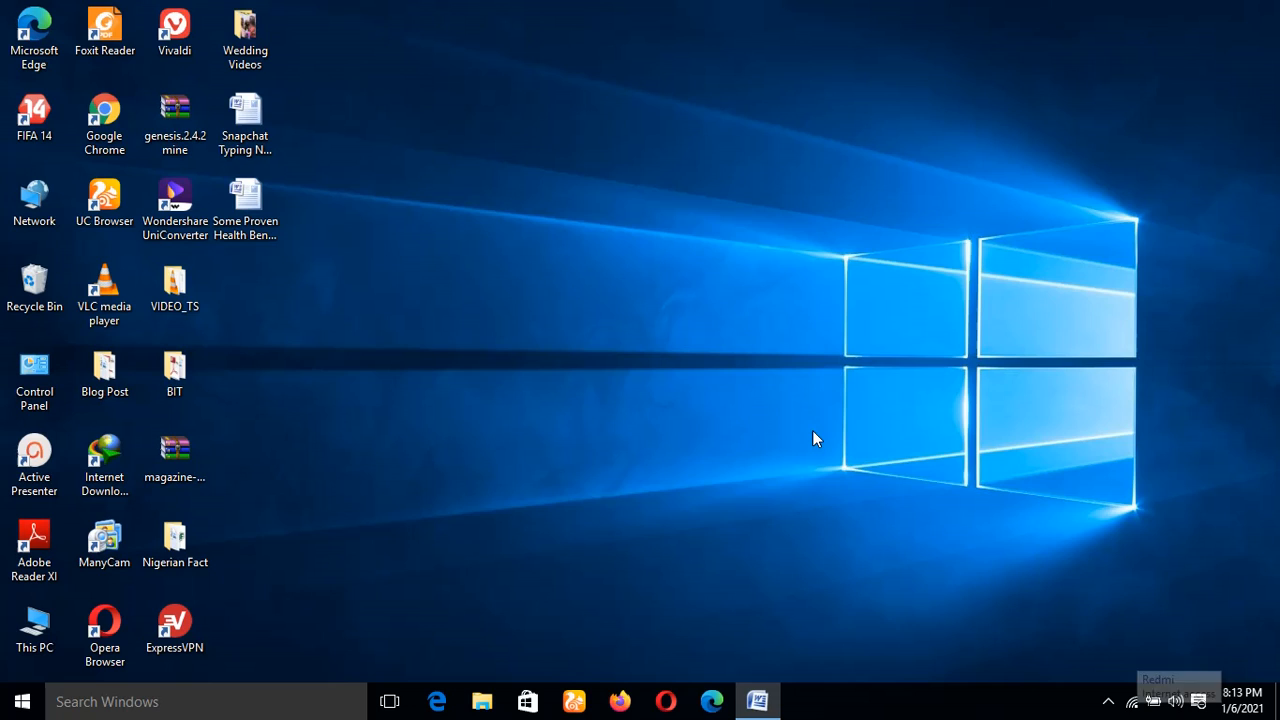
pyautogui.moveTo(790, 420)
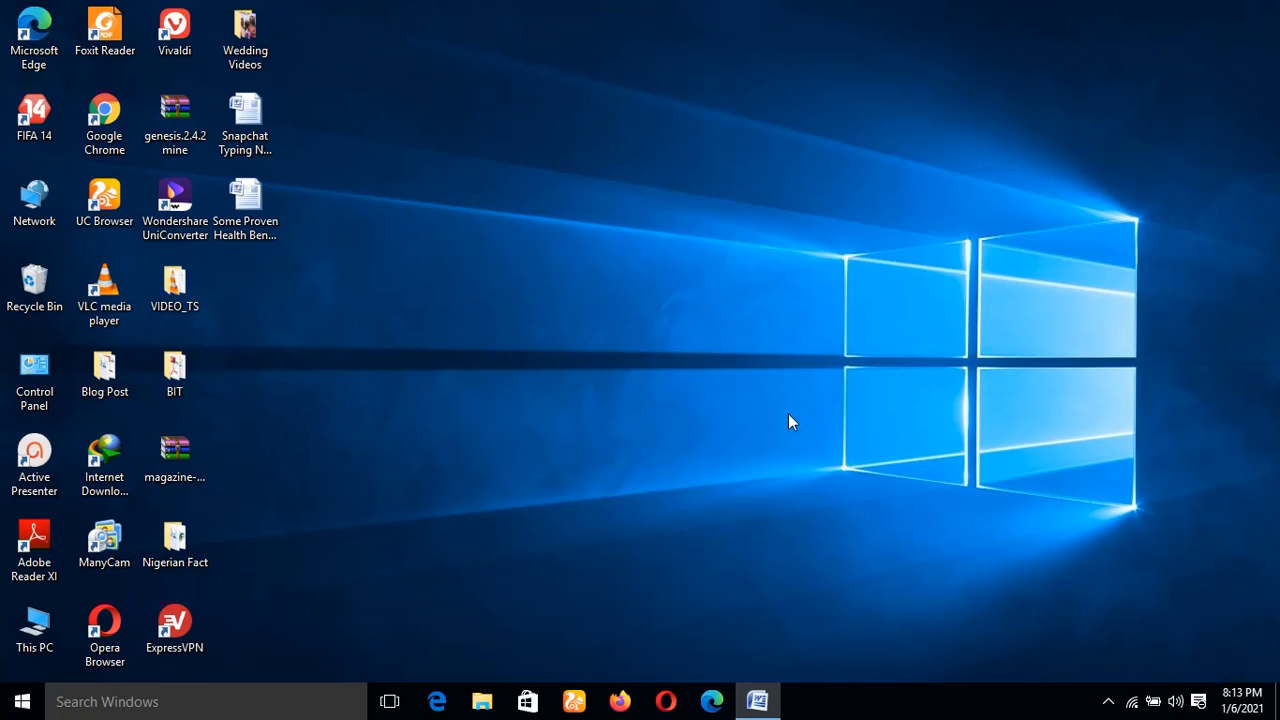
pyautogui.moveTo(525, 467)
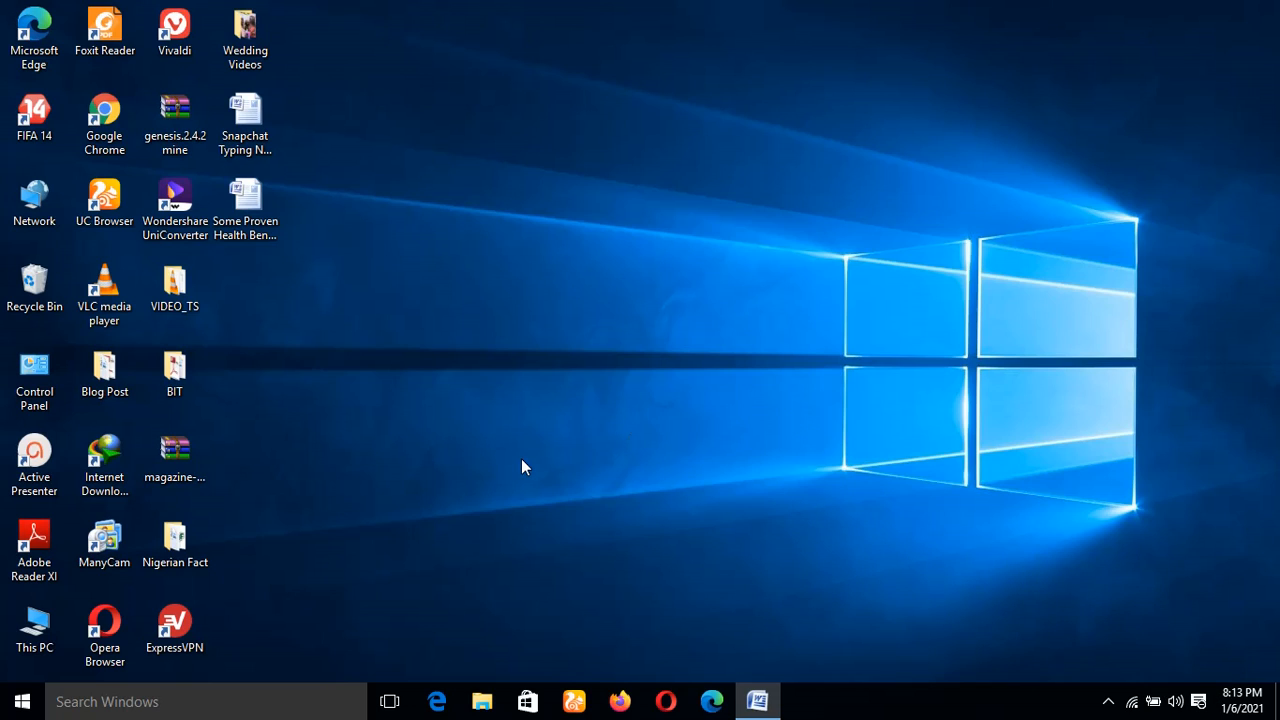
pyautogui.moveTo(448, 376)
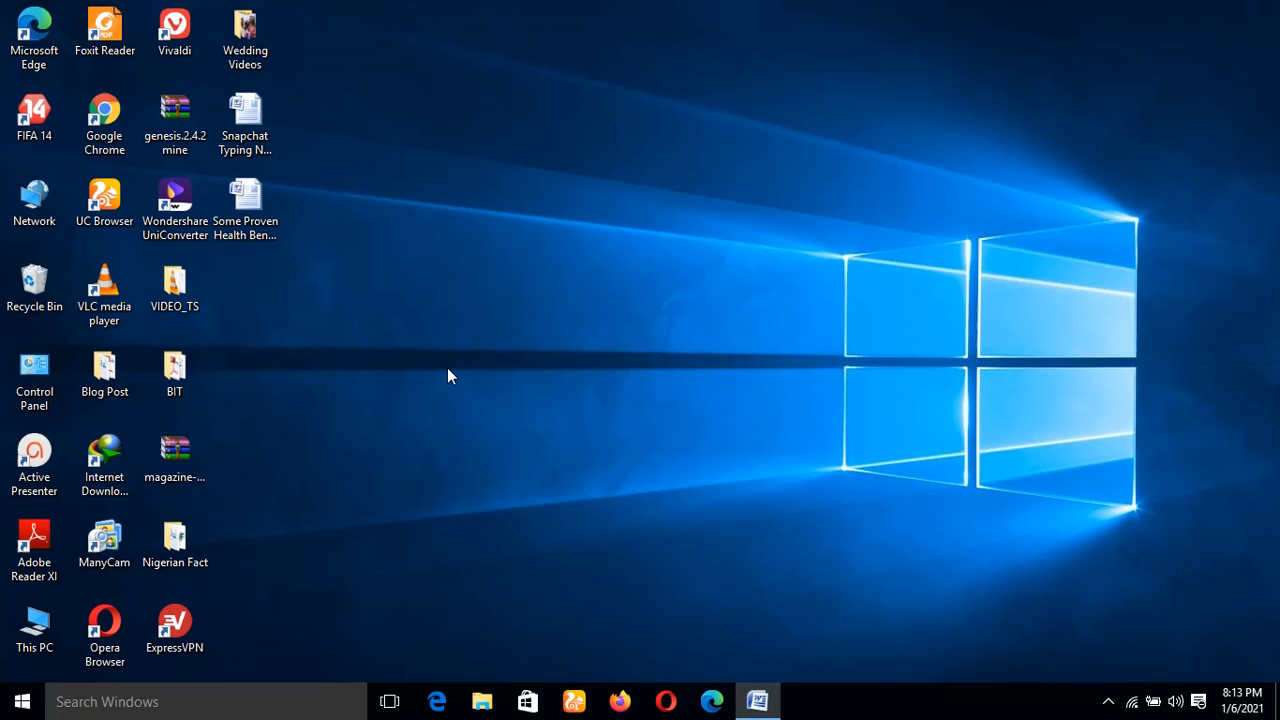
pyautogui.moveTo(546, 582)
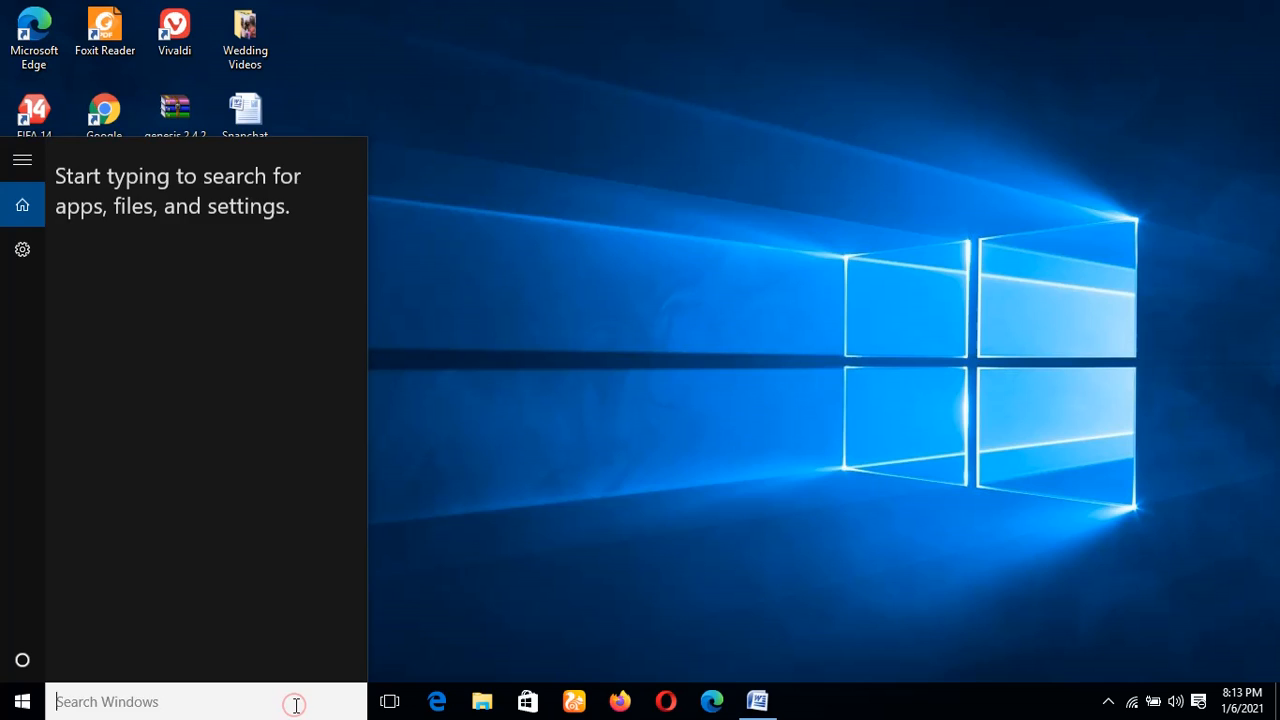
# Search 'settings' from the taskbar to launch the Windows Settings app
pyautogui.write('settings')
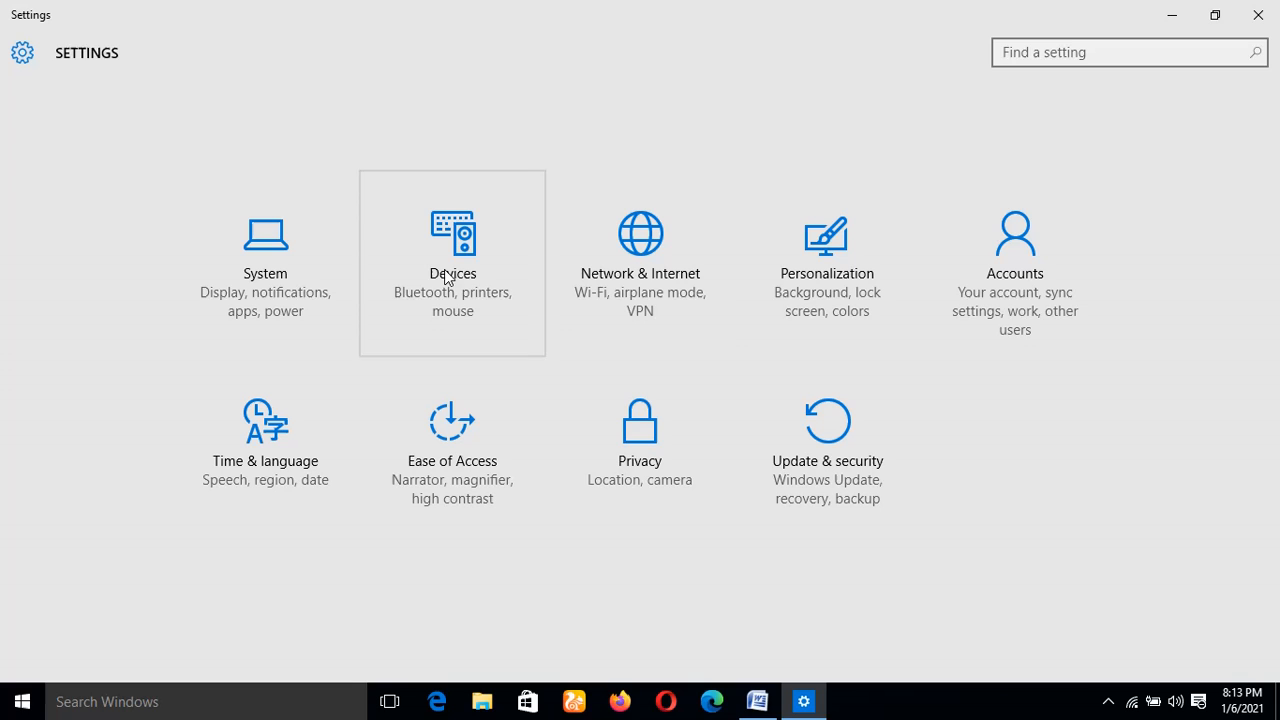
# Go to Network & Internet and show advanced options for the Redmi Wi-Fi network
pyautogui.click(639, 260)
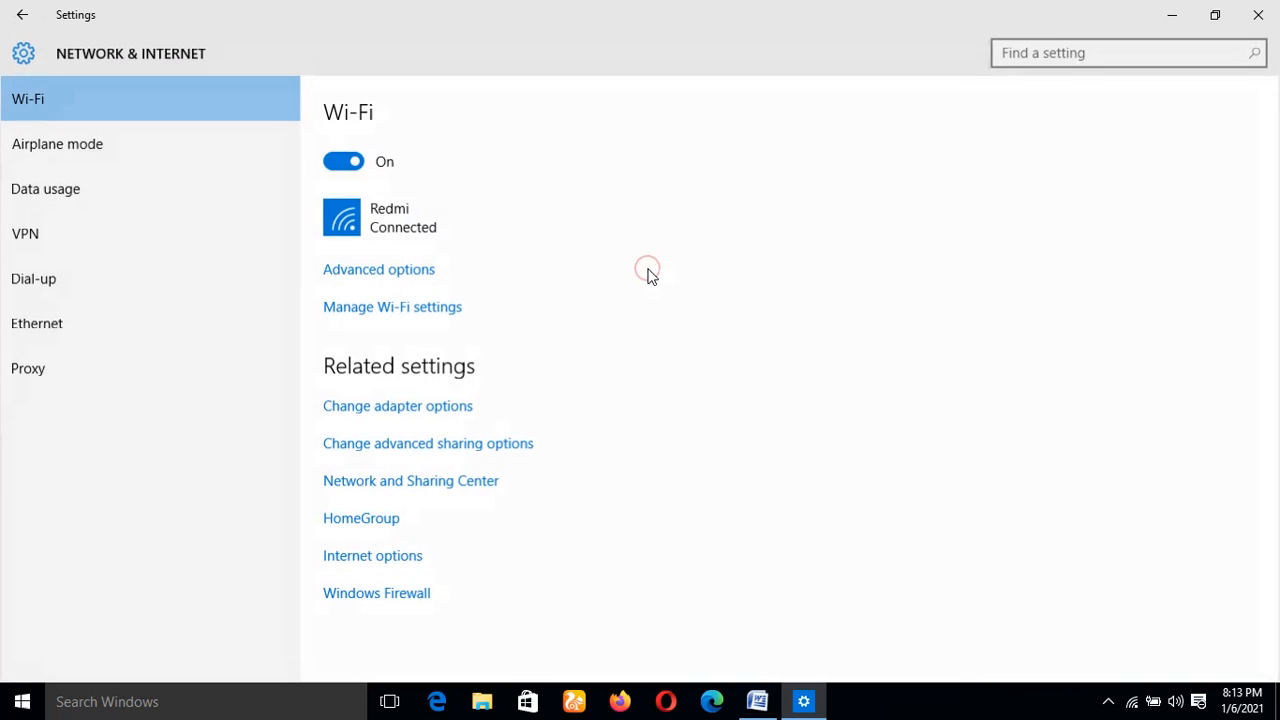
pyautogui.moveTo(470, 217)
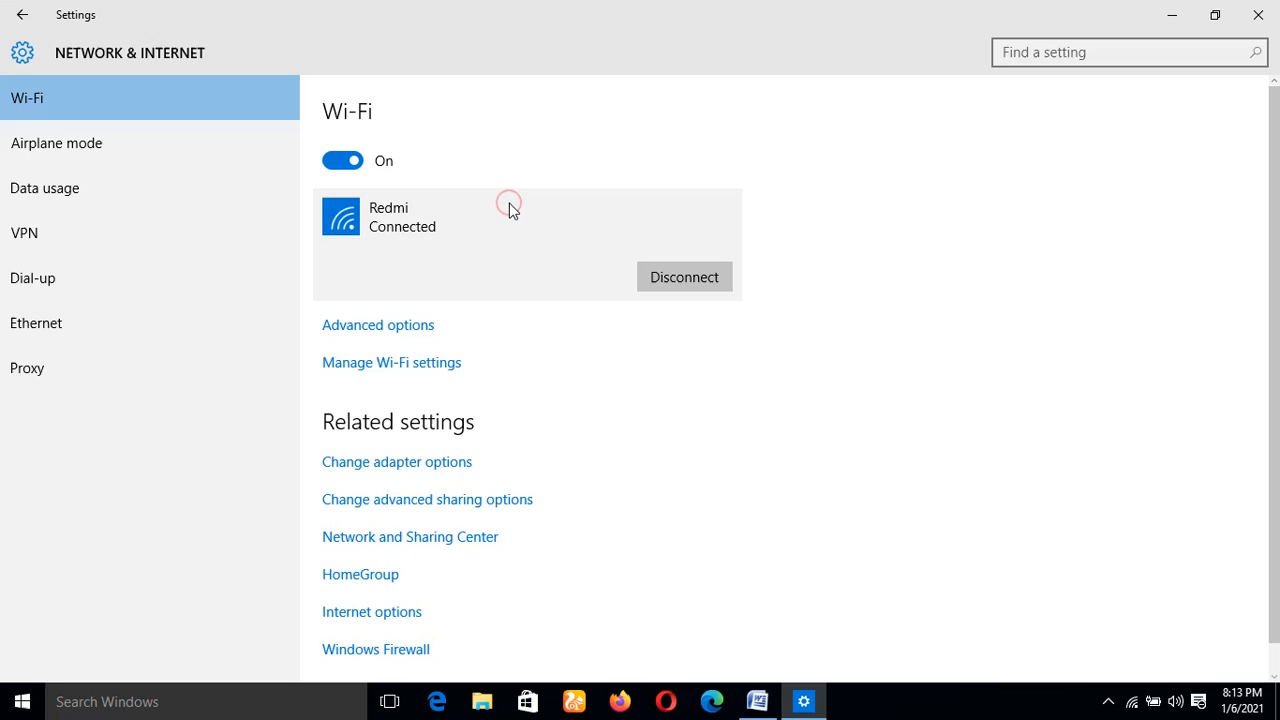
pyautogui.moveTo(480, 233)
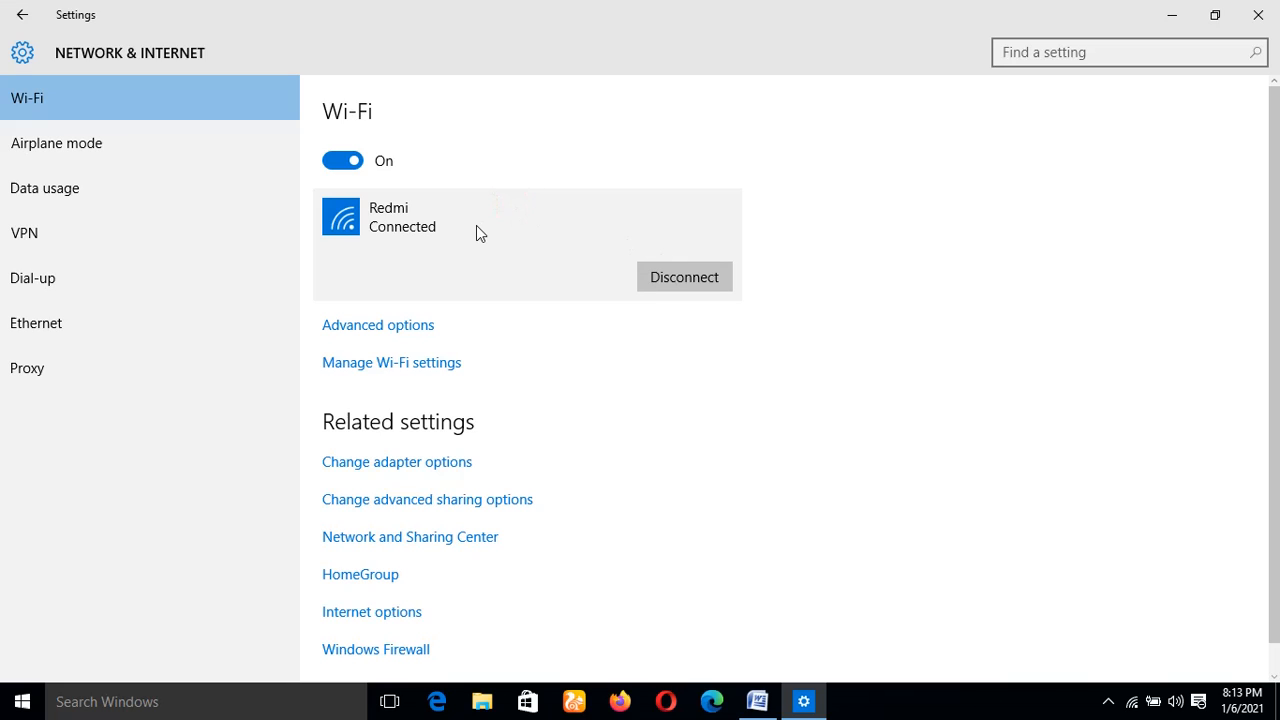
pyautogui.moveTo(400, 220)
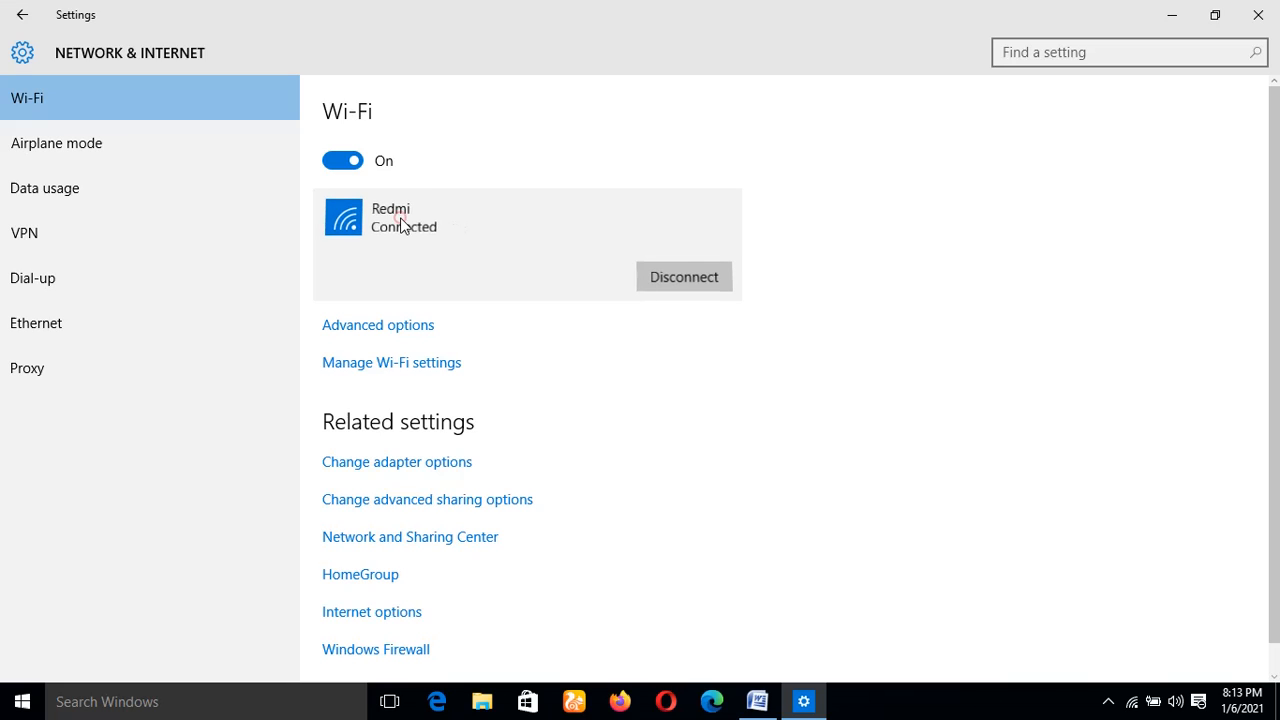
pyautogui.moveTo(532, 333)
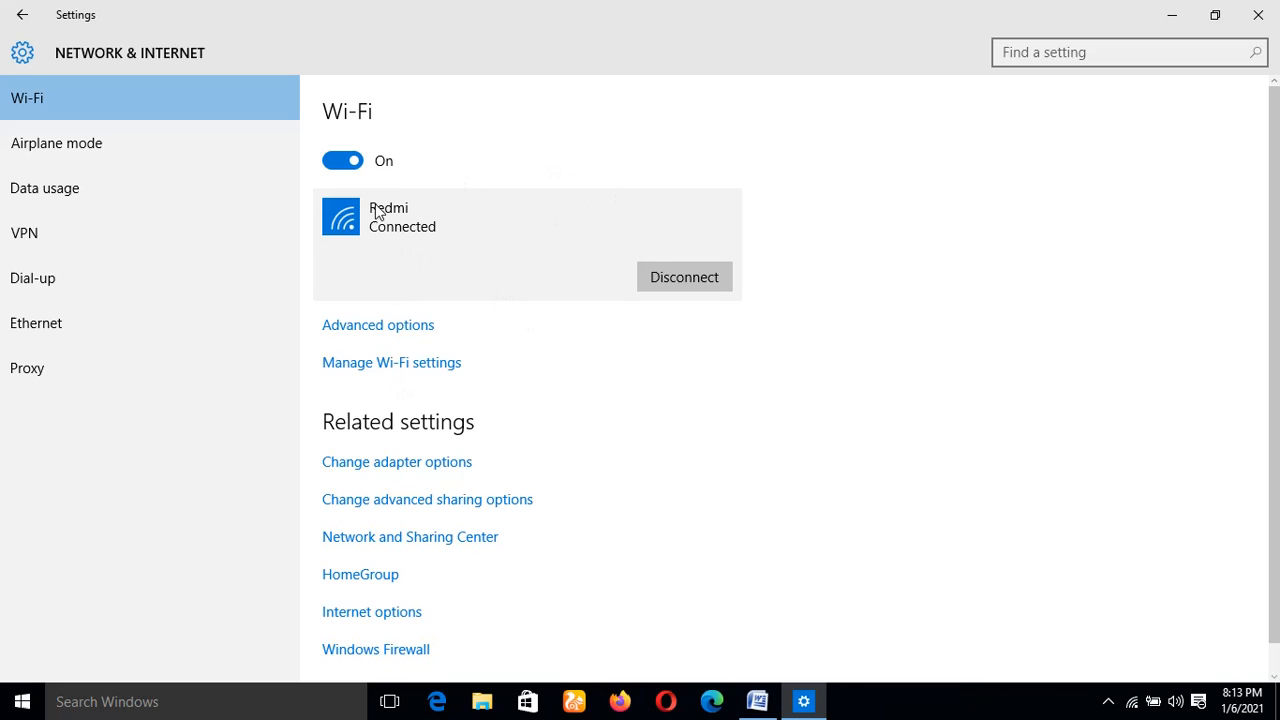
pyautogui.moveTo(397, 331)
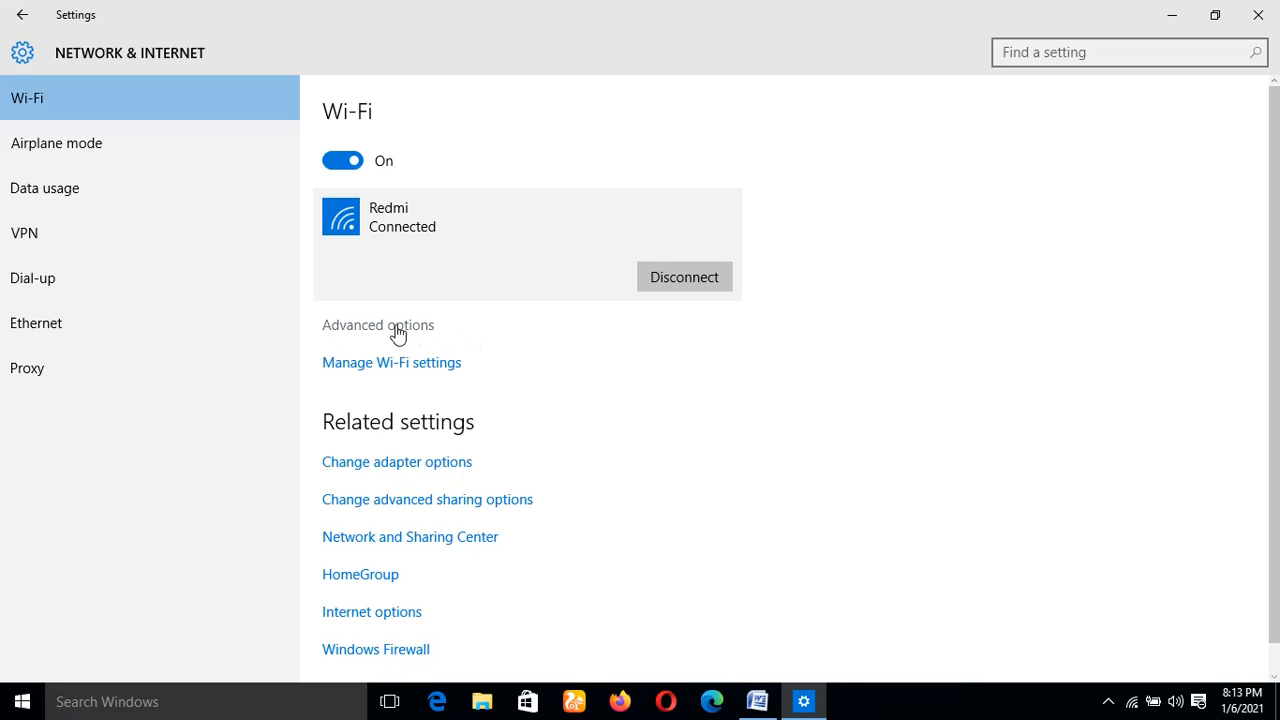
pyautogui.click(378, 325)
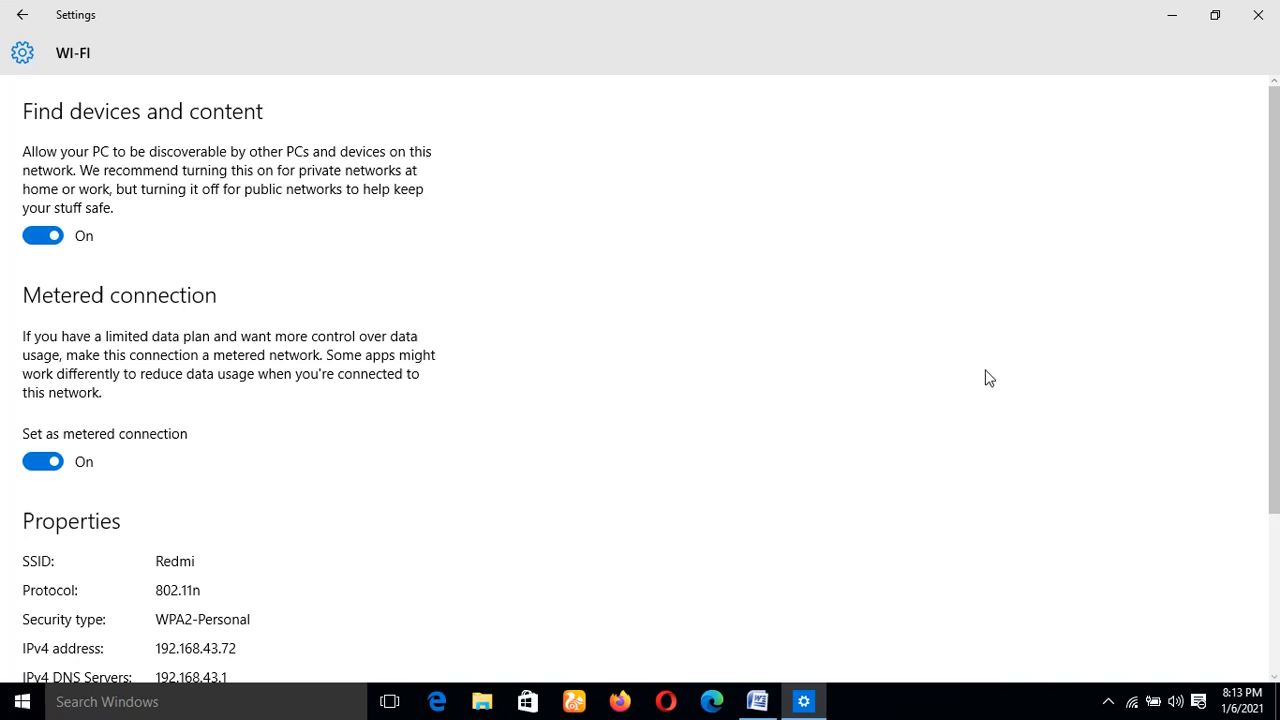
pyautogui.moveTo(52, 295)
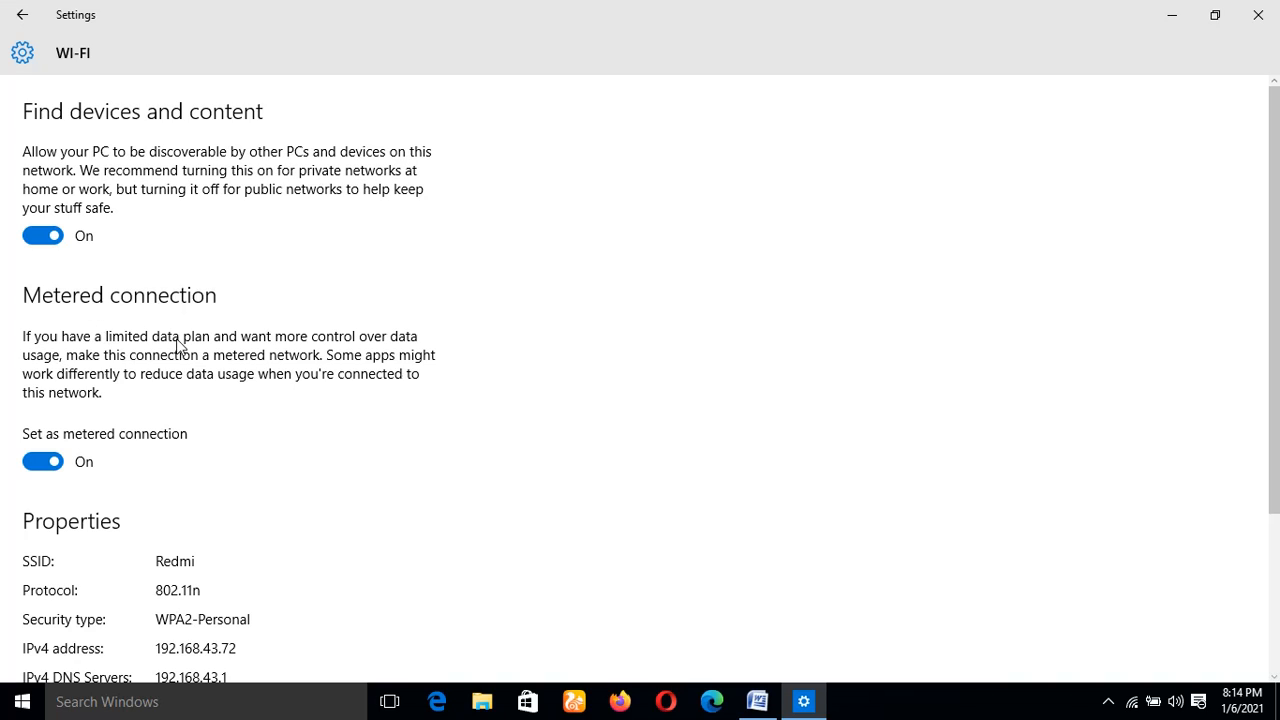
pyautogui.moveTo(410, 353)
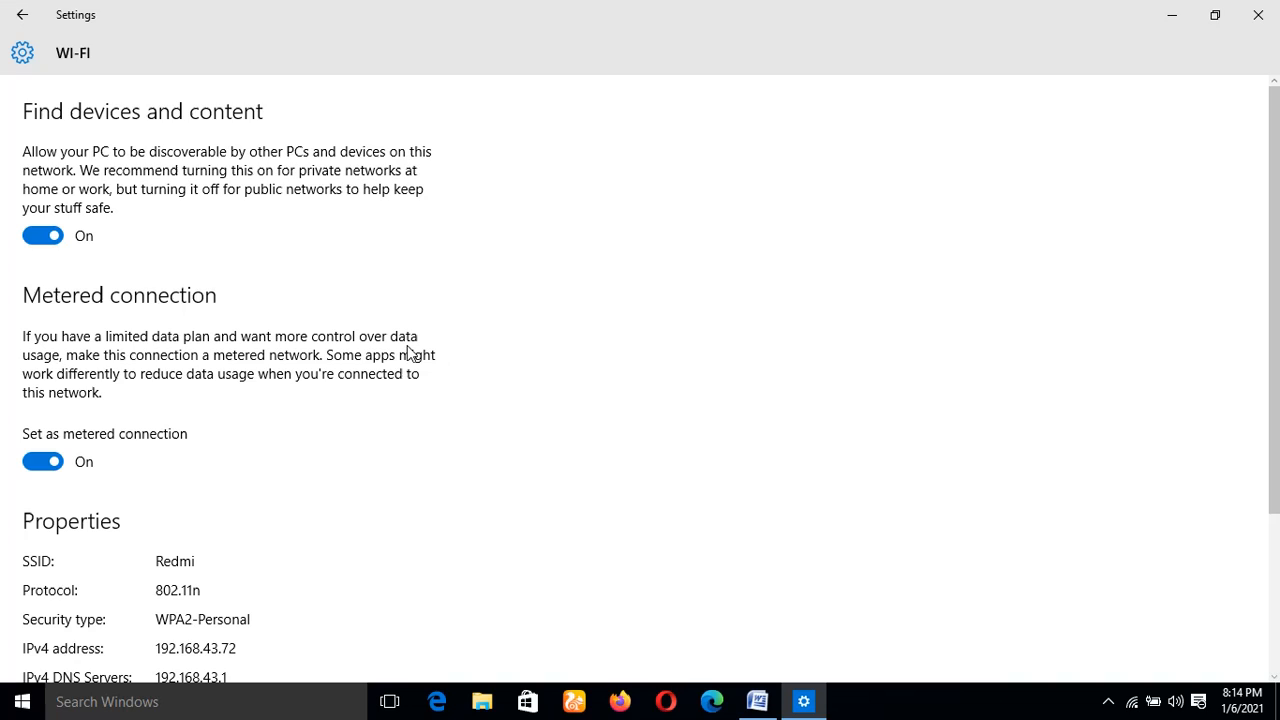
pyautogui.moveTo(184, 381)
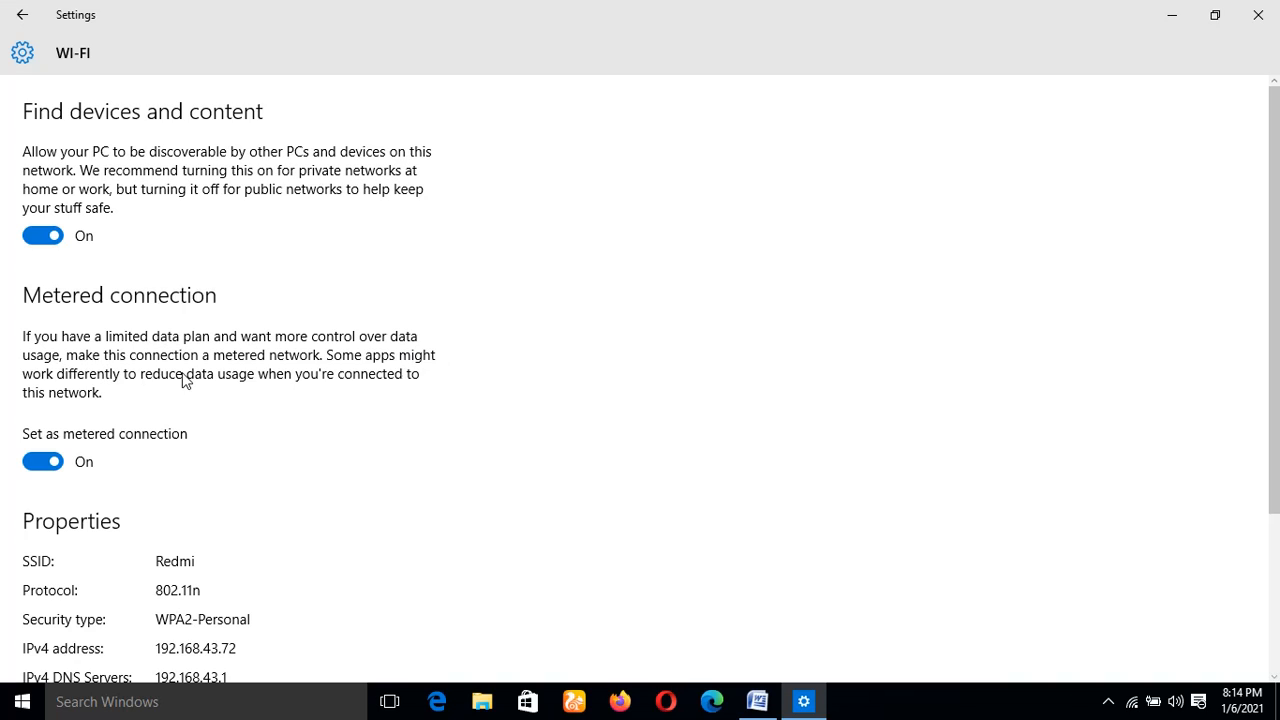
pyautogui.moveTo(223, 368)
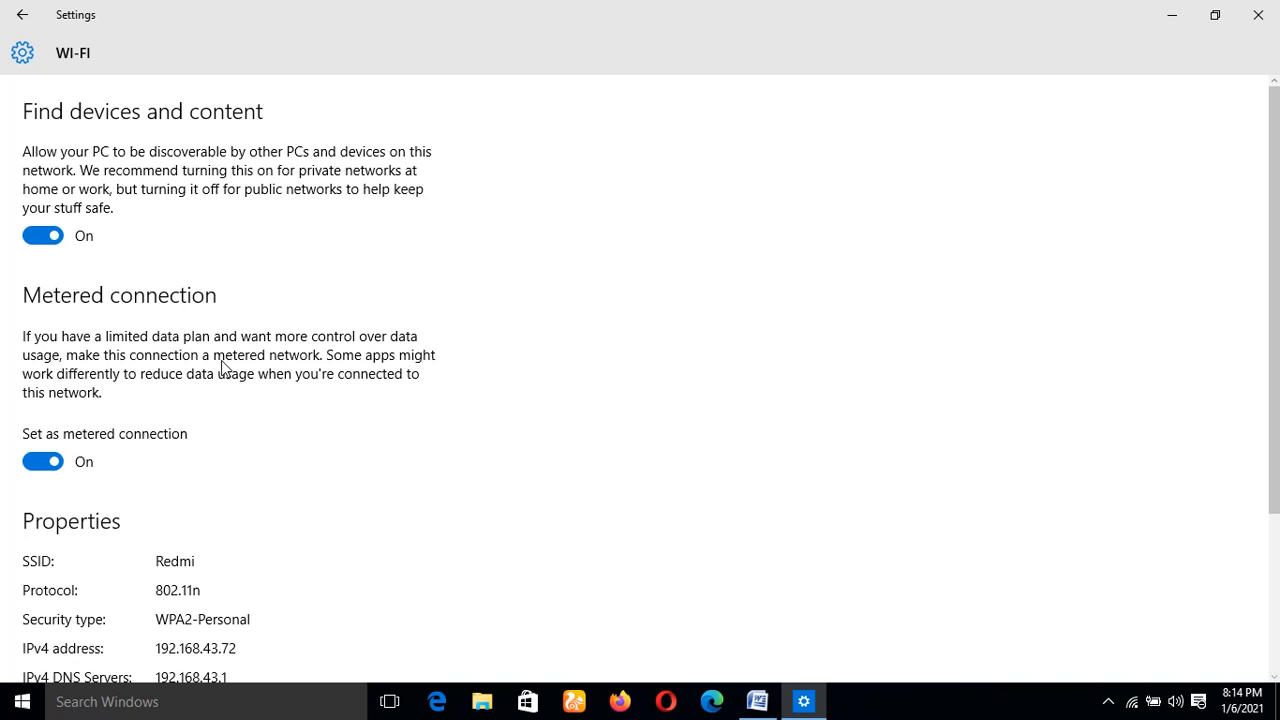
pyautogui.moveTo(170, 390)
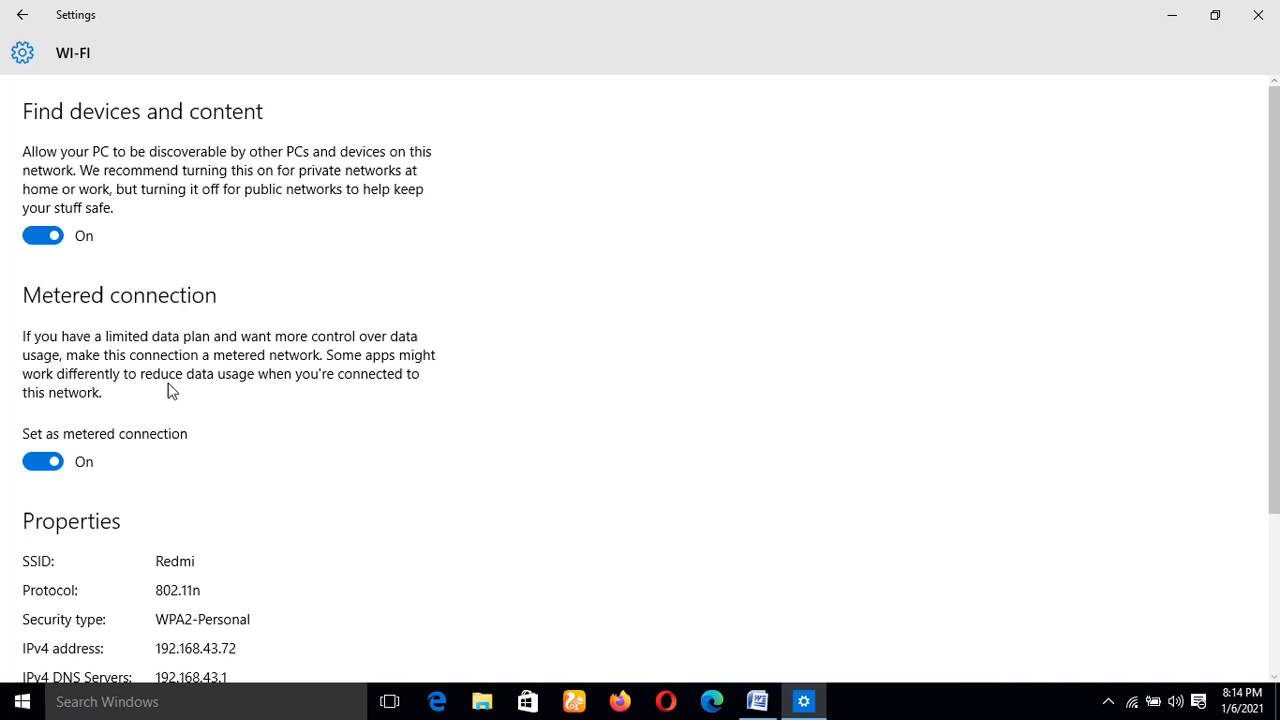
pyautogui.moveTo(83, 410)
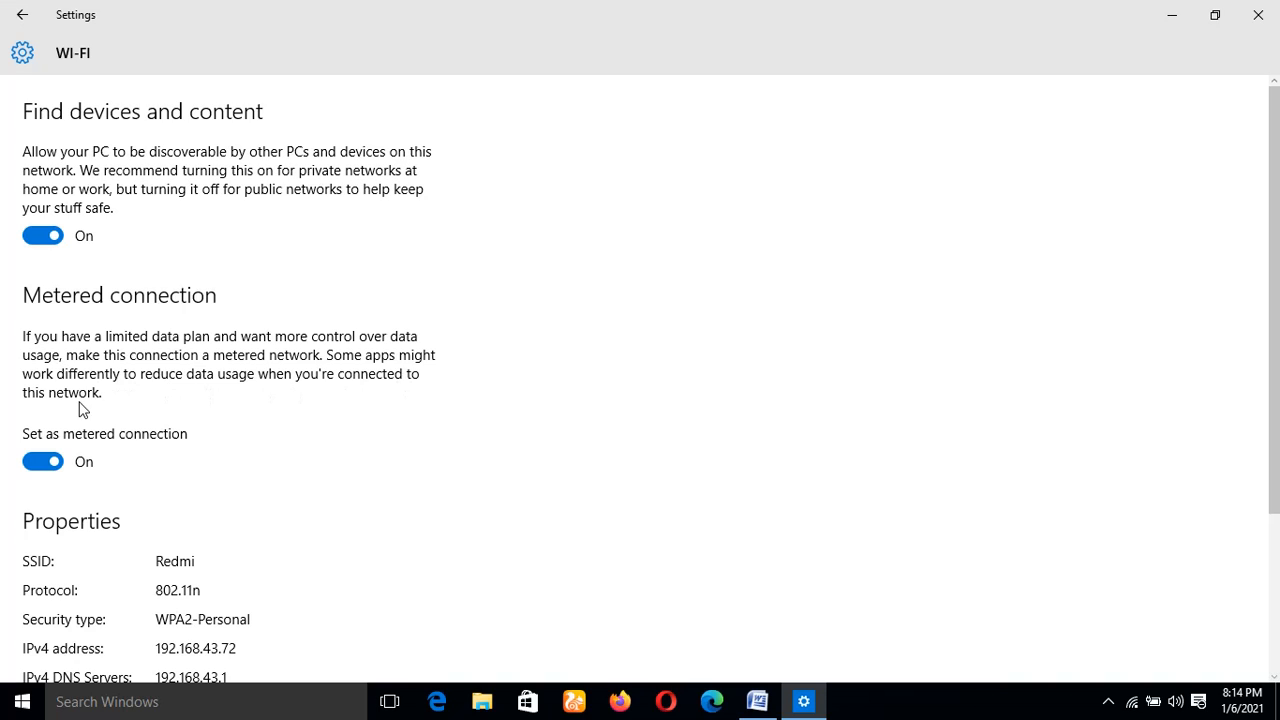
pyautogui.moveTo(108, 402)
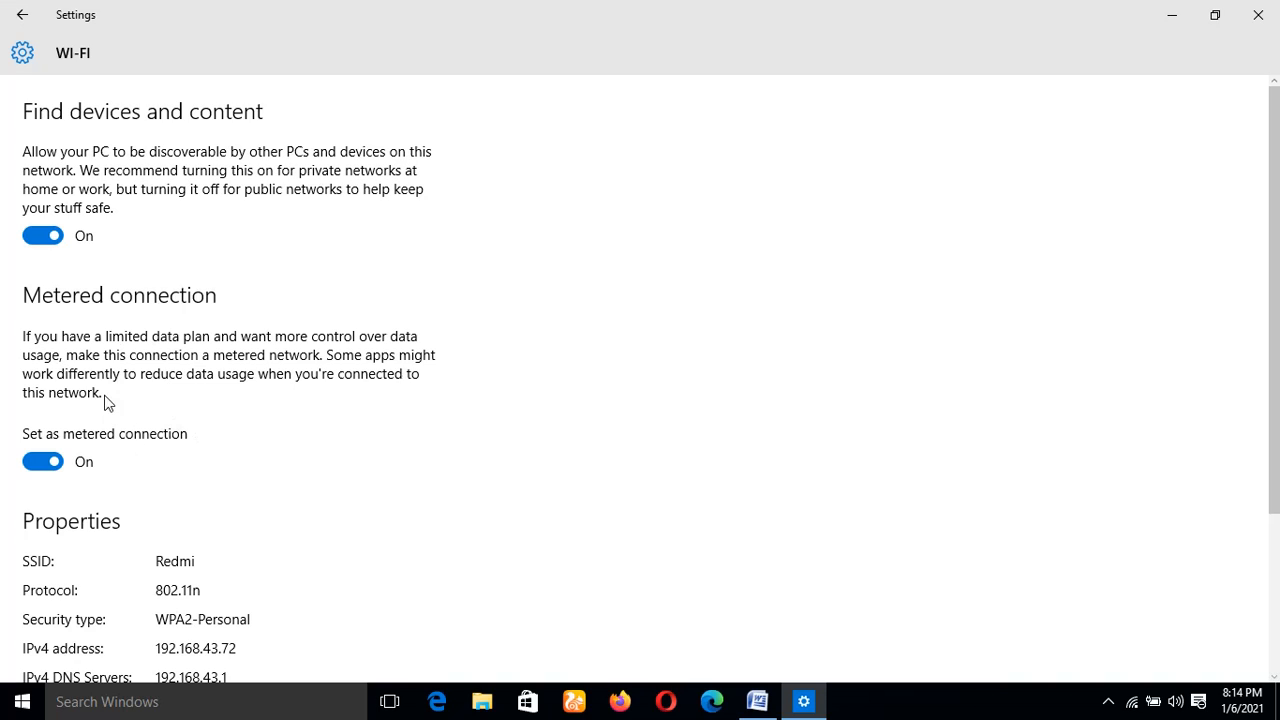
pyautogui.moveTo(253, 369)
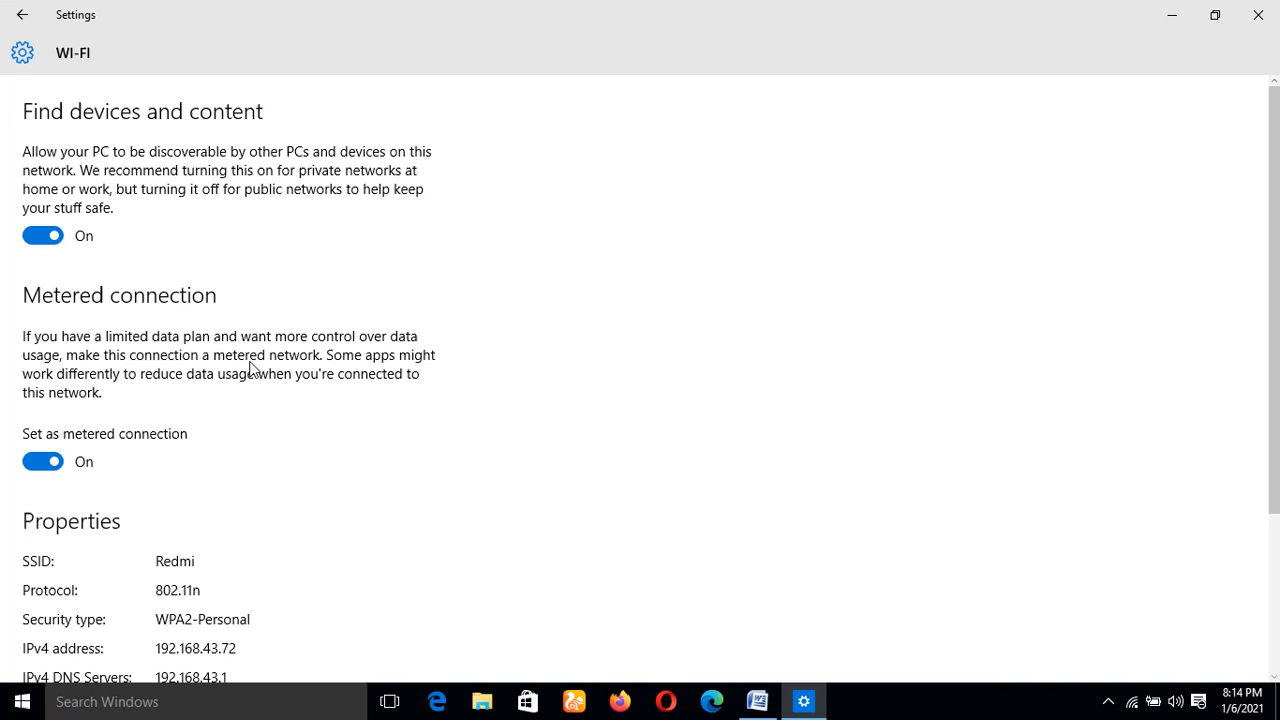
pyautogui.moveTo(73, 488)
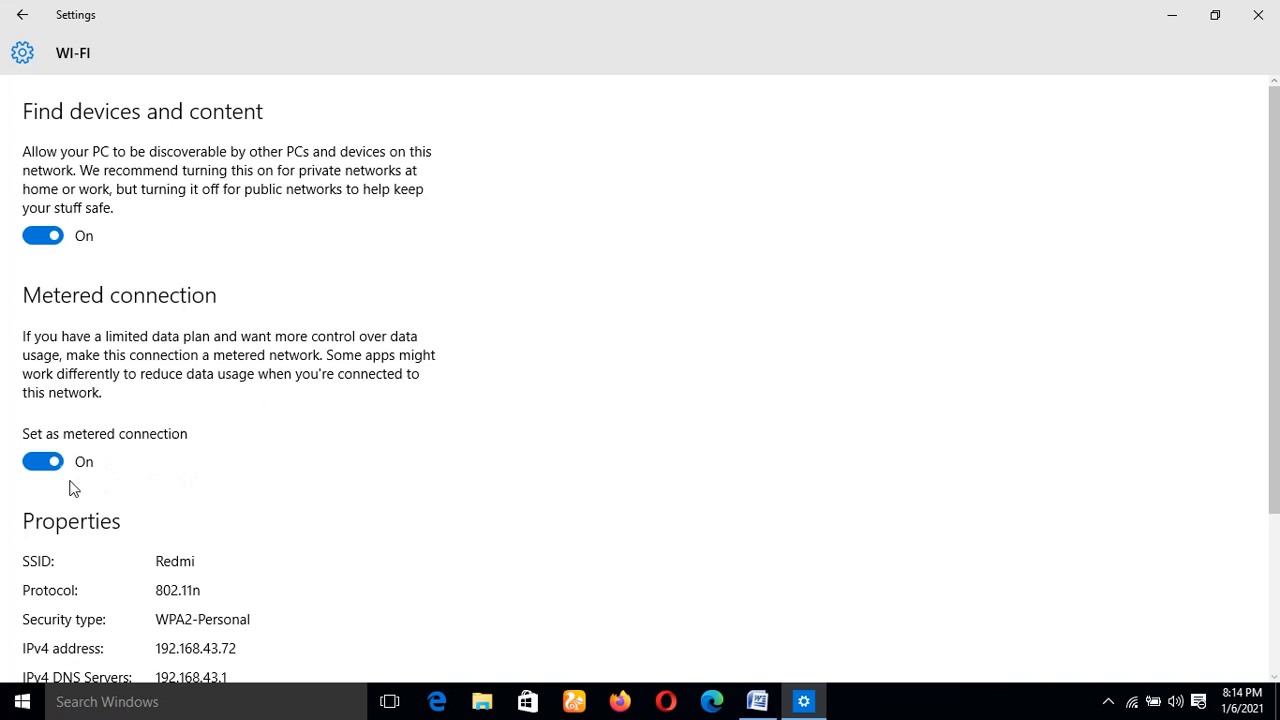
pyautogui.moveTo(130, 445)
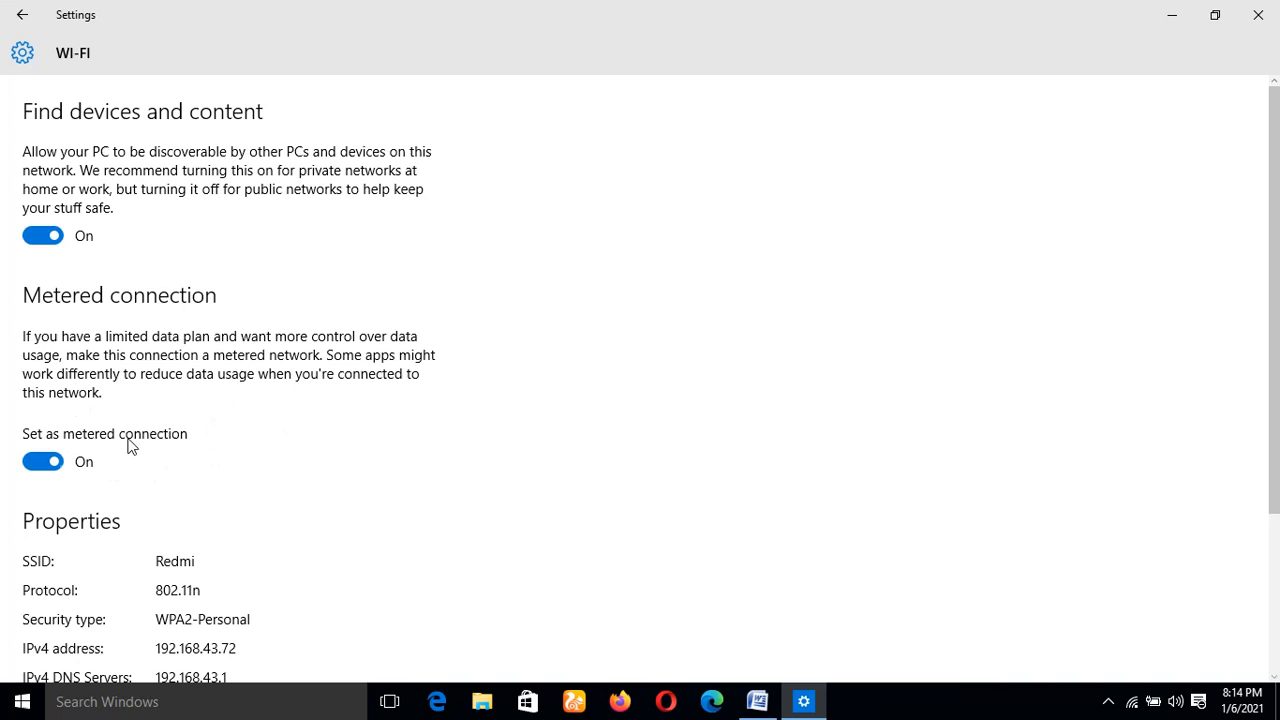
pyautogui.moveTo(170, 410)
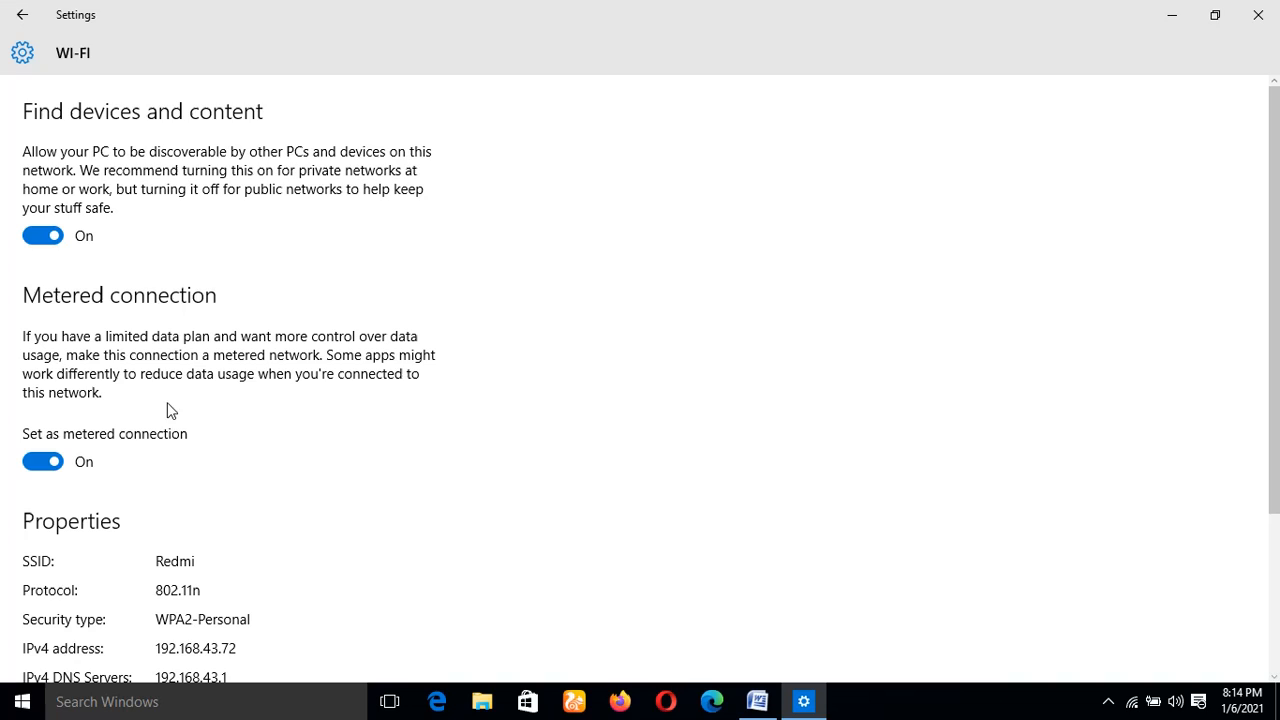
pyautogui.moveTo(408, 421)
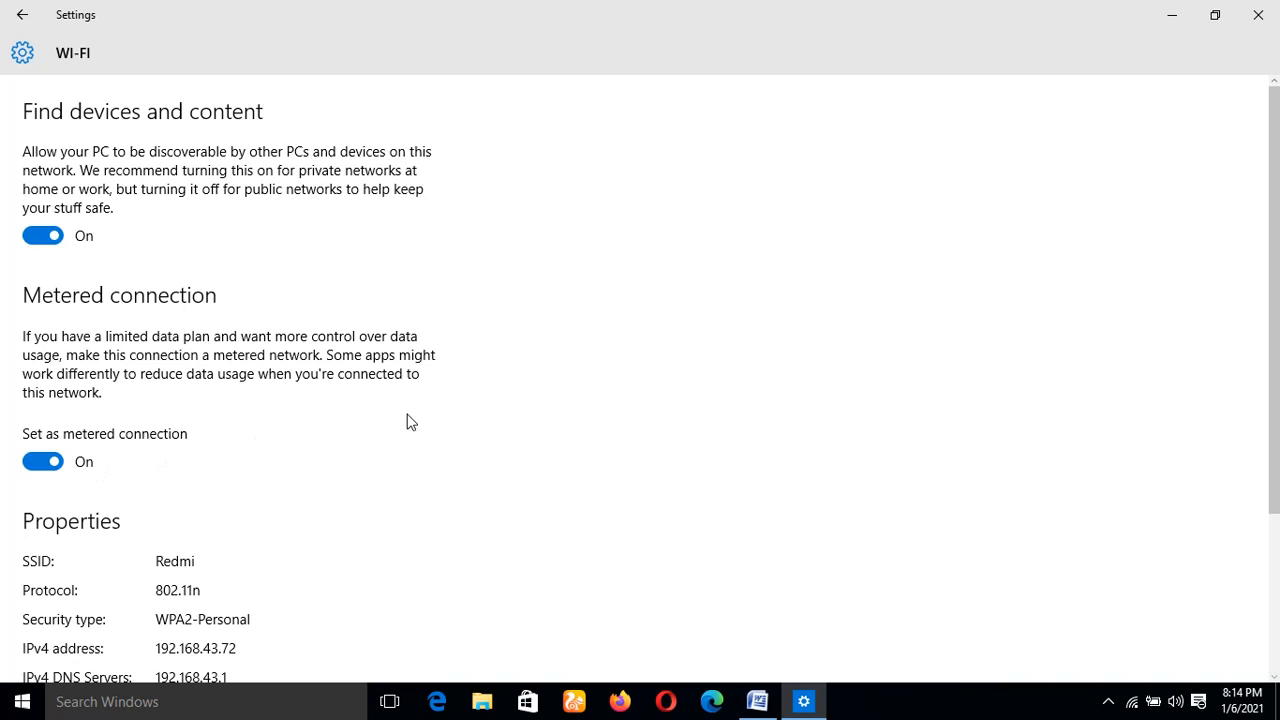
pyautogui.moveTo(340, 380)
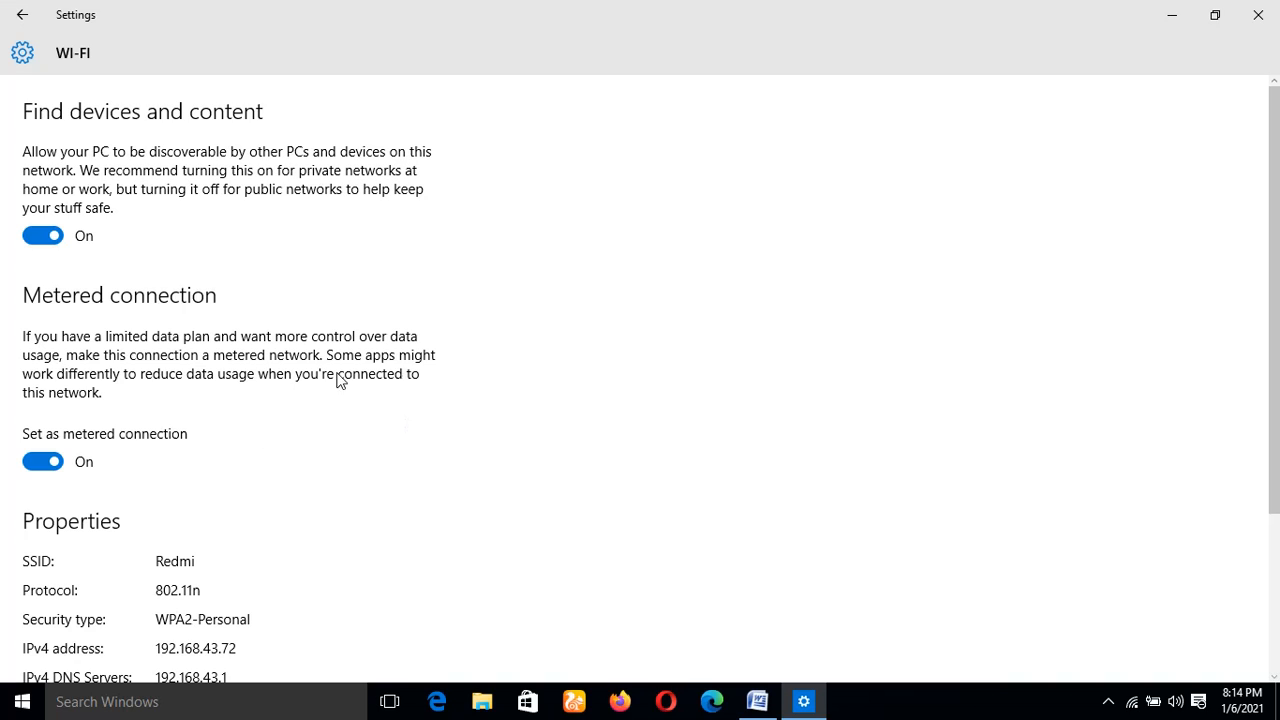
pyautogui.moveTo(225, 490)
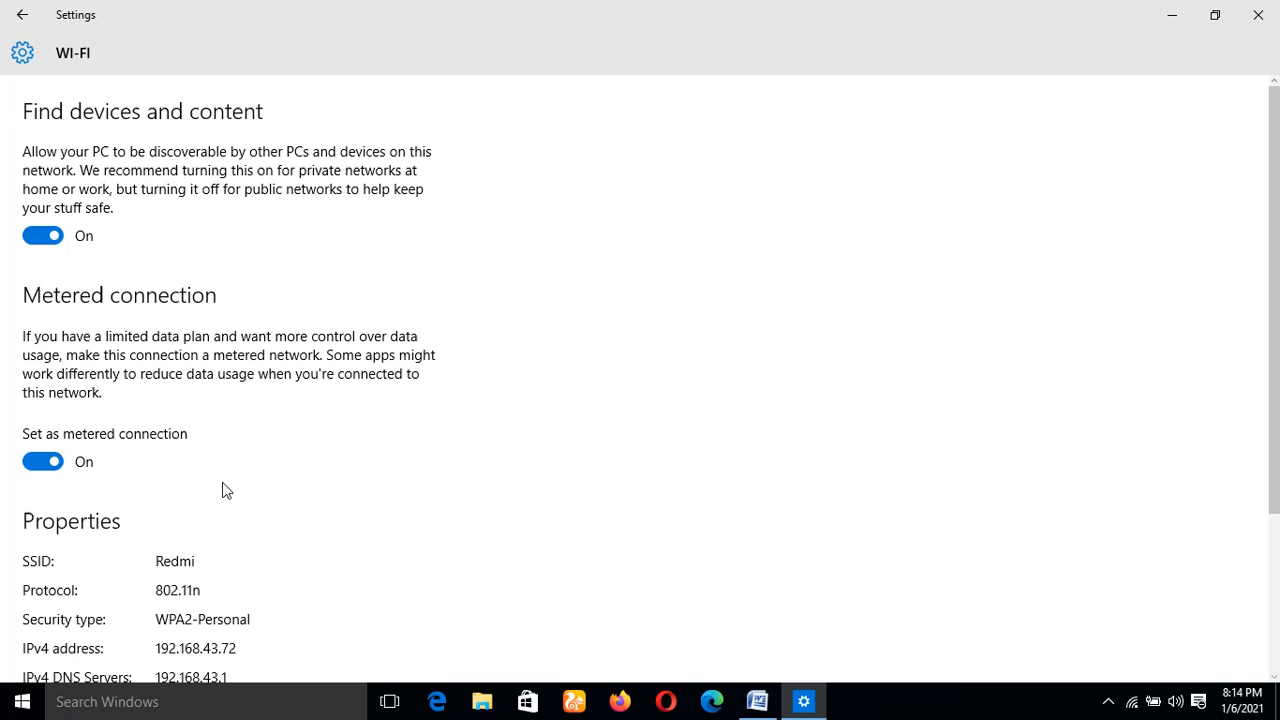
pyautogui.moveTo(1197, 82)
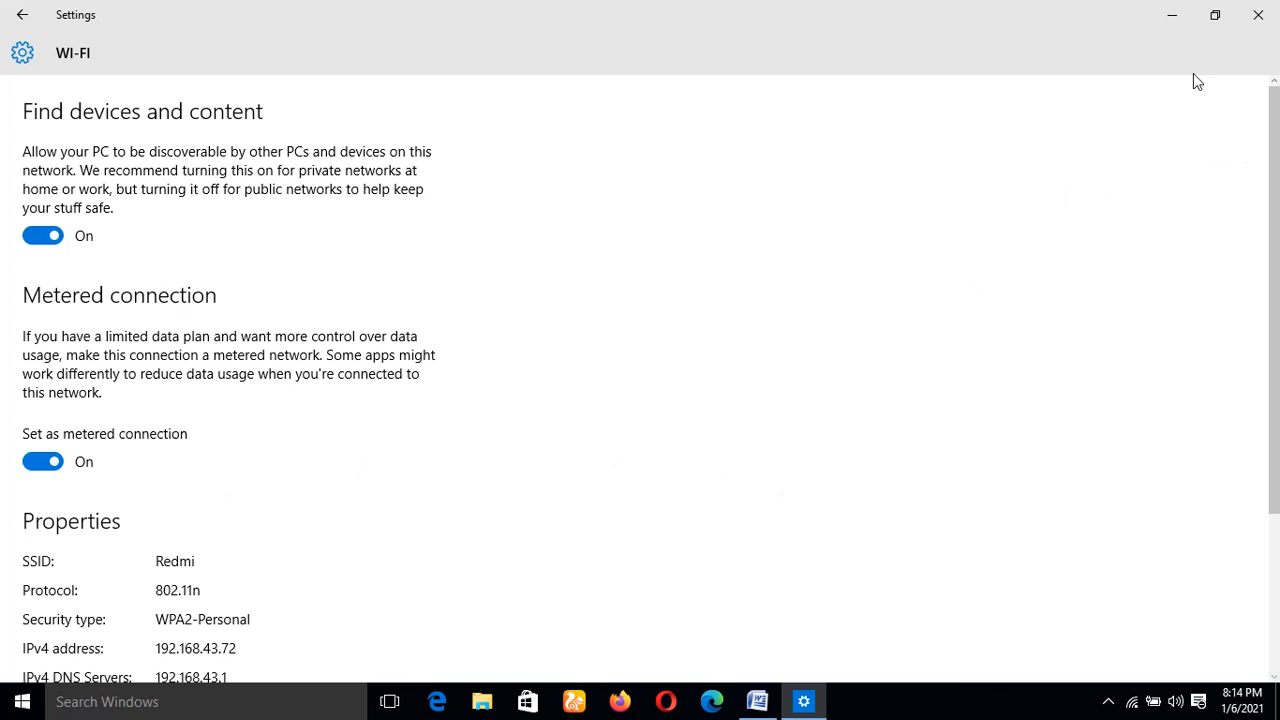
pyautogui.moveTo(546, 421)
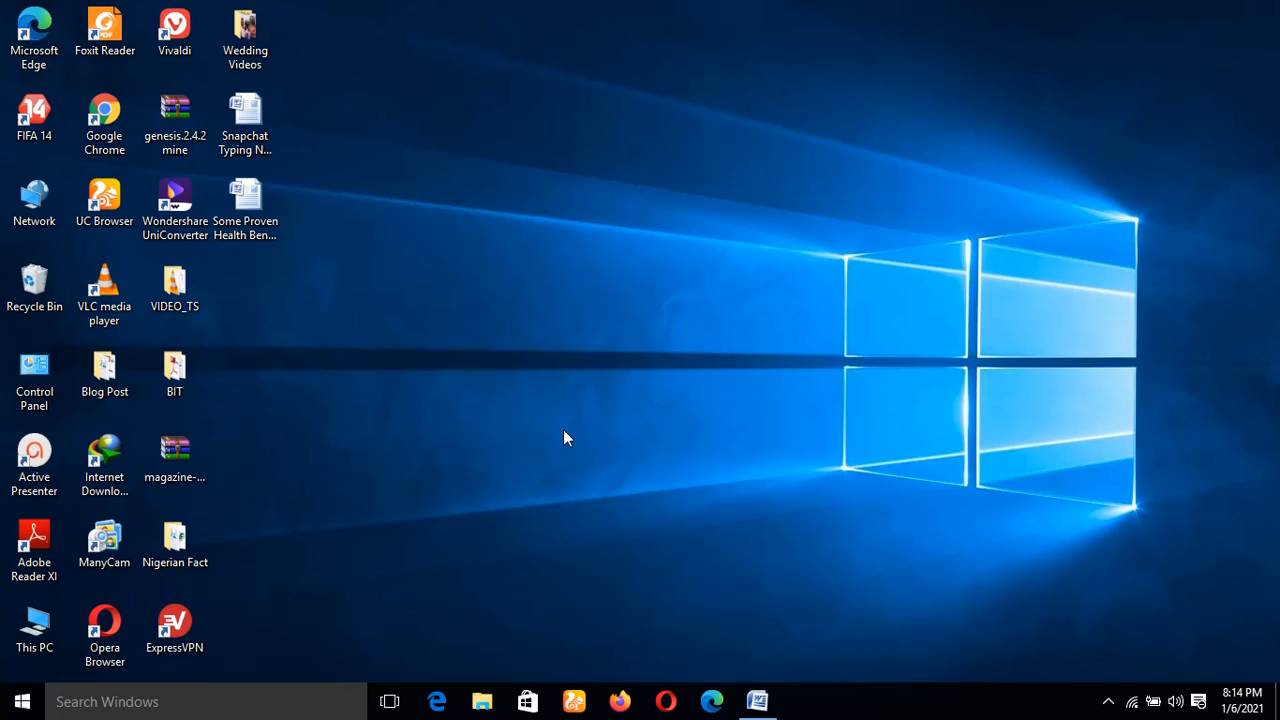
pyautogui.moveTo(697, 418)
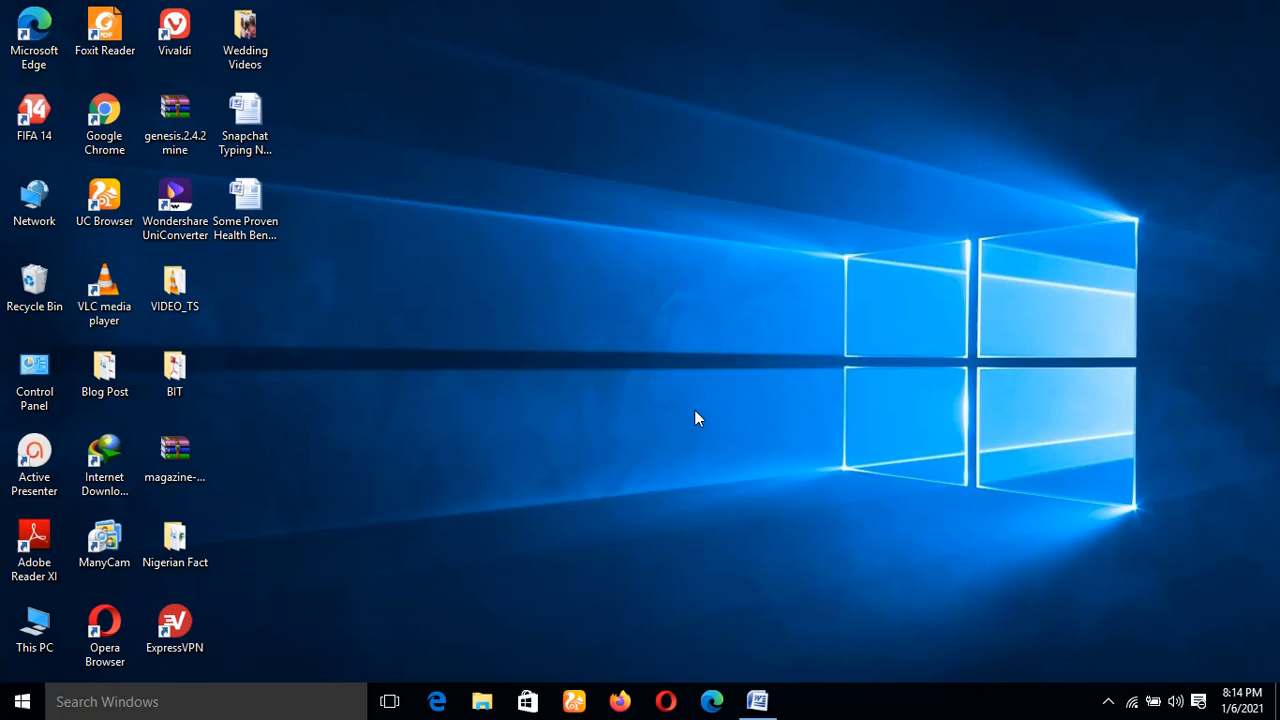
pyautogui.moveTo(555, 360)
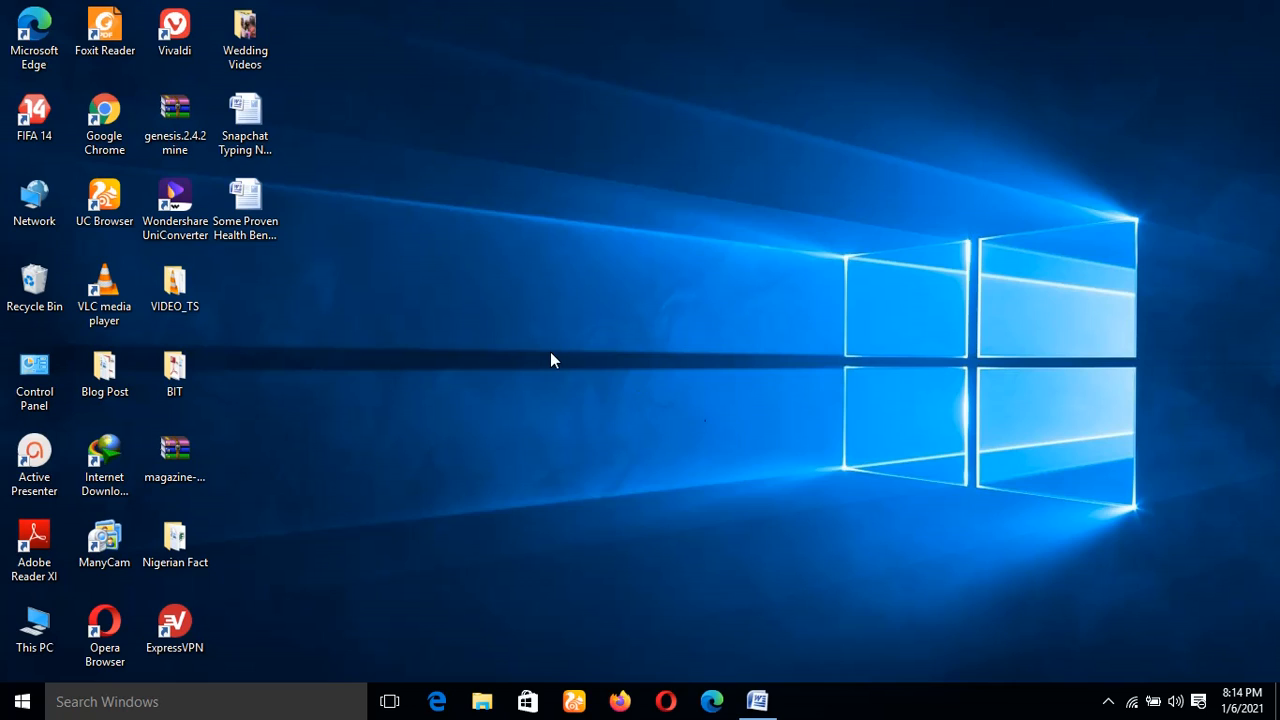
pyautogui.moveTo(1174, 639)
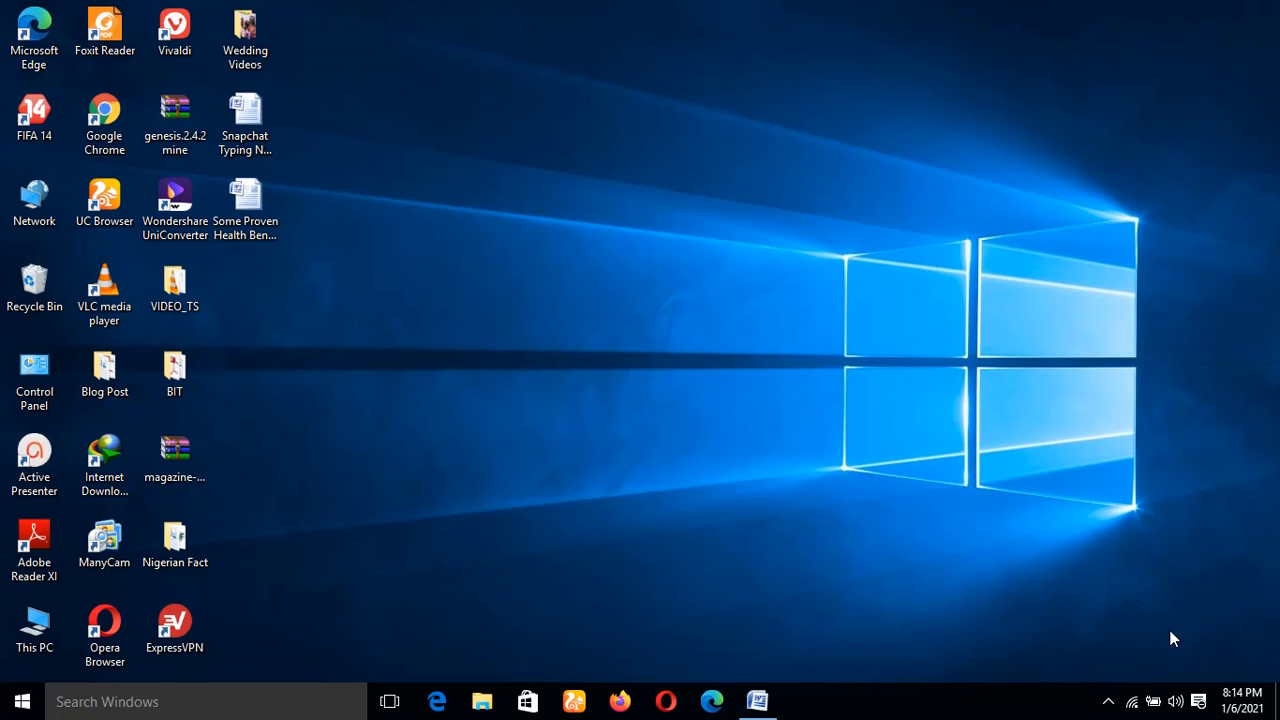
pyautogui.moveTo(1158, 537)
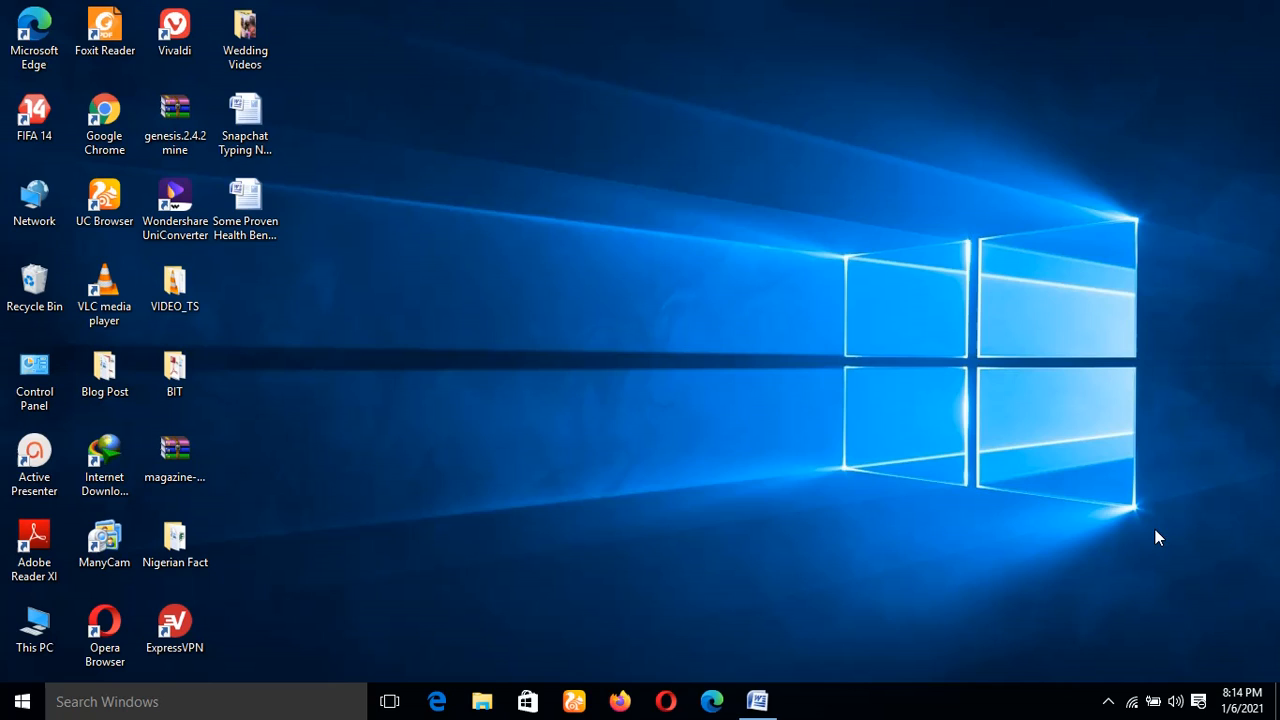
pyautogui.moveTo(728, 514)
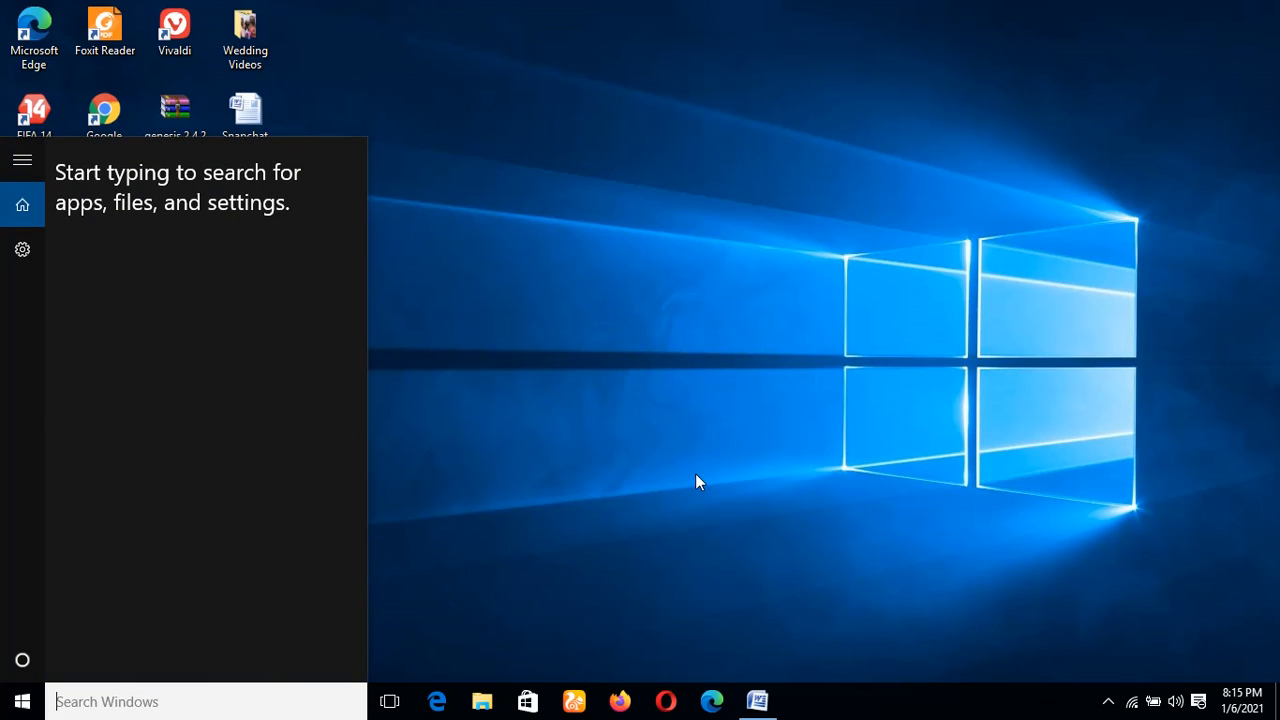
# Launch the Services console by searching 'services.msc' from Start
pyautogui.write('s')
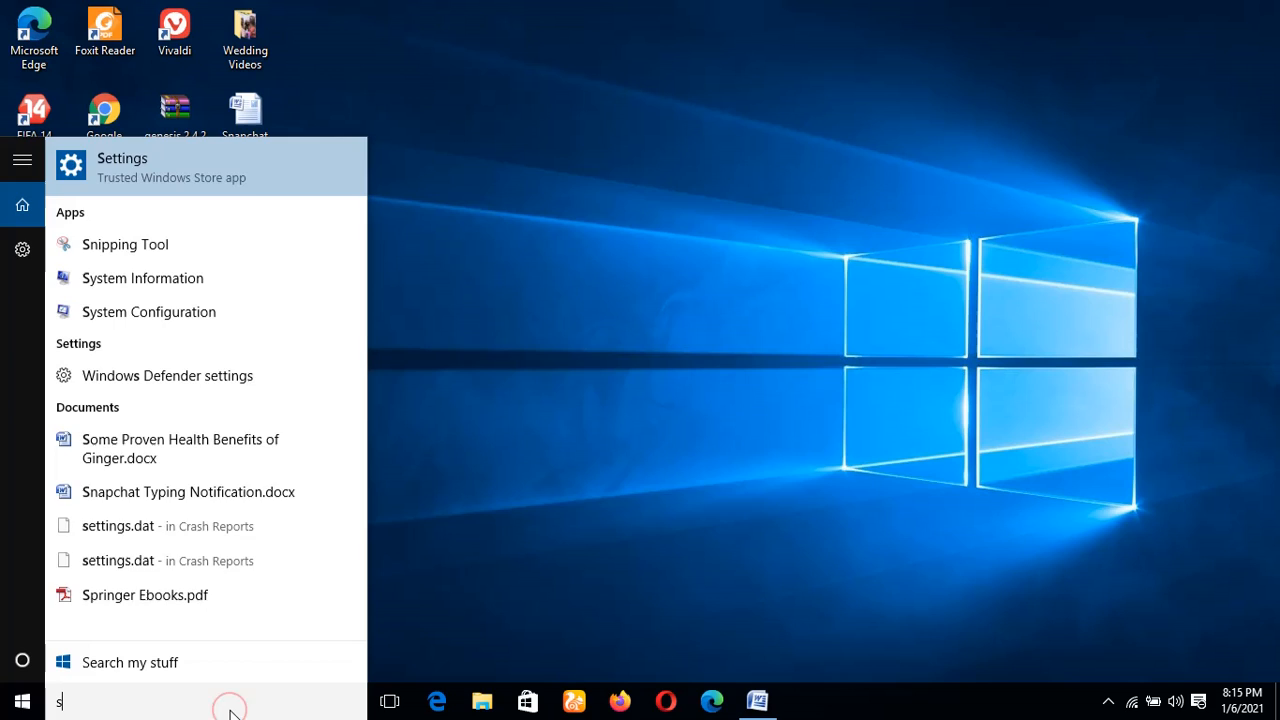
pyautogui.write('ervices')
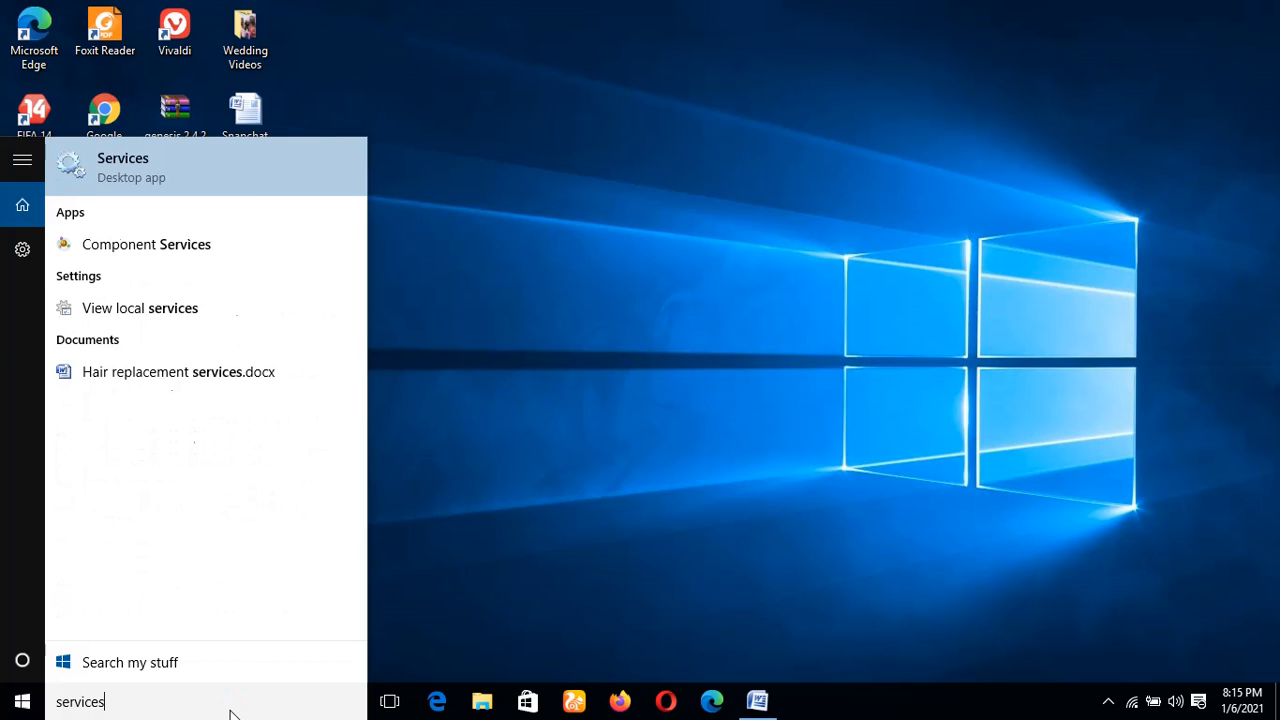
pyautogui.write('.msc')
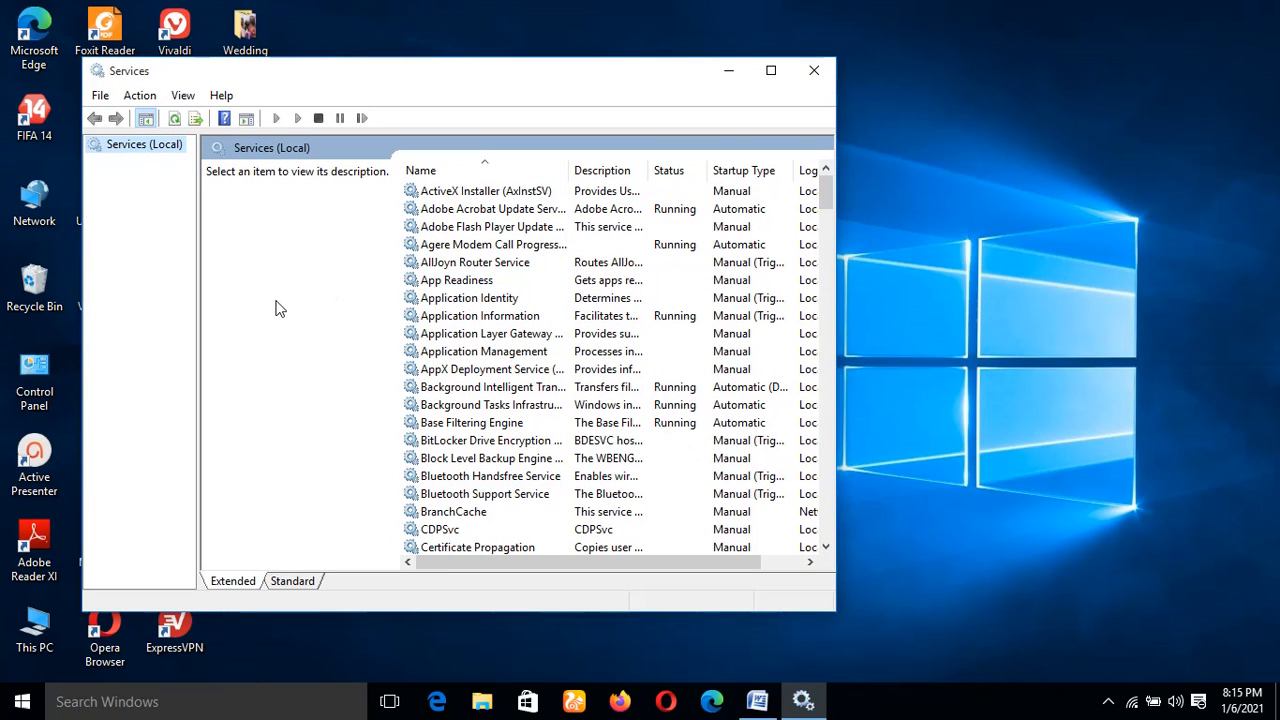
pyautogui.moveTo(680, 318)
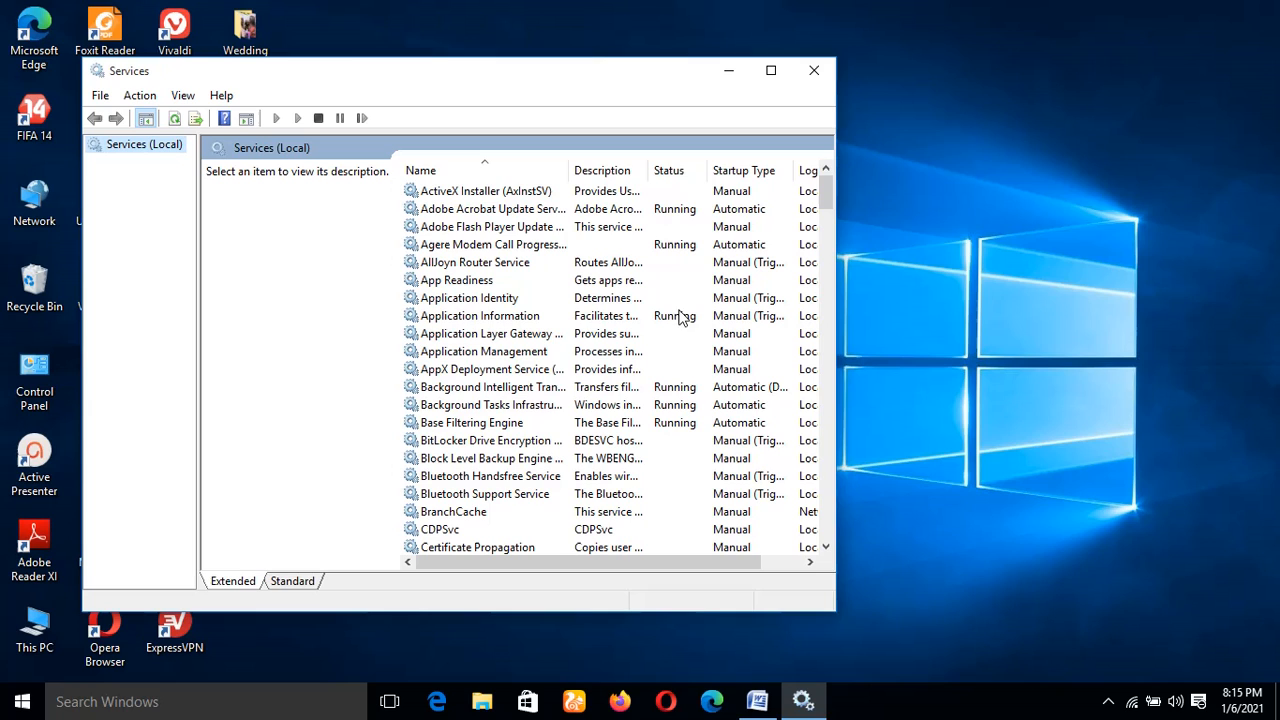
pyautogui.moveTo(824, 195)
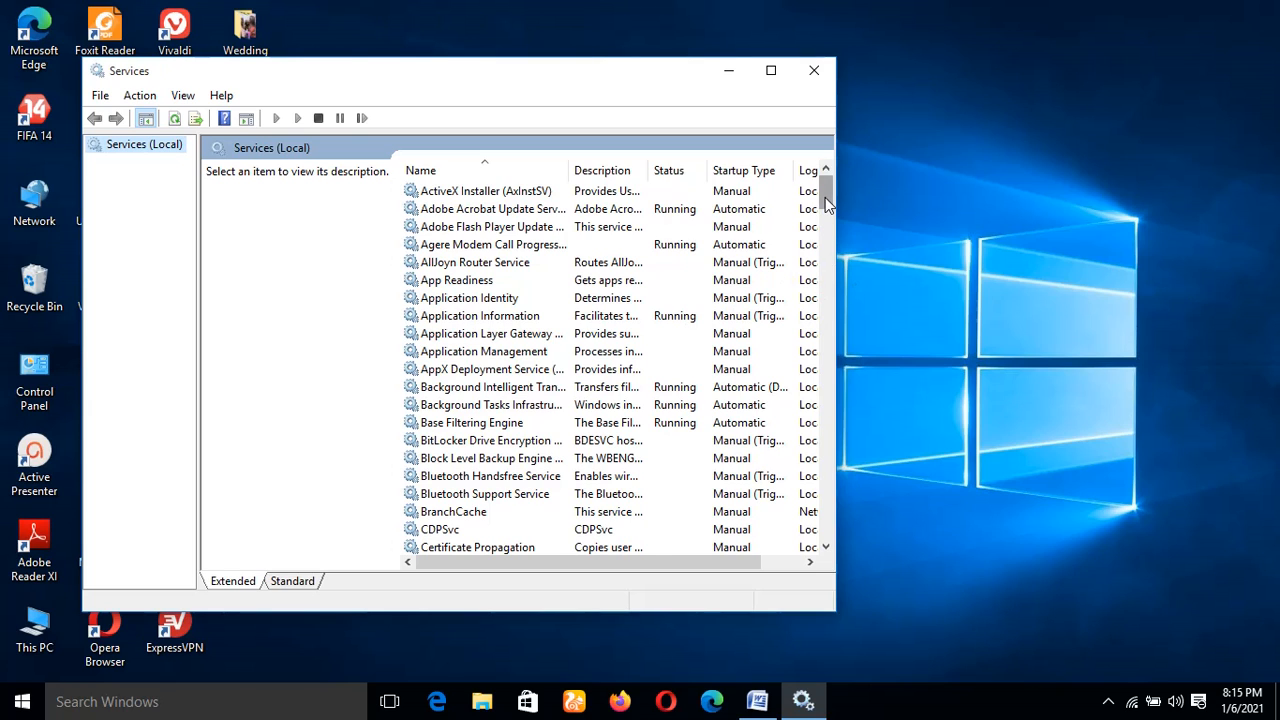
# Scroll the Services list down to Windows Update and select it to show its description
pyautogui.scroll(-3)
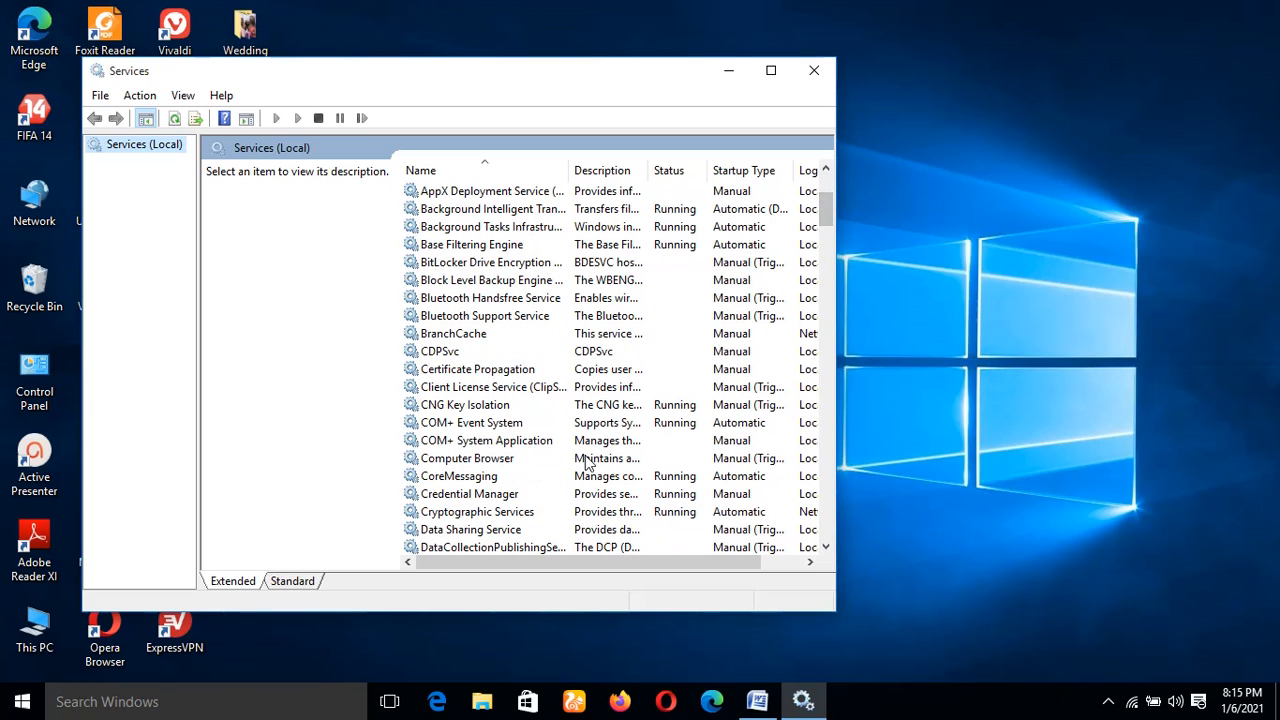
pyautogui.moveTo(828, 215)
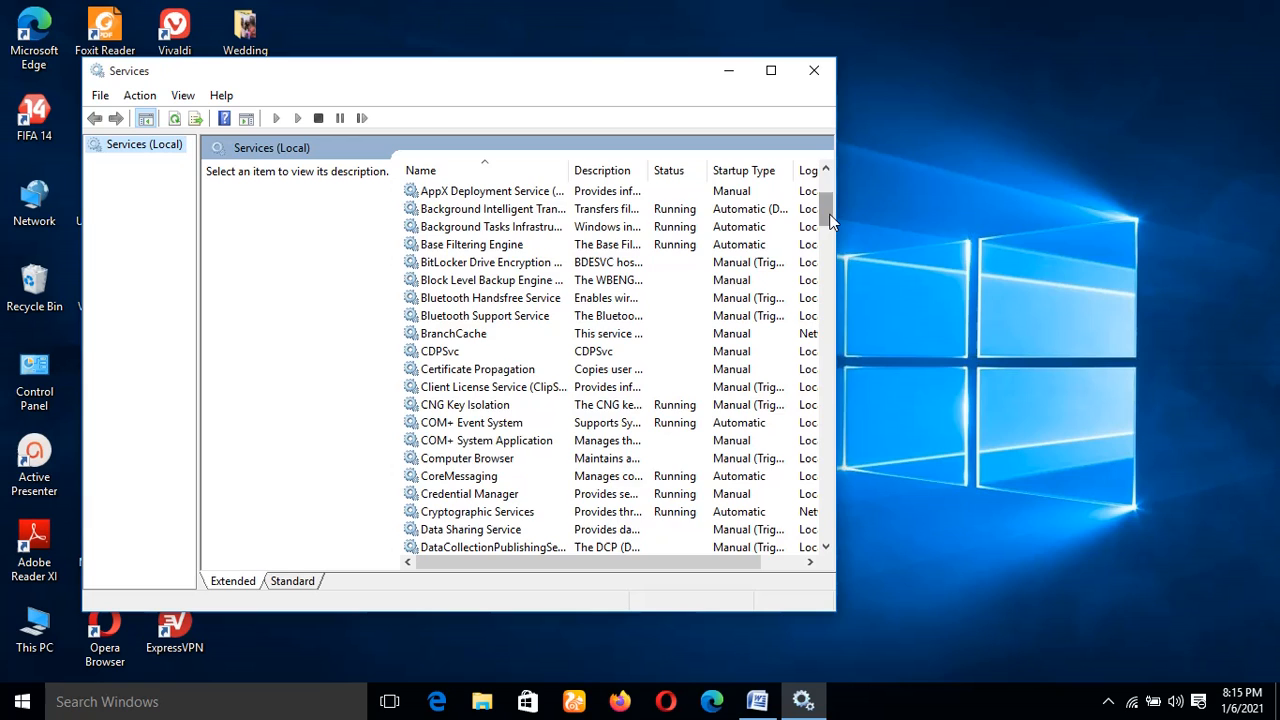
pyautogui.scroll(3)
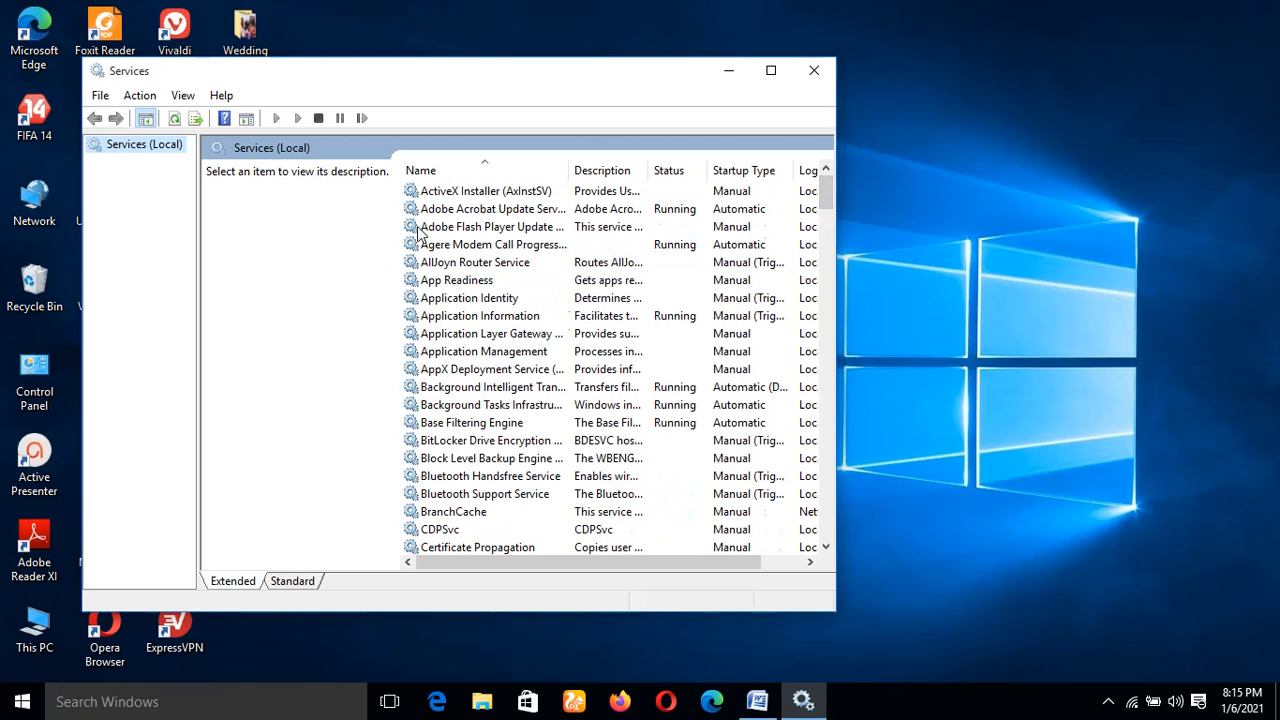
pyautogui.scroll(-3)
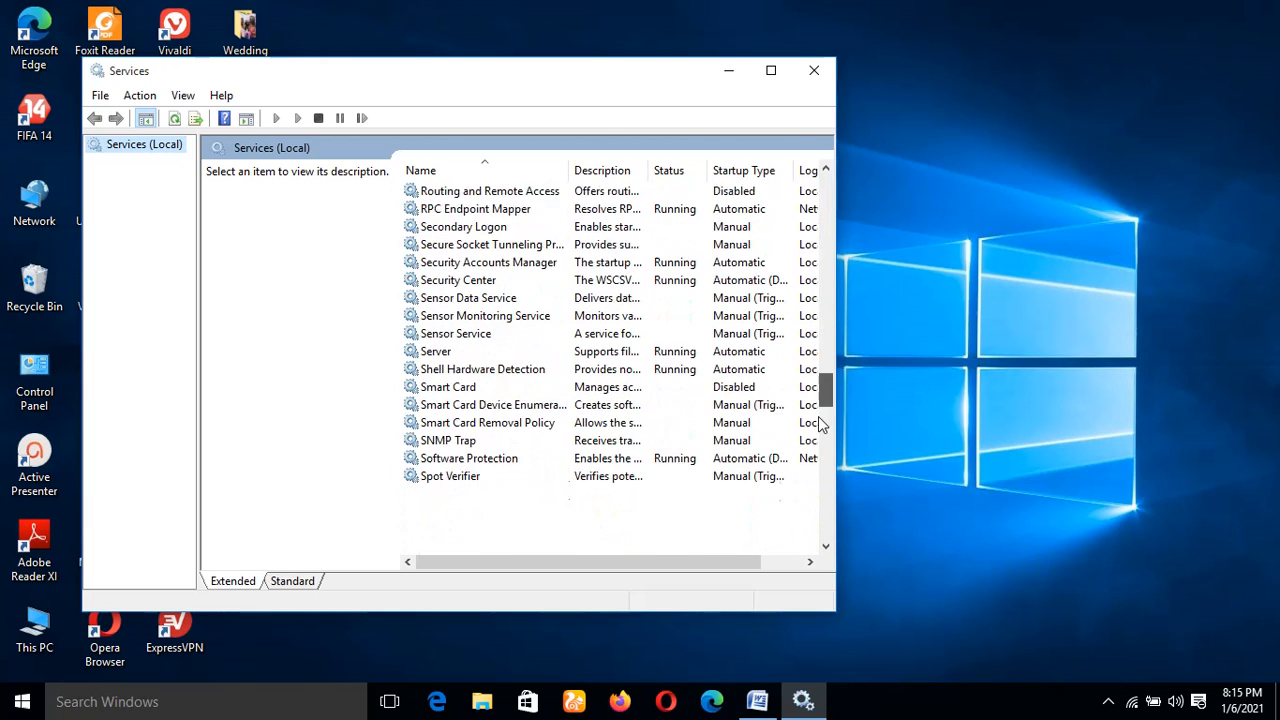
pyautogui.scroll(-3)
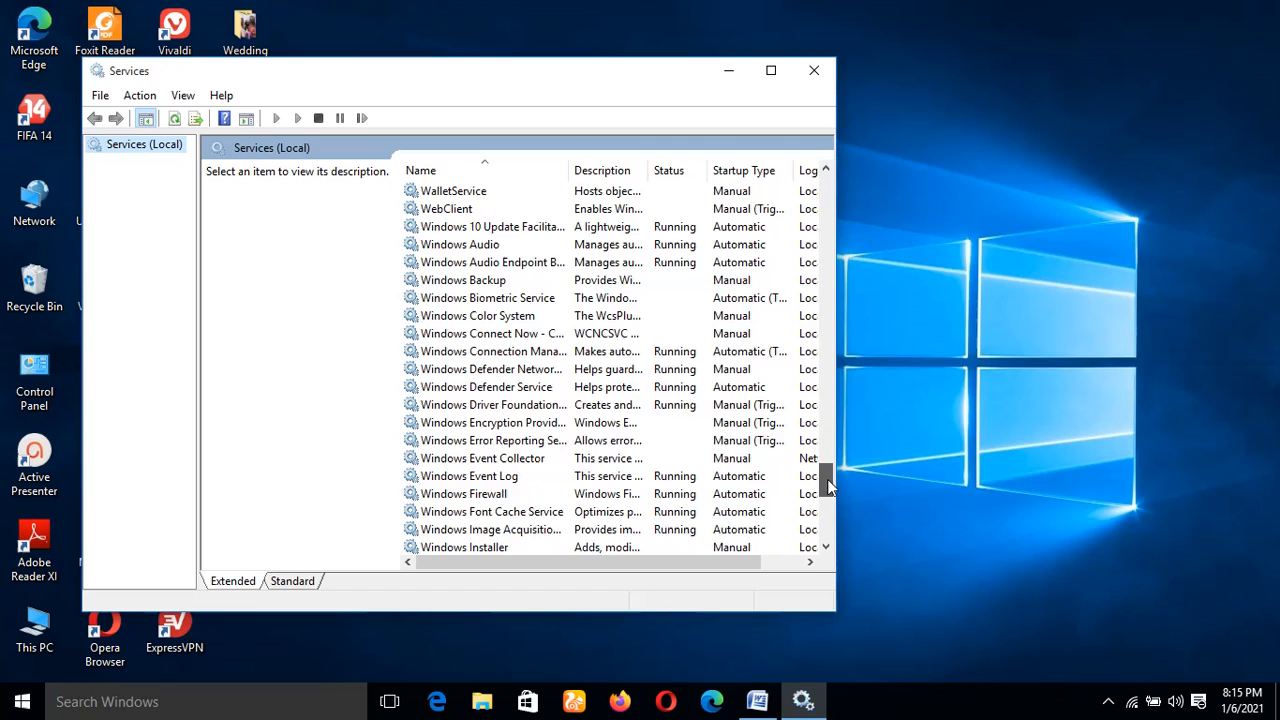
pyautogui.scroll(-3)
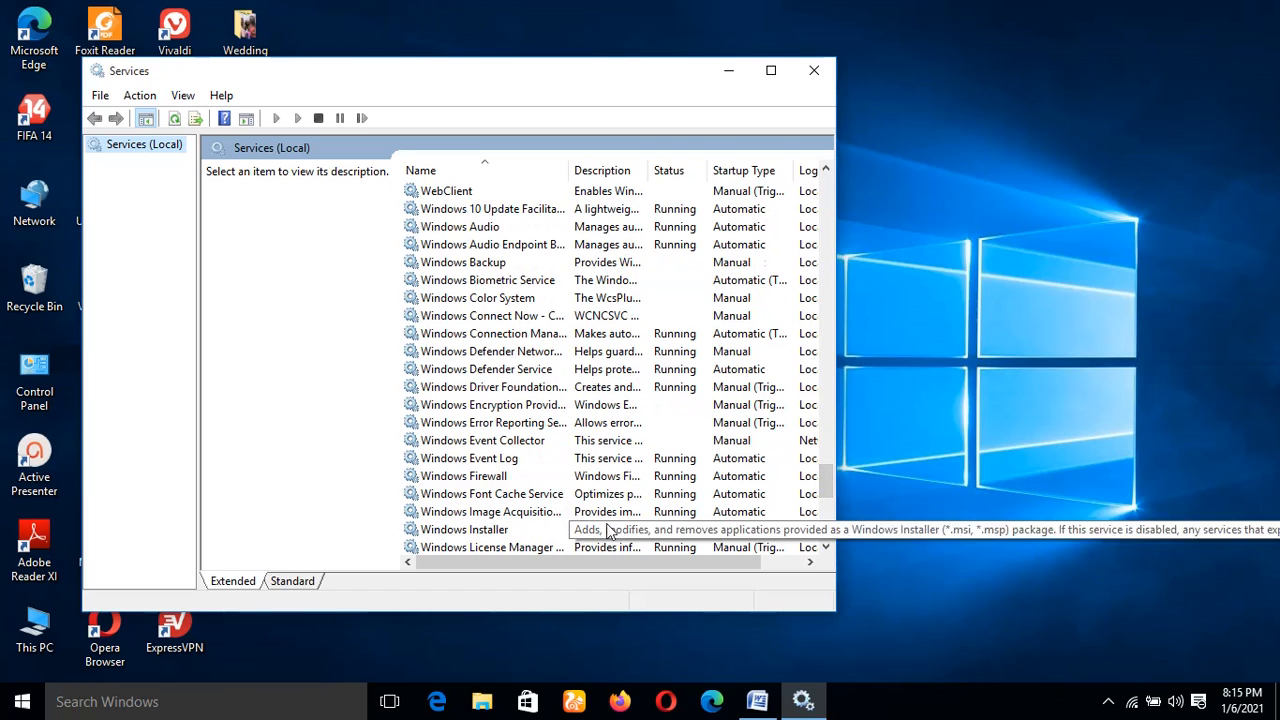
pyautogui.scroll(-3)
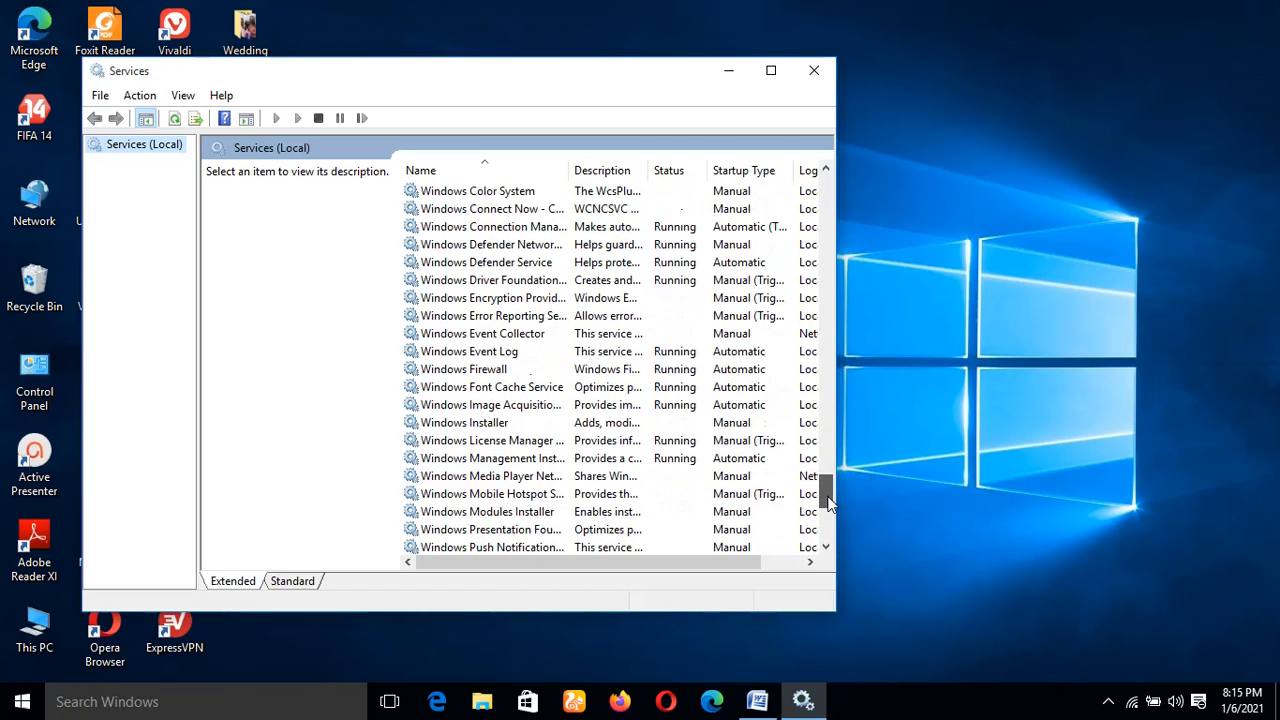
pyautogui.scroll(-3)
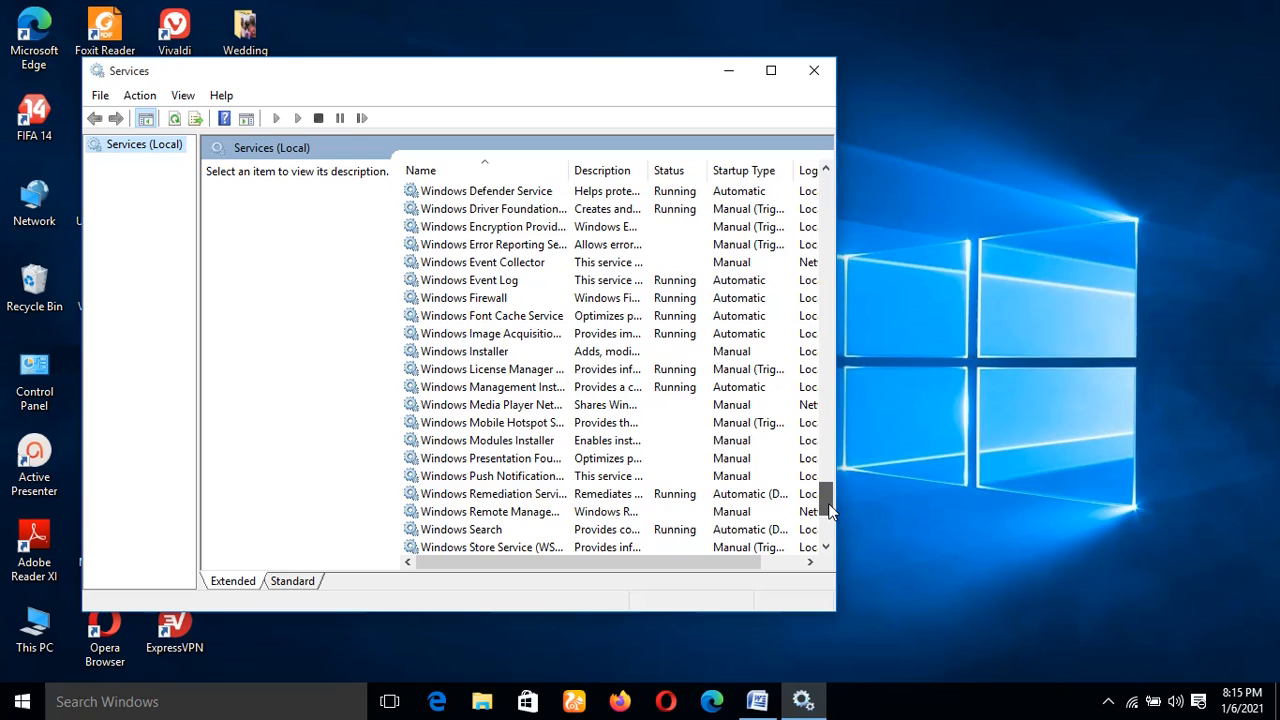
pyautogui.scroll(-3)
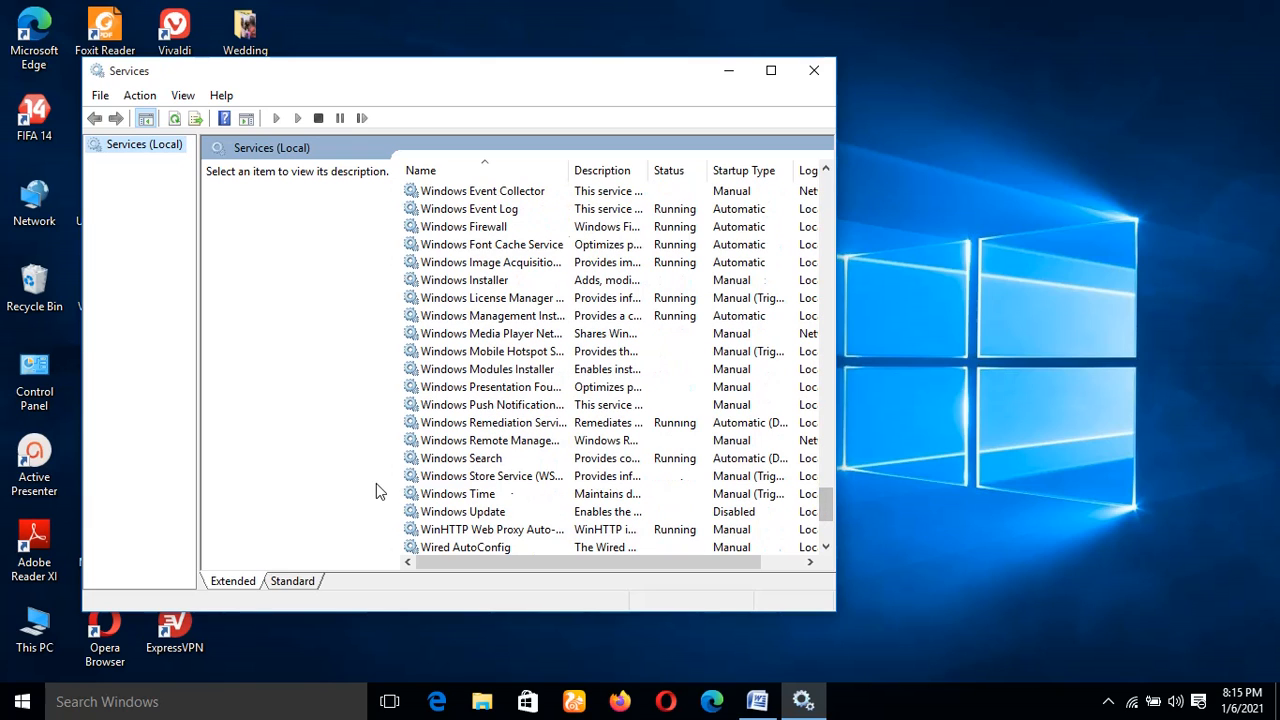
pyautogui.click(463, 511)
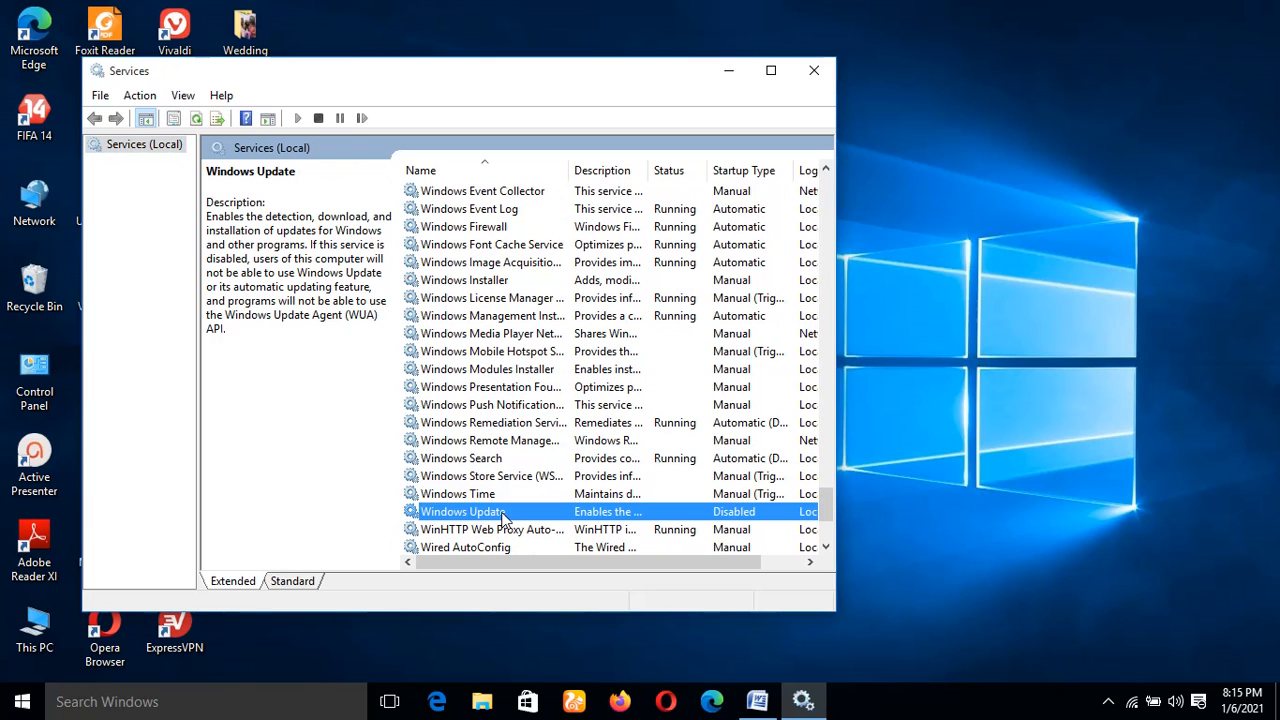
# Set Windows Update's startup type to Disabled in its properties, apply and confirm
pyautogui.doubleClick(461, 511)
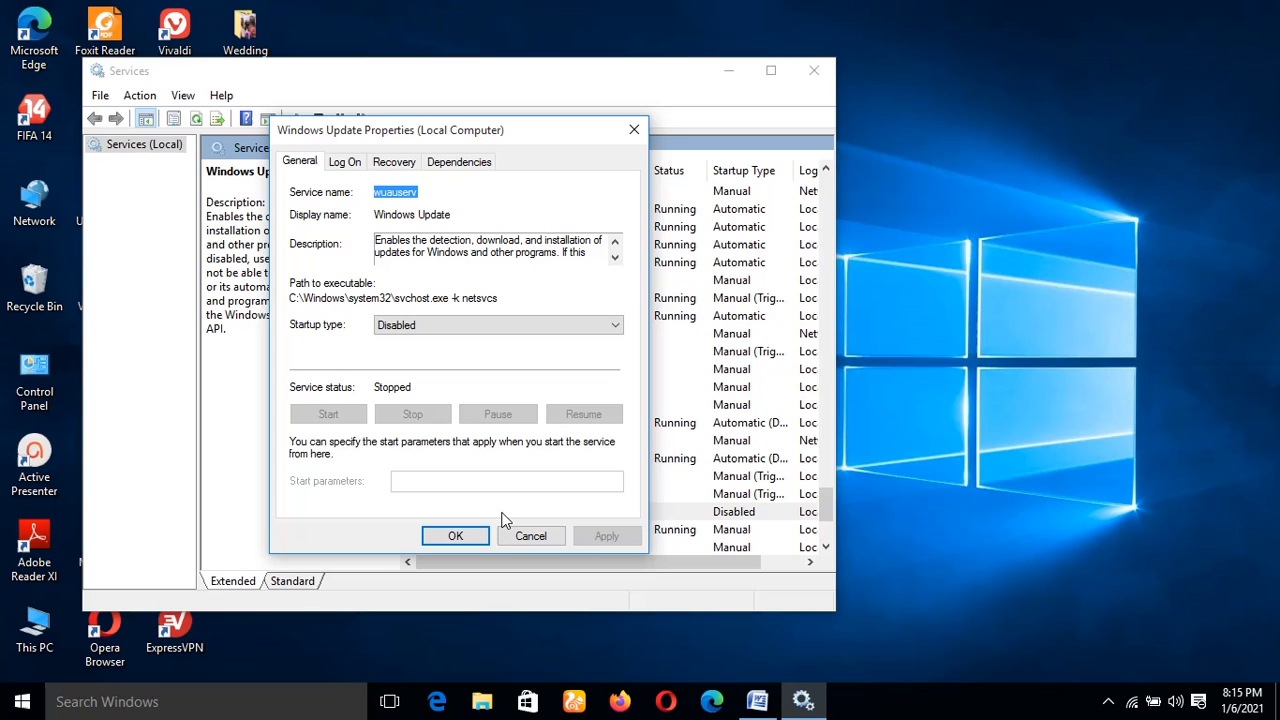
pyautogui.moveTo(619, 351)
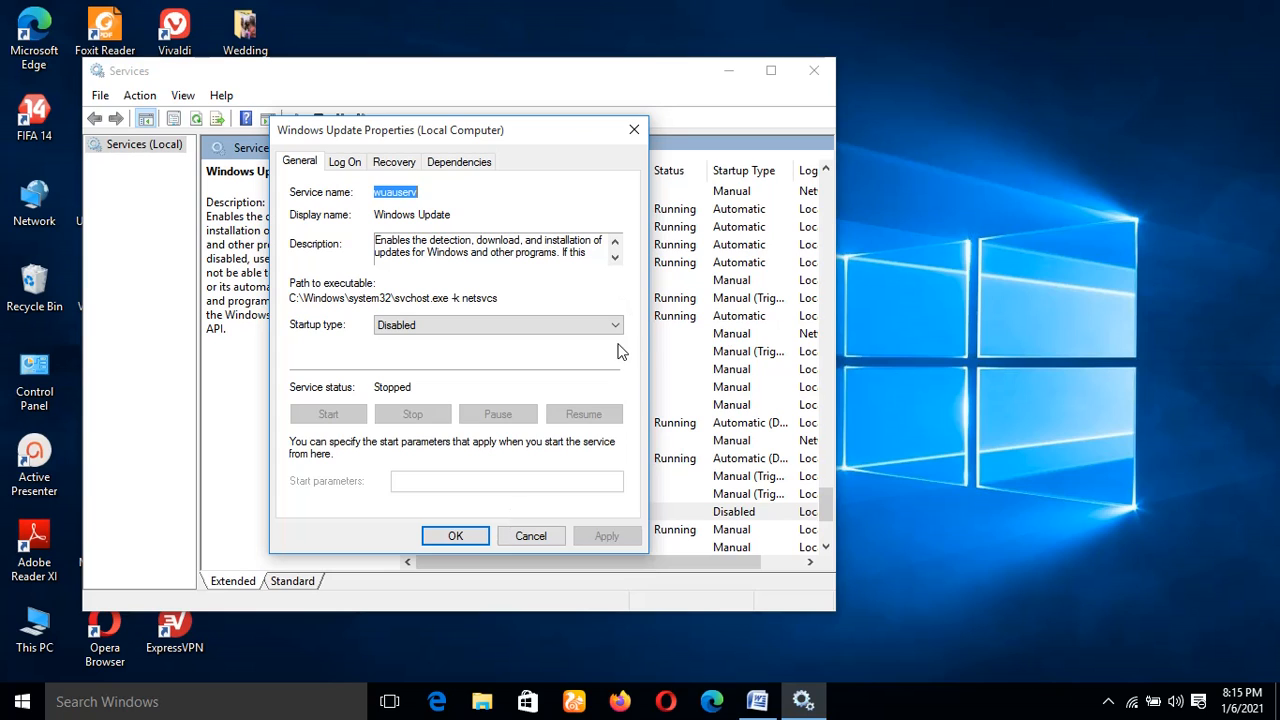
pyautogui.click(497, 324)
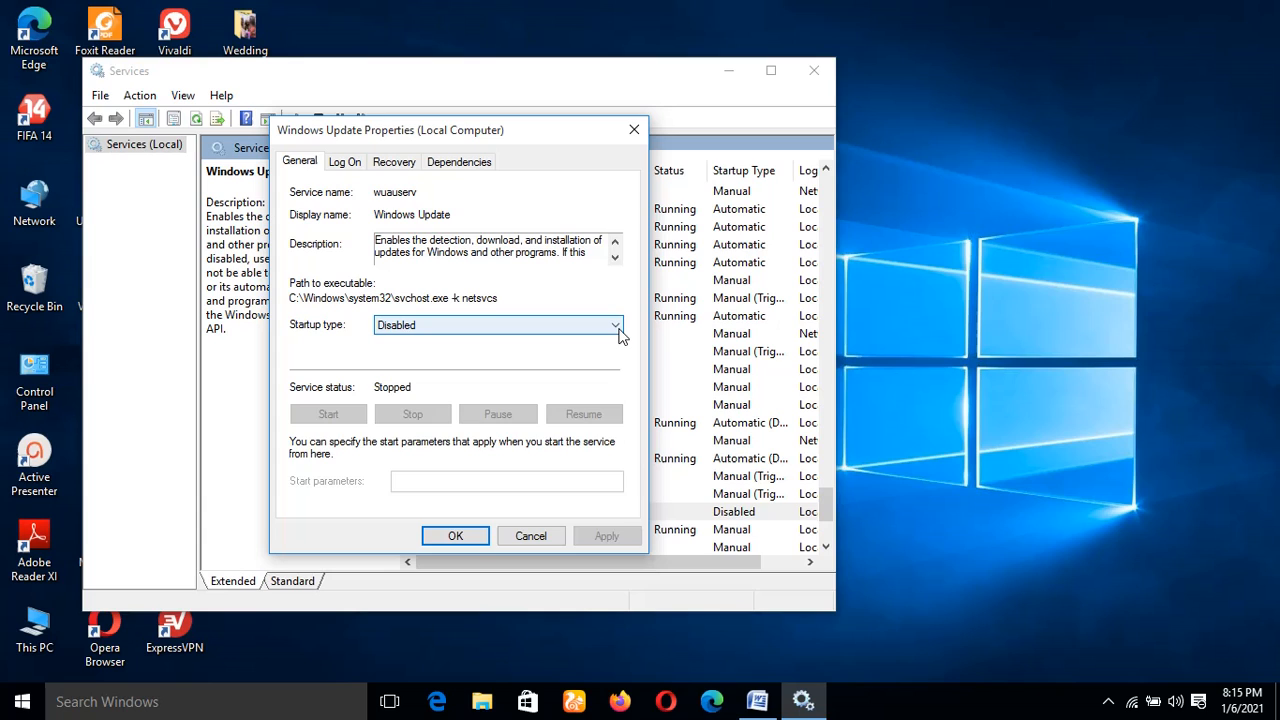
pyautogui.click(615, 325)
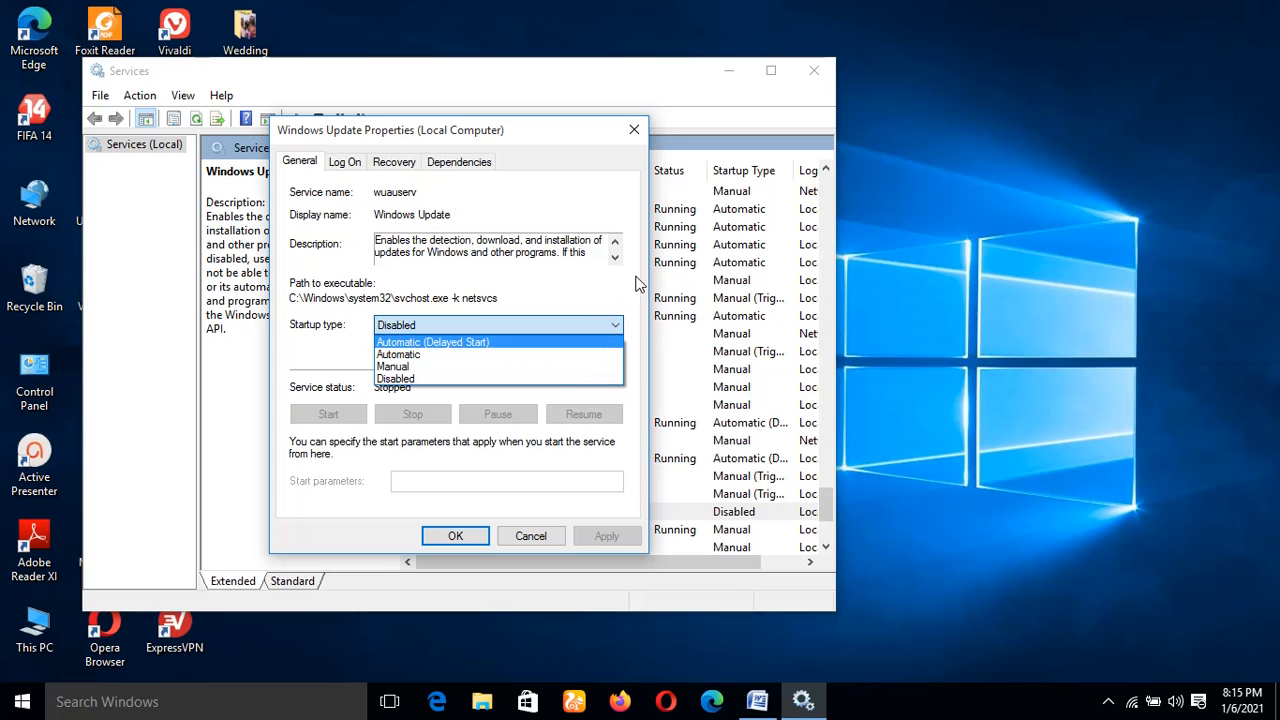
pyautogui.moveTo(610, 322)
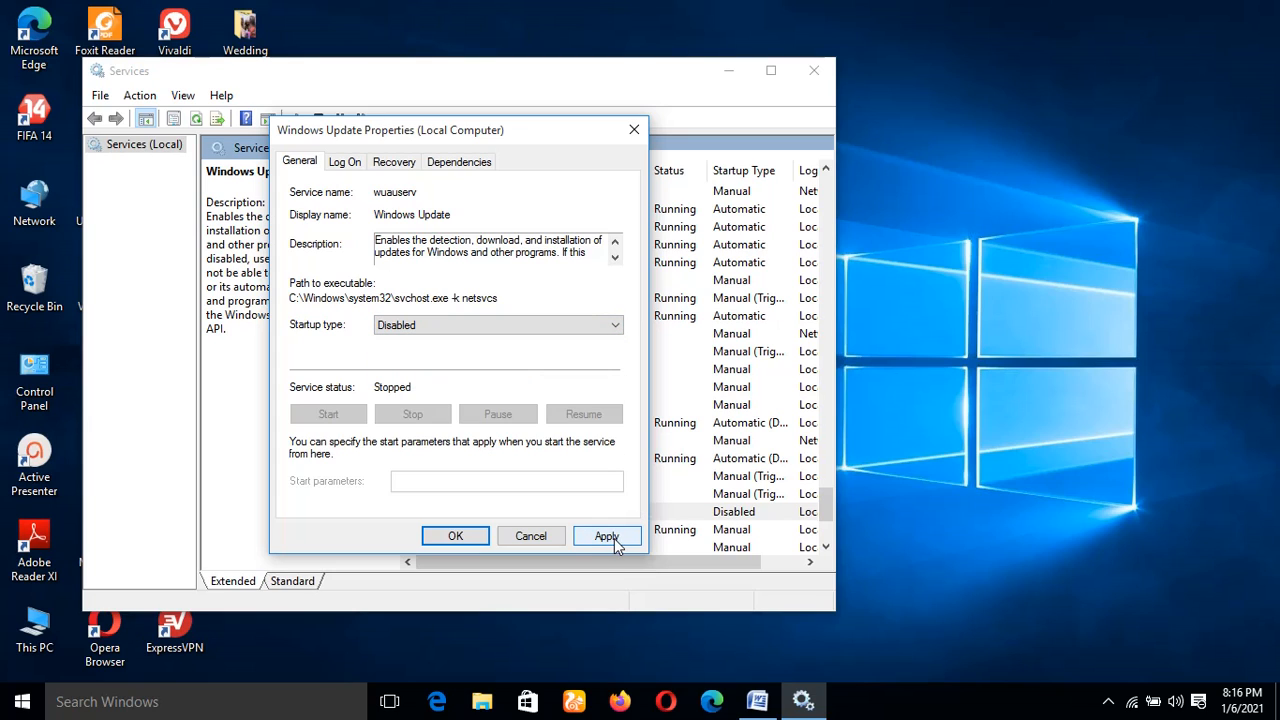
pyautogui.click(607, 536)
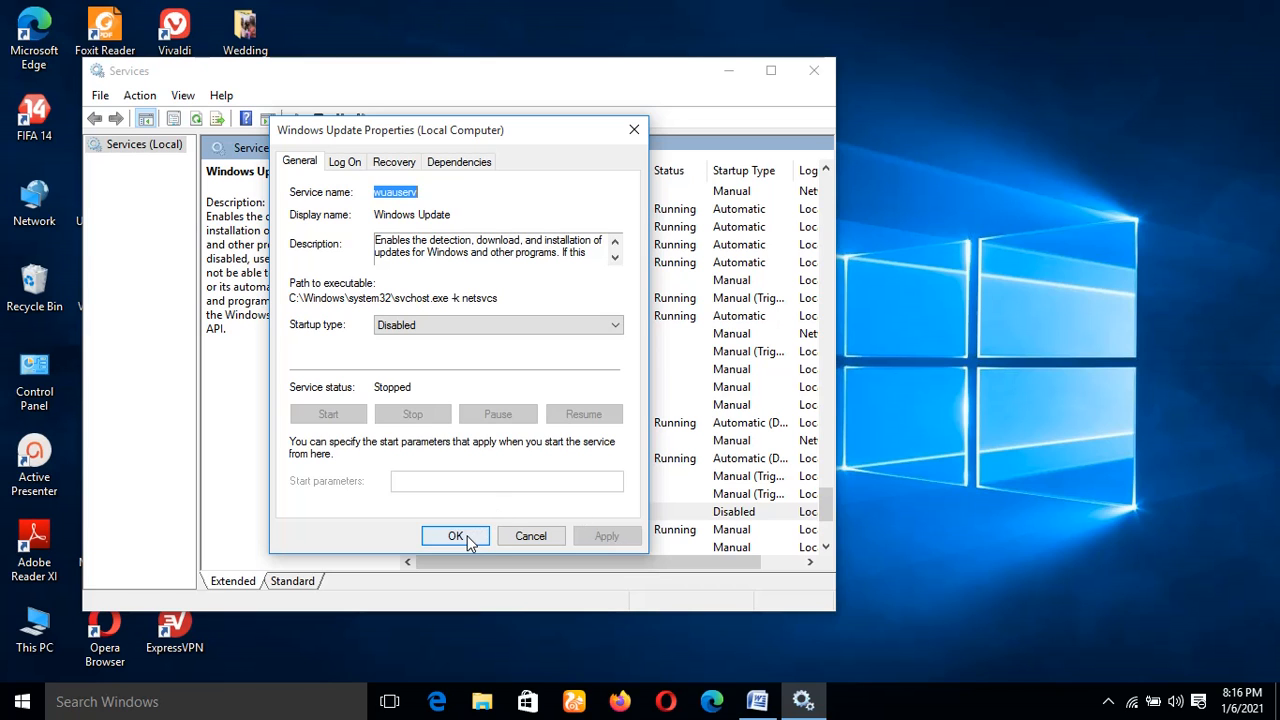
pyautogui.click(455, 536)
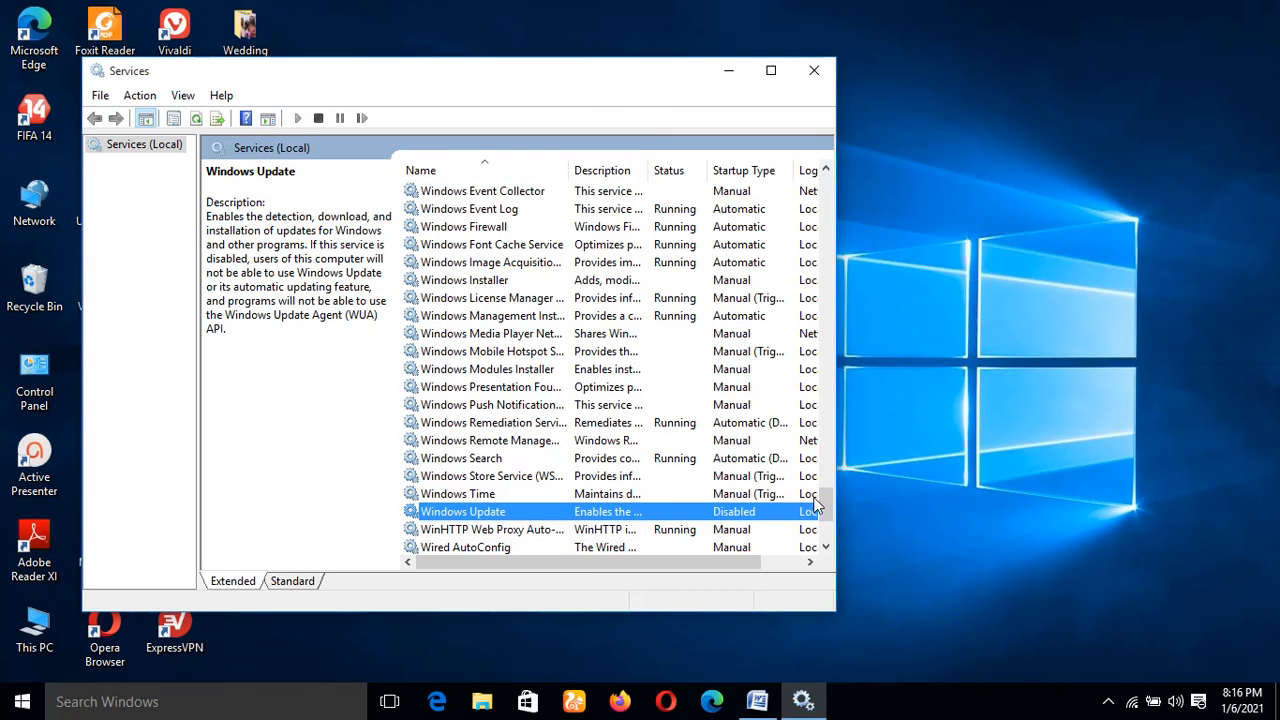
pyautogui.scroll(3)
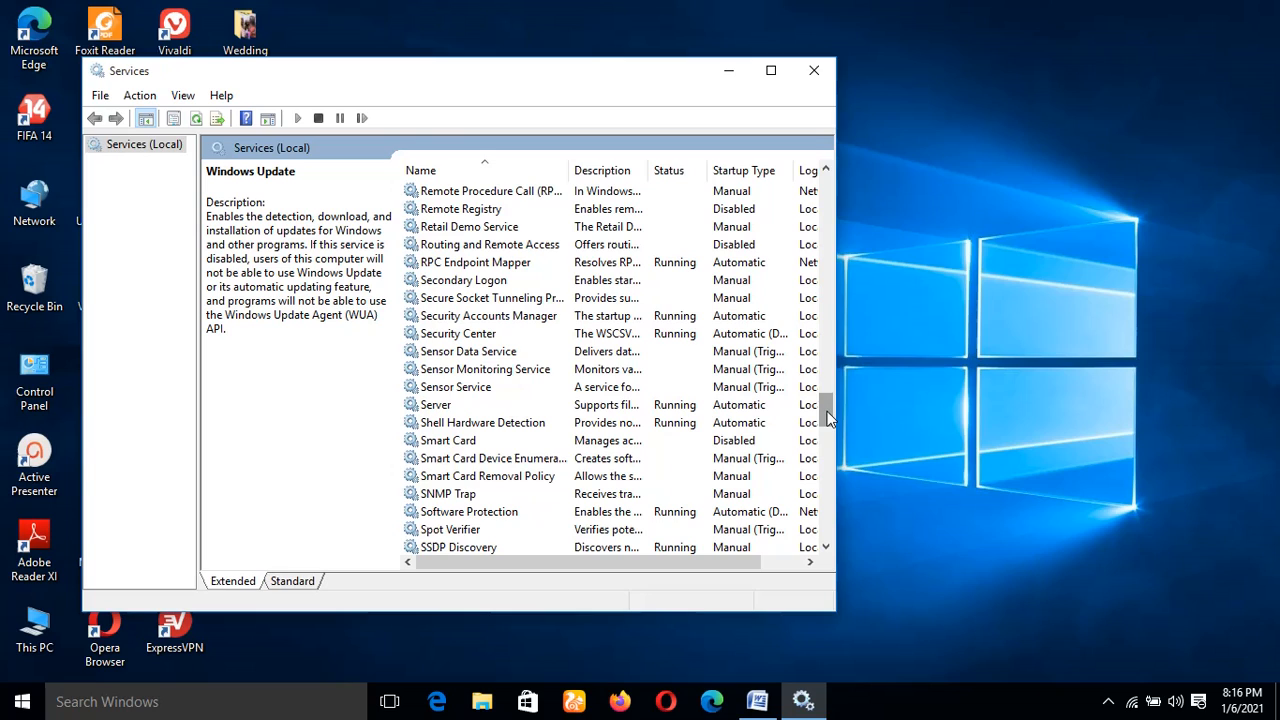
pyautogui.moveTo(814, 71)
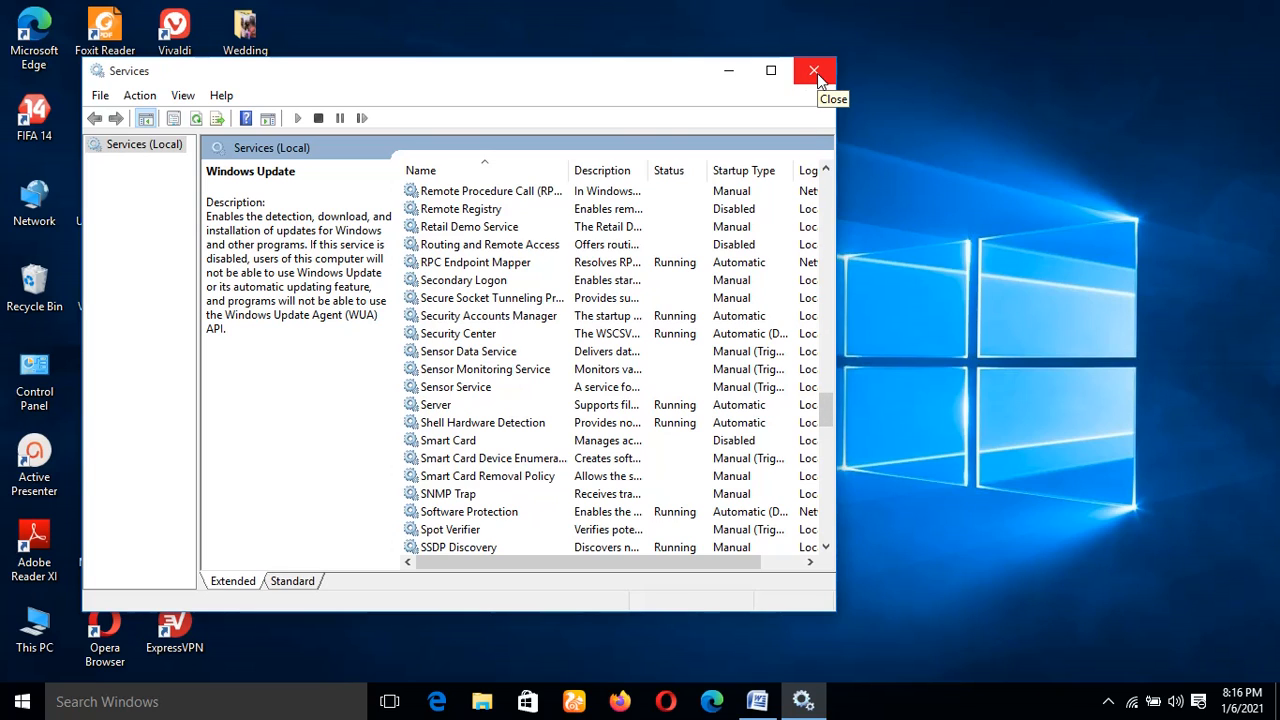
pyautogui.moveTo(813, 71)
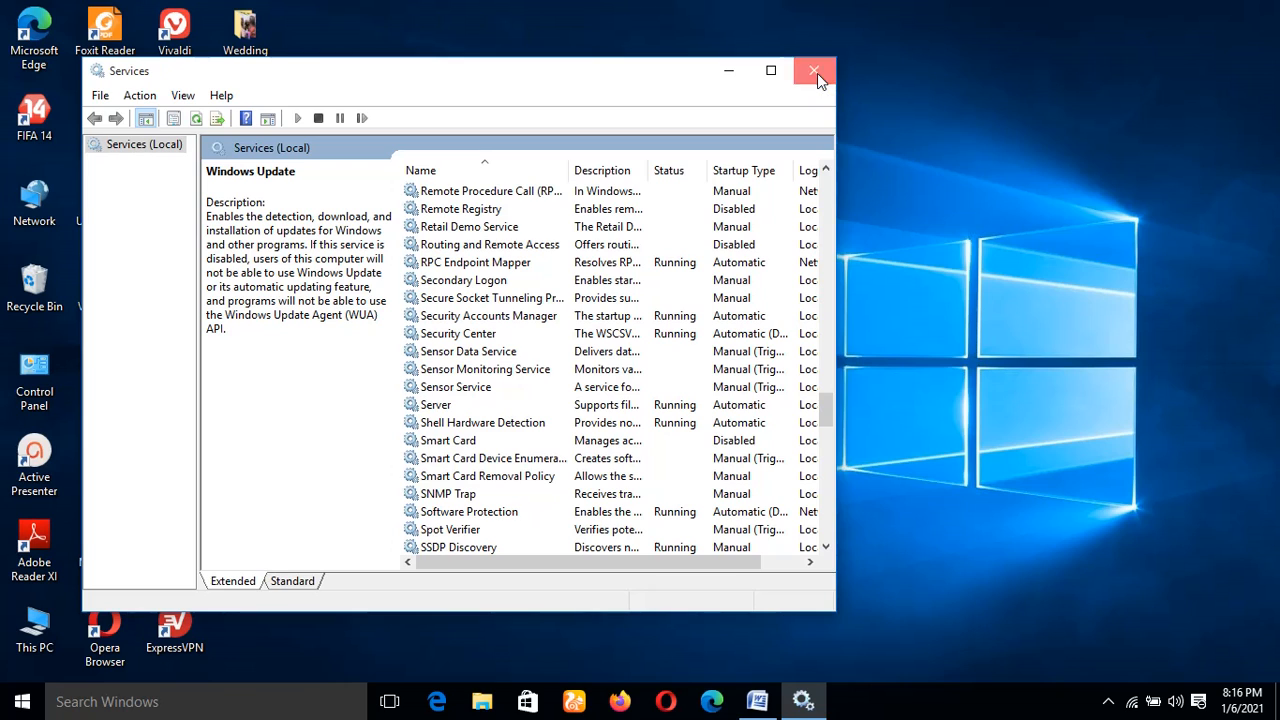
pyautogui.click(813, 71)
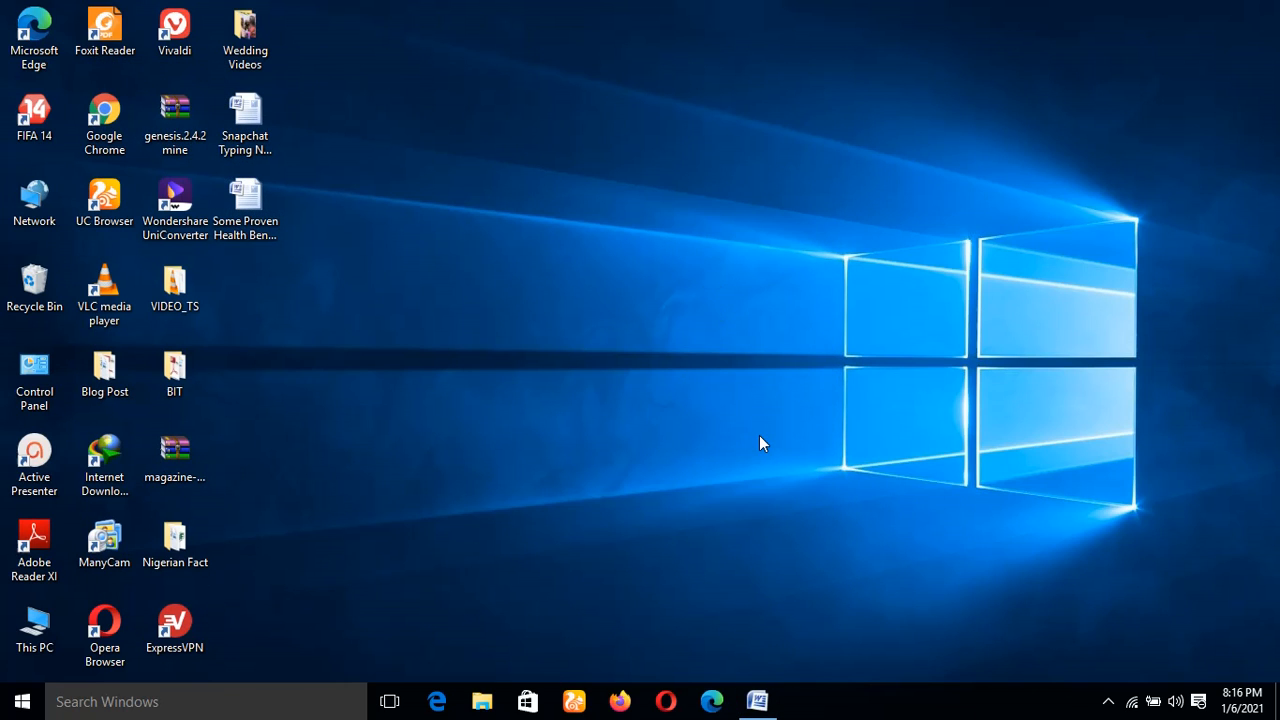
pyautogui.moveTo(607, 392)
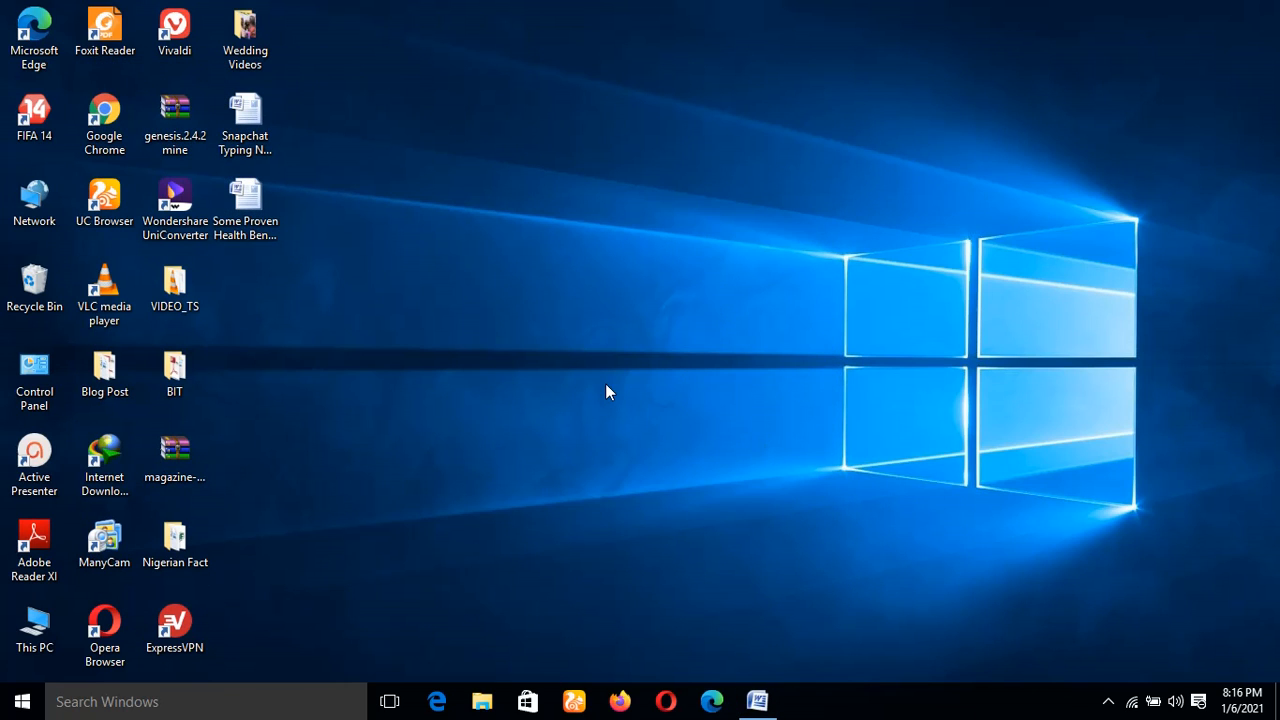
pyautogui.moveTo(515, 481)
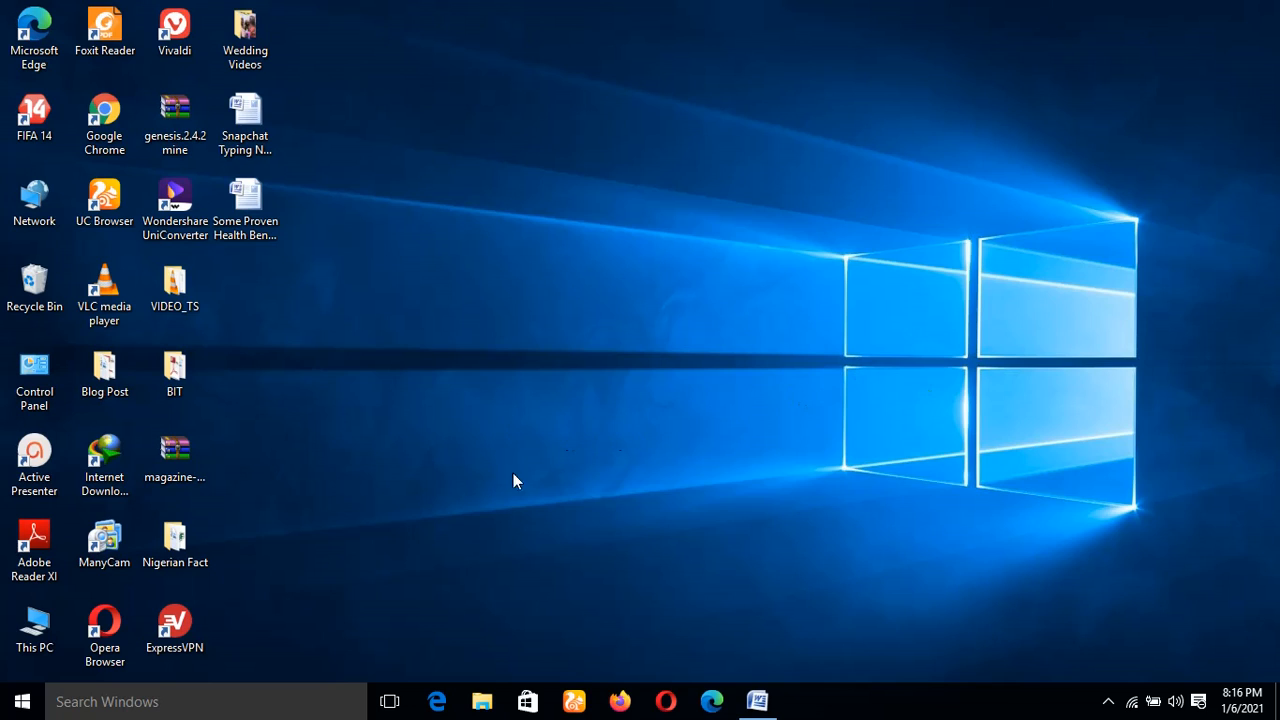
pyautogui.moveTo(420, 500)
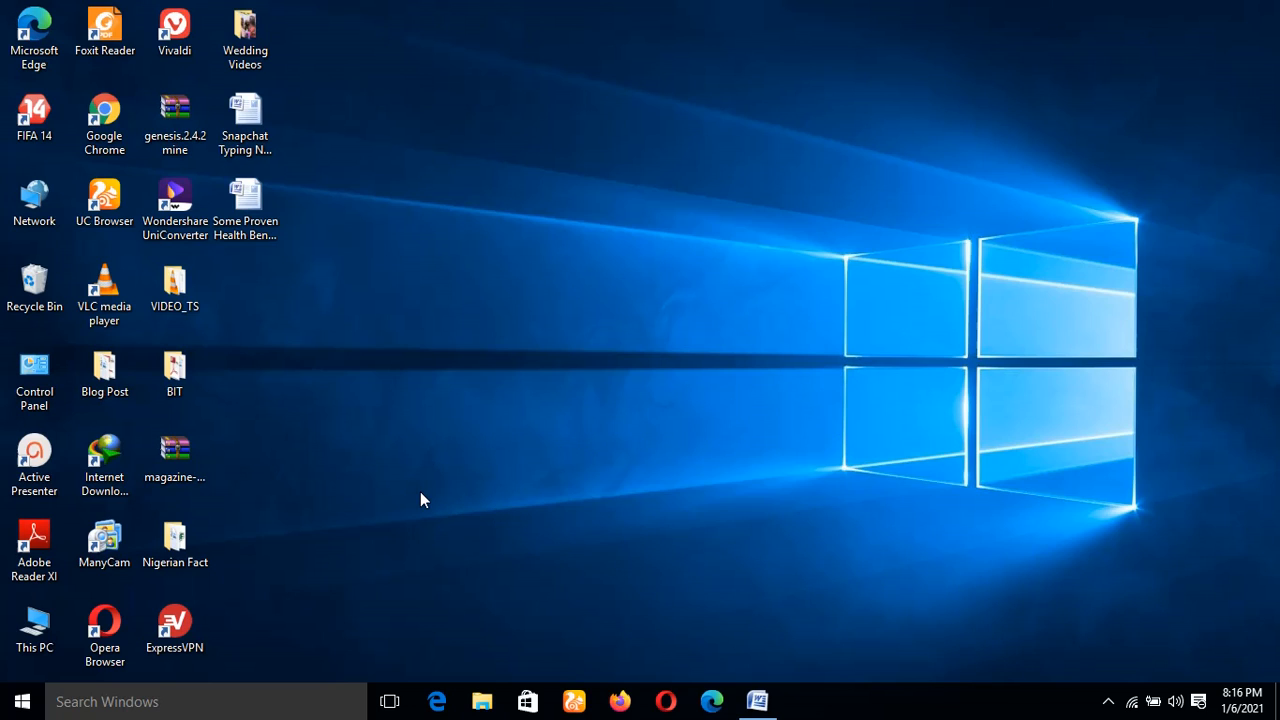
pyautogui.moveTo(847, 473)
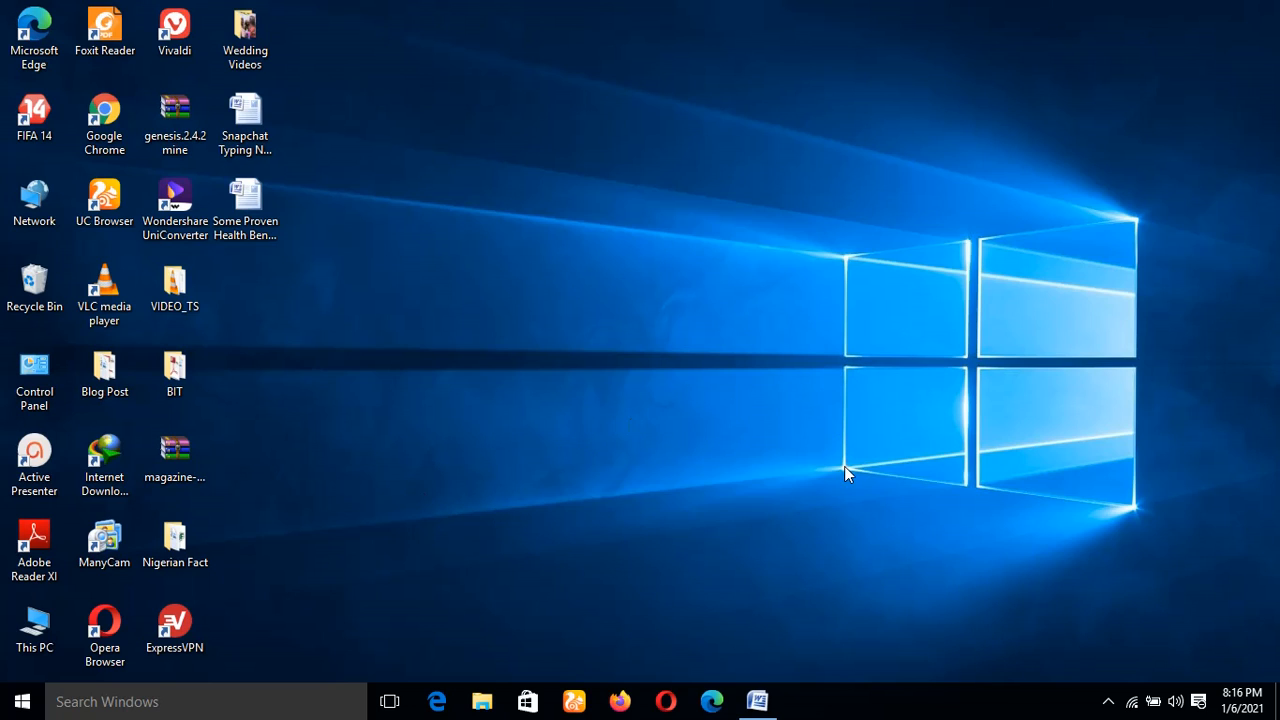
pyautogui.moveTo(745, 453)
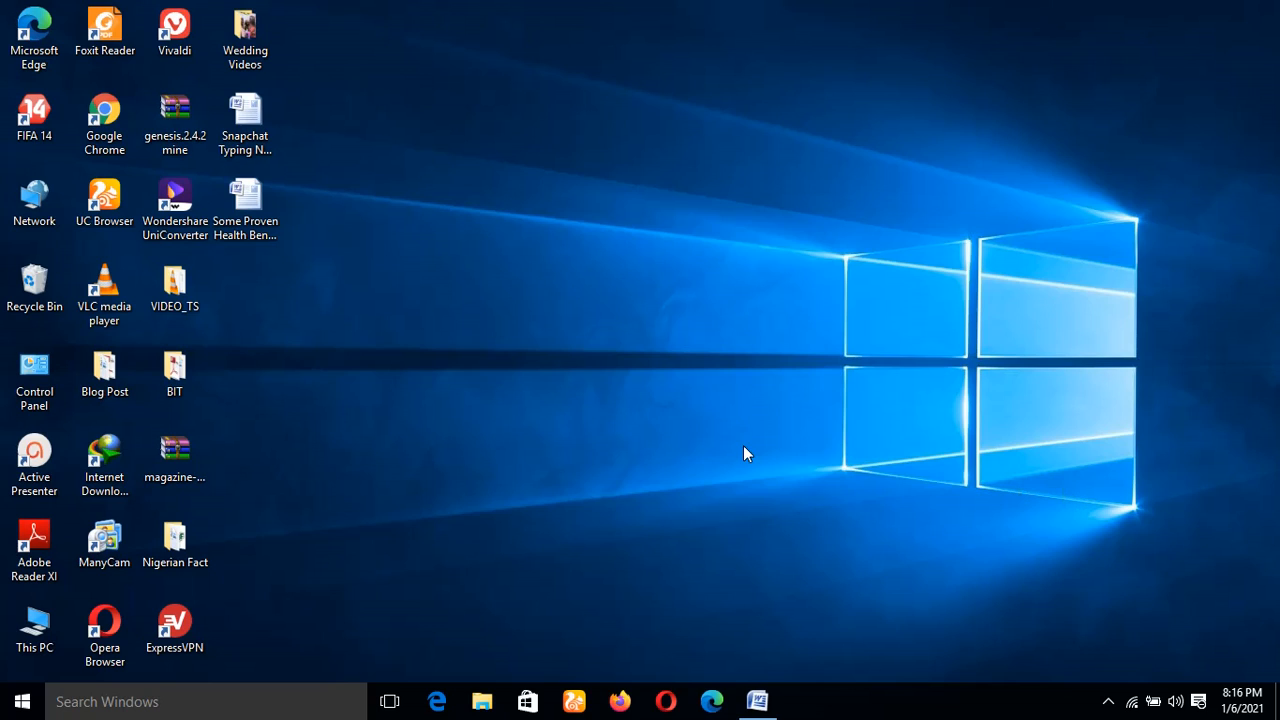
pyautogui.moveTo(560, 393)
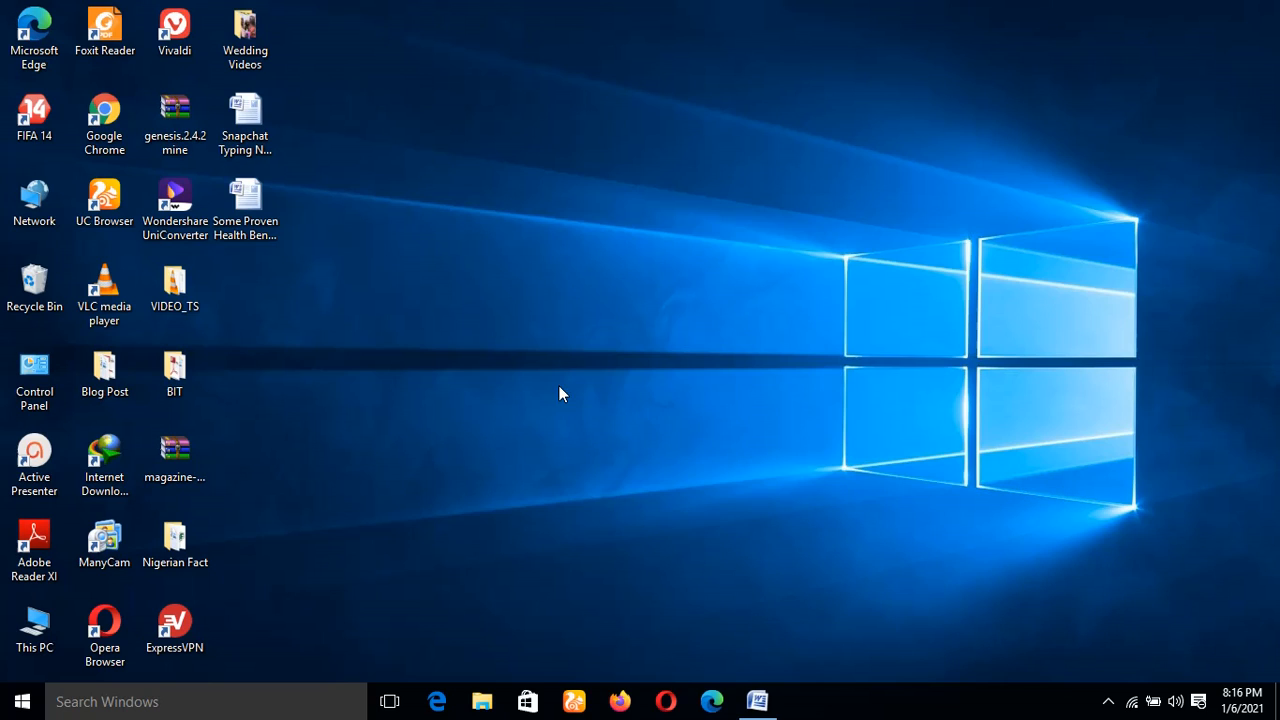
pyautogui.moveTo(728, 428)
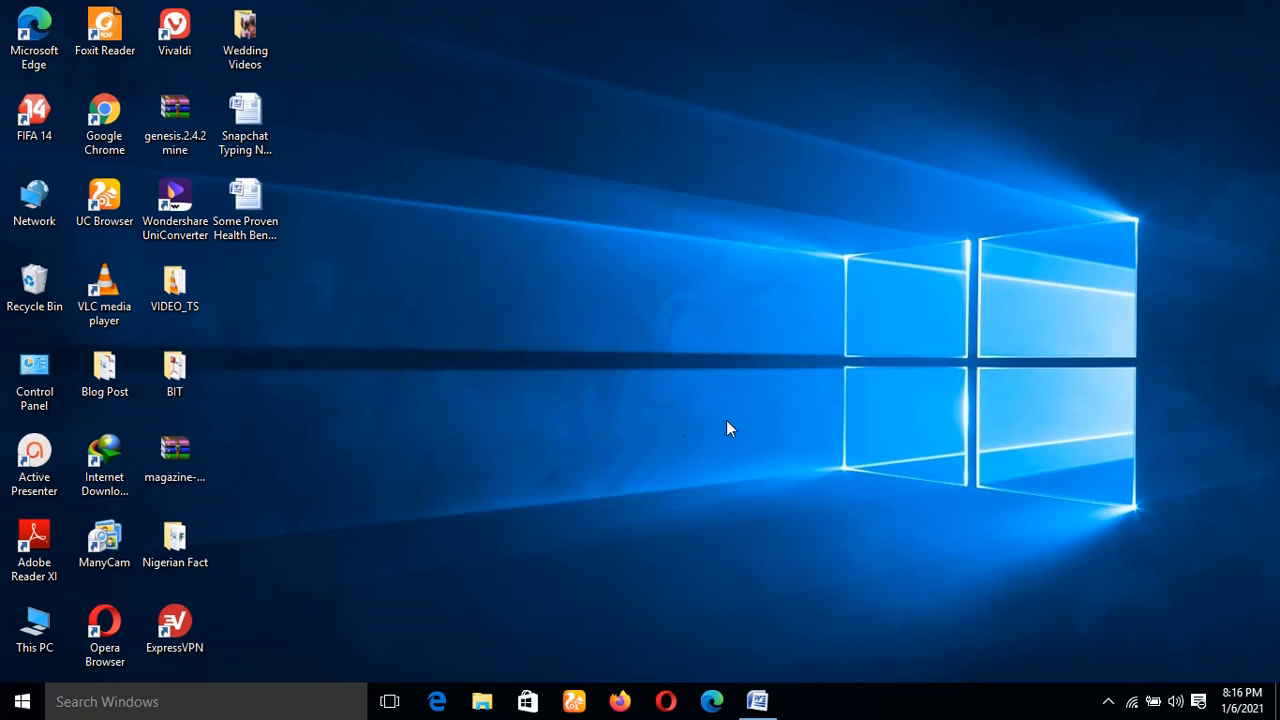
pyautogui.moveTo(475, 250)
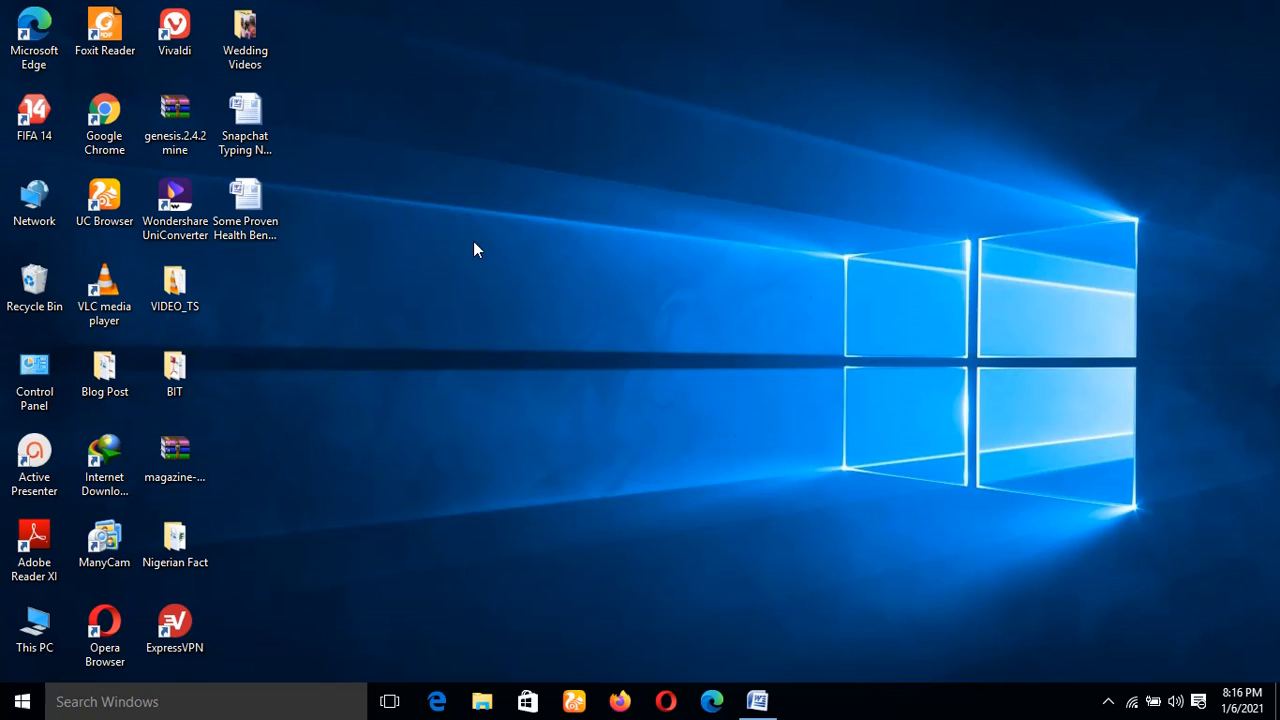
pyautogui.moveTo(705, 486)
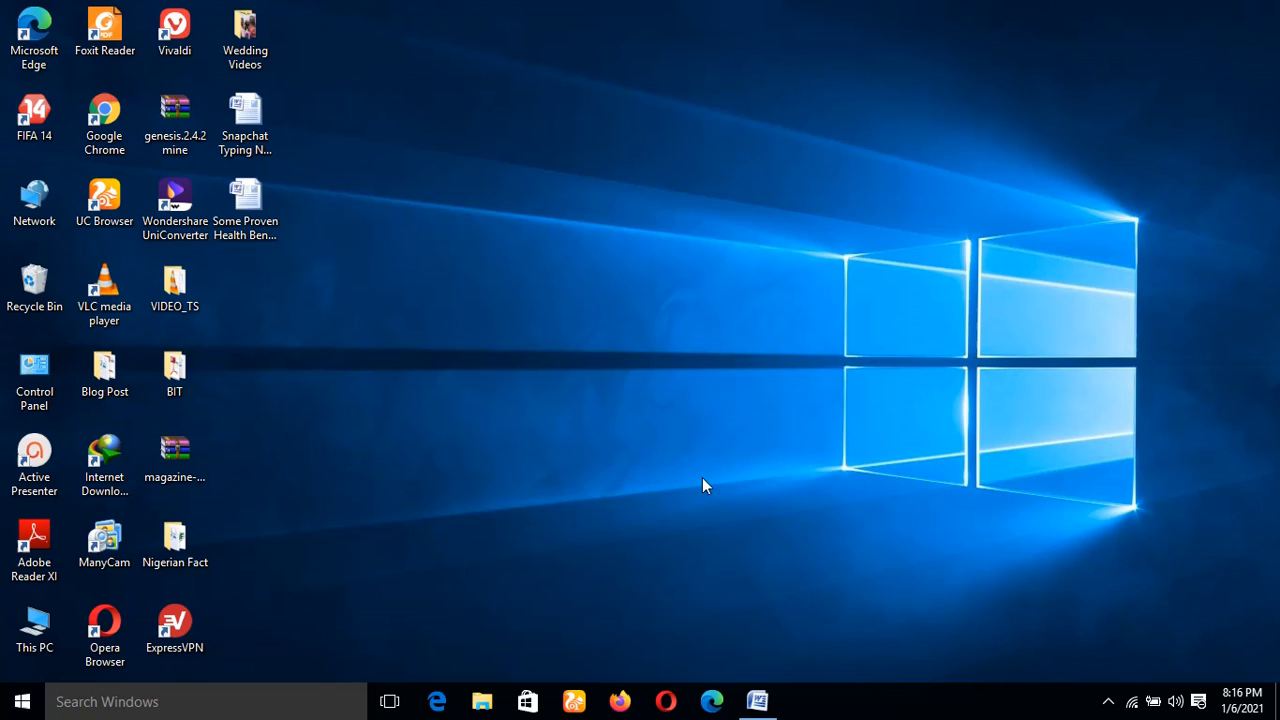
pyautogui.moveTo(1012, 474)
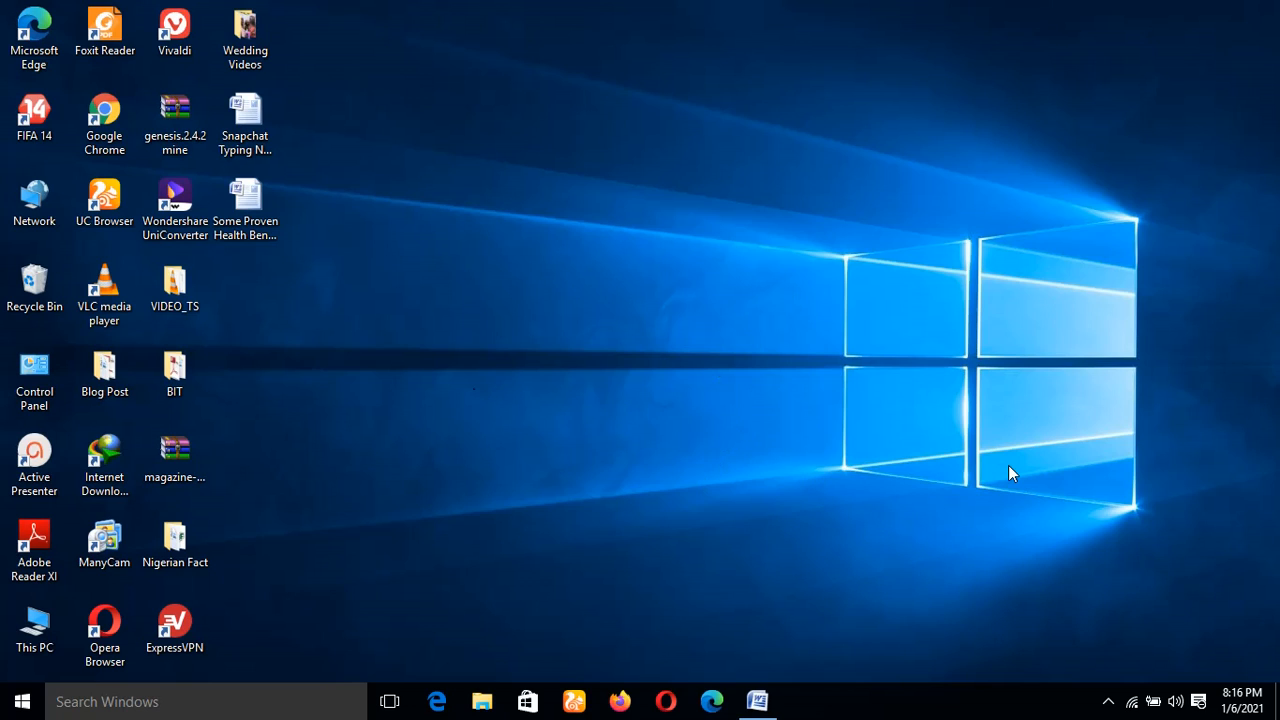
pyautogui.moveTo(643, 436)
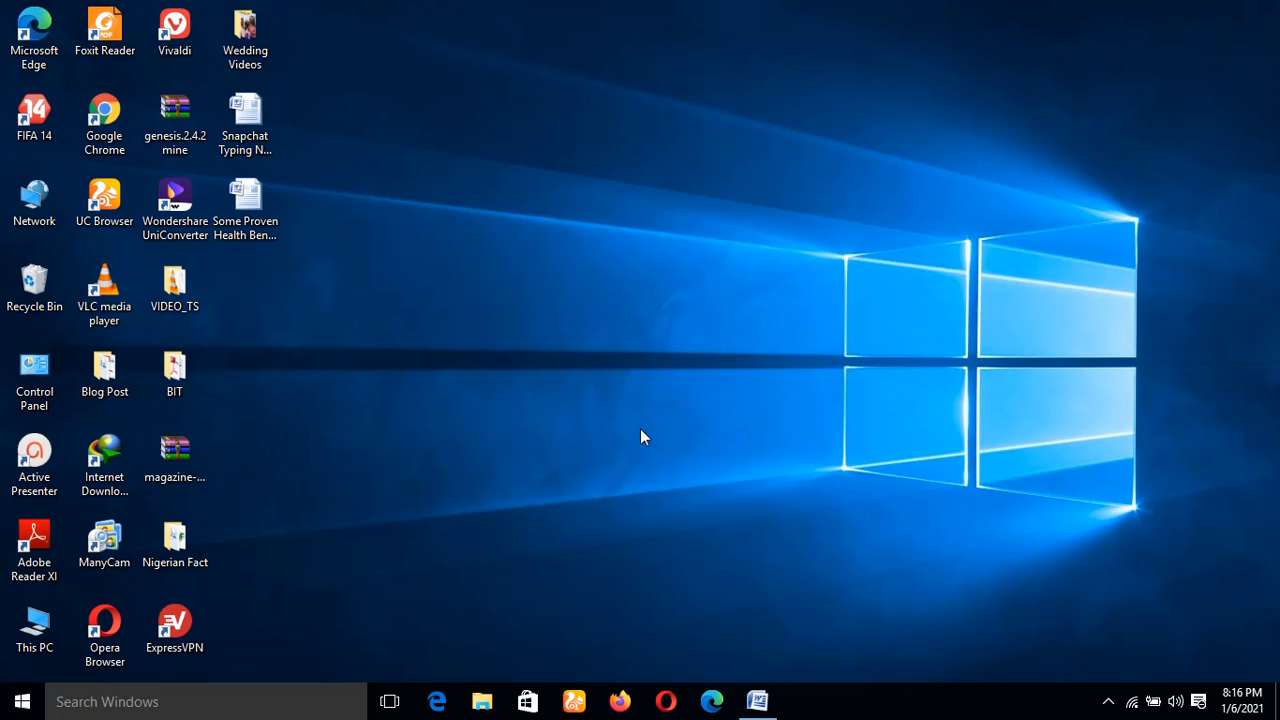
pyautogui.moveTo(738, 536)
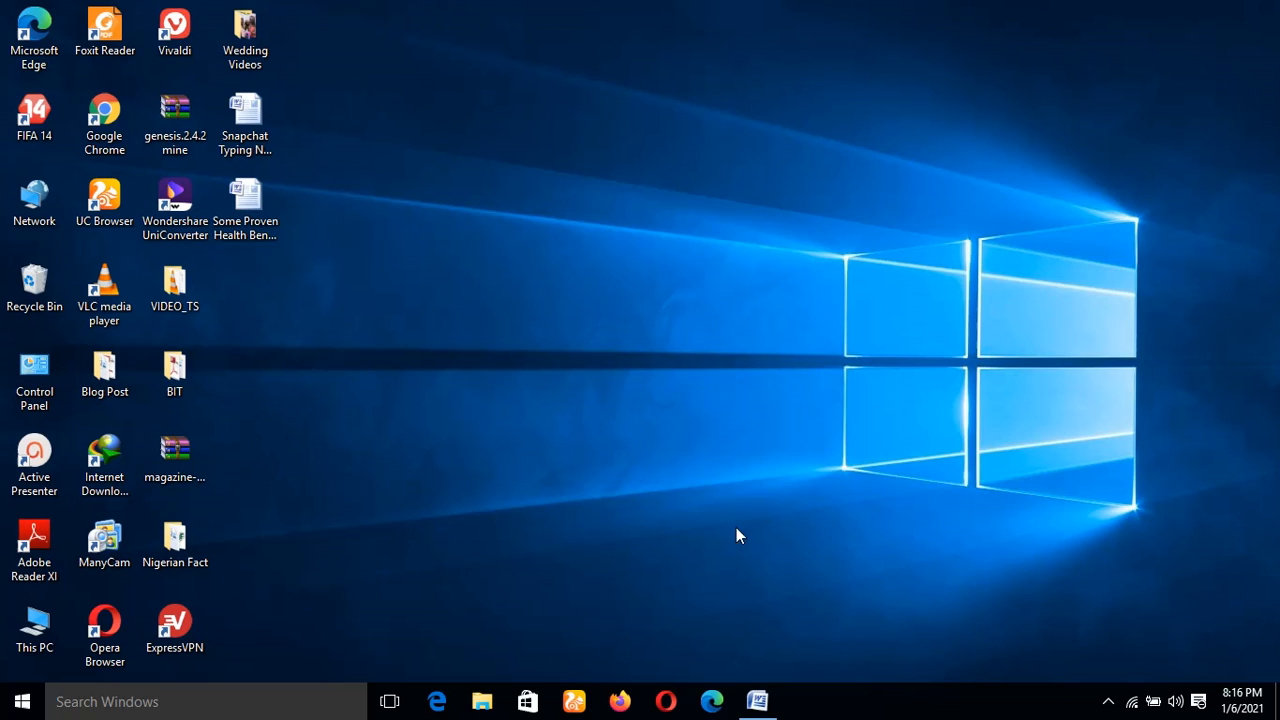
pyautogui.moveTo(893, 436)
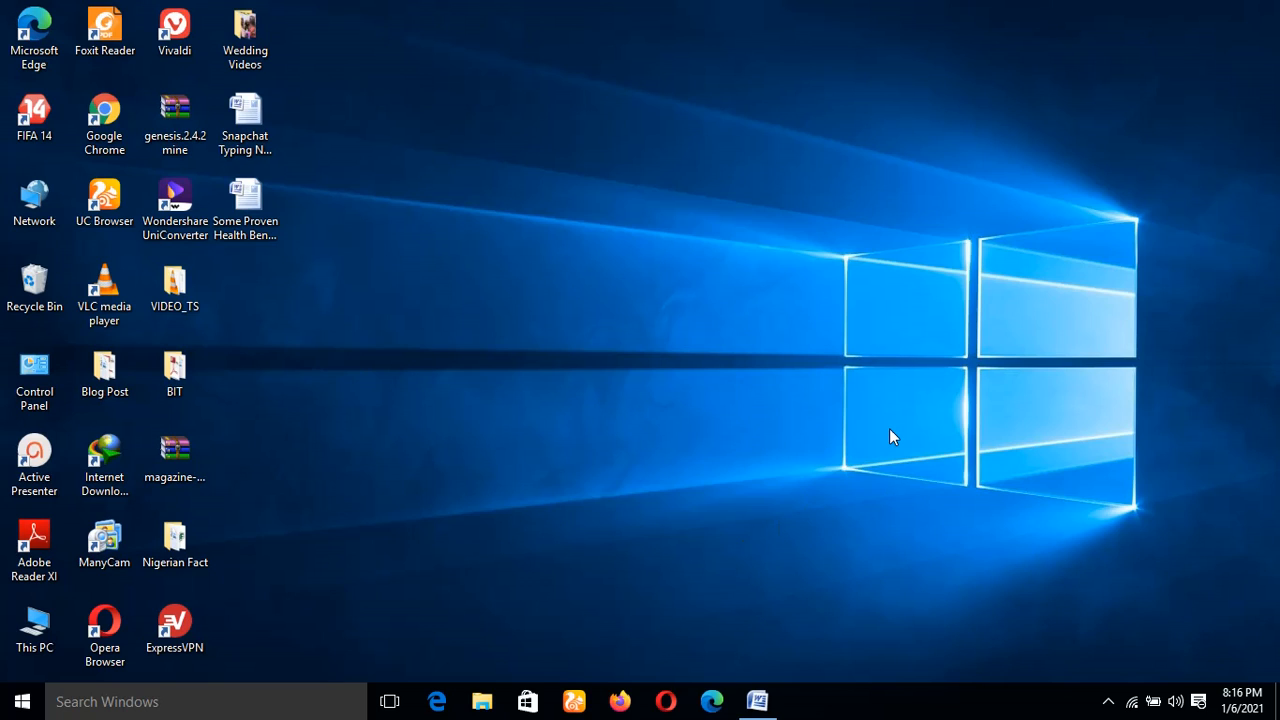
pyautogui.moveTo(602, 453)
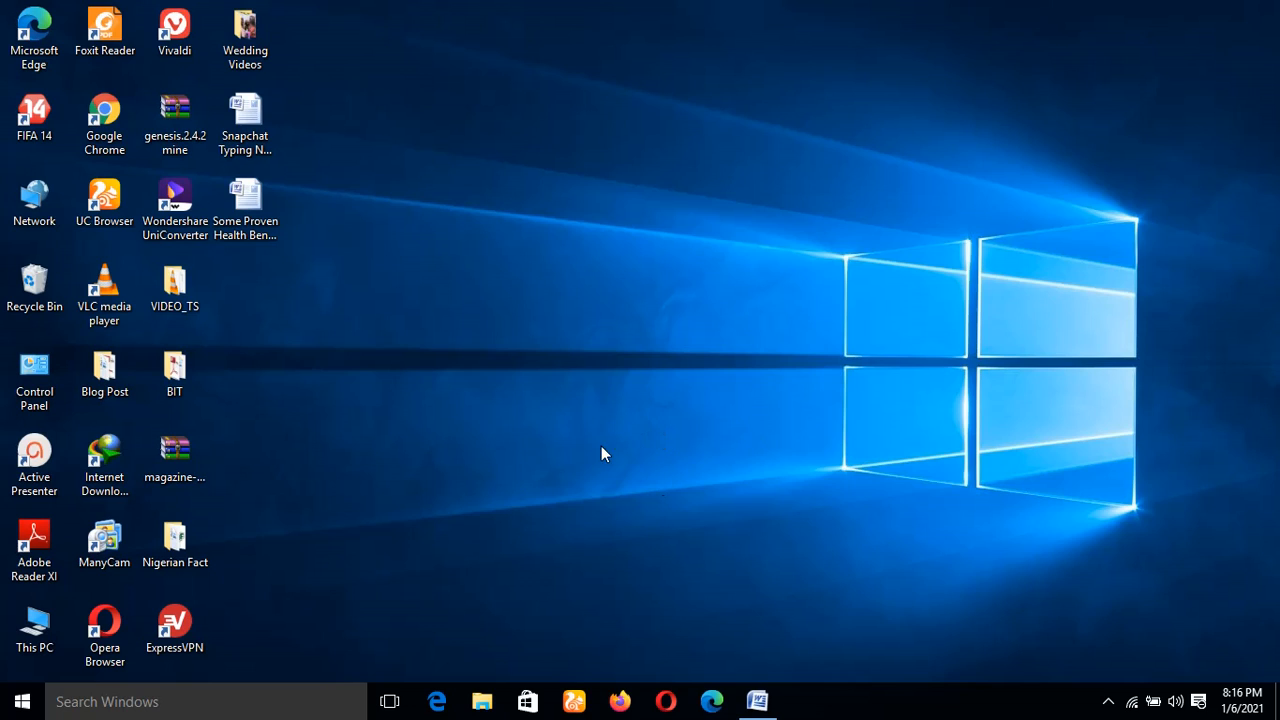
pyautogui.moveTo(848, 410)
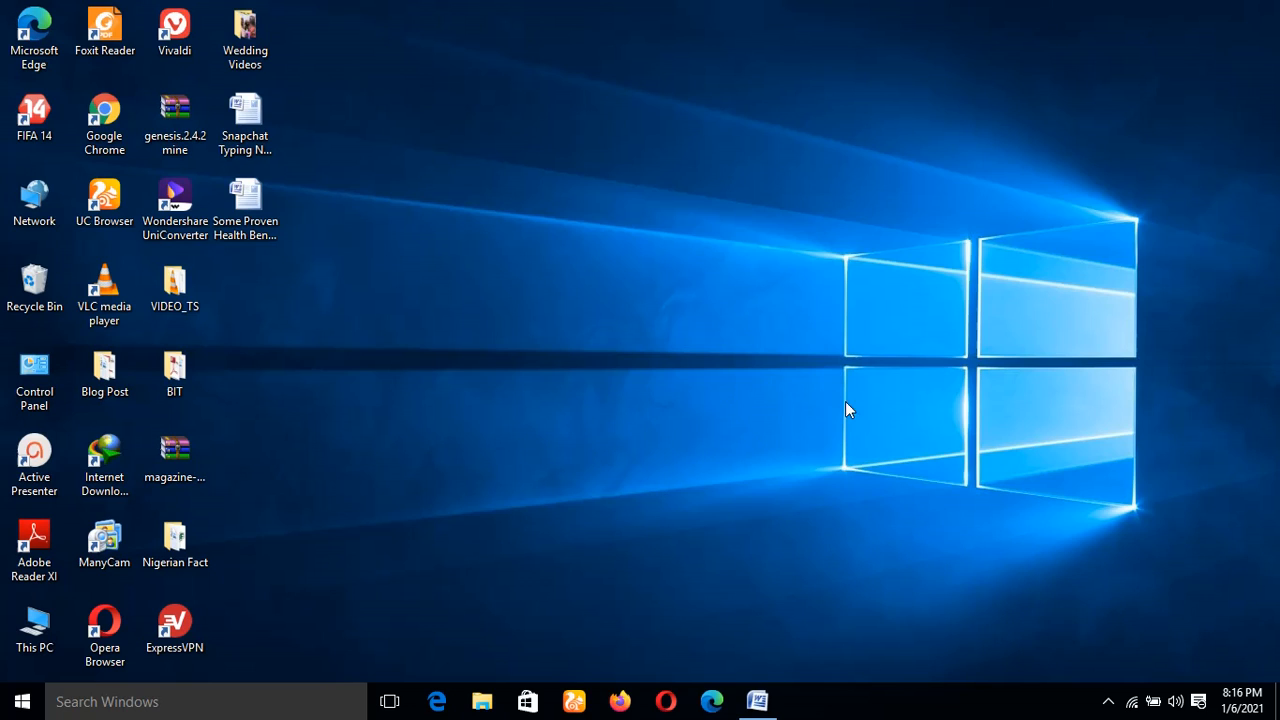
pyautogui.moveTo(855, 408)
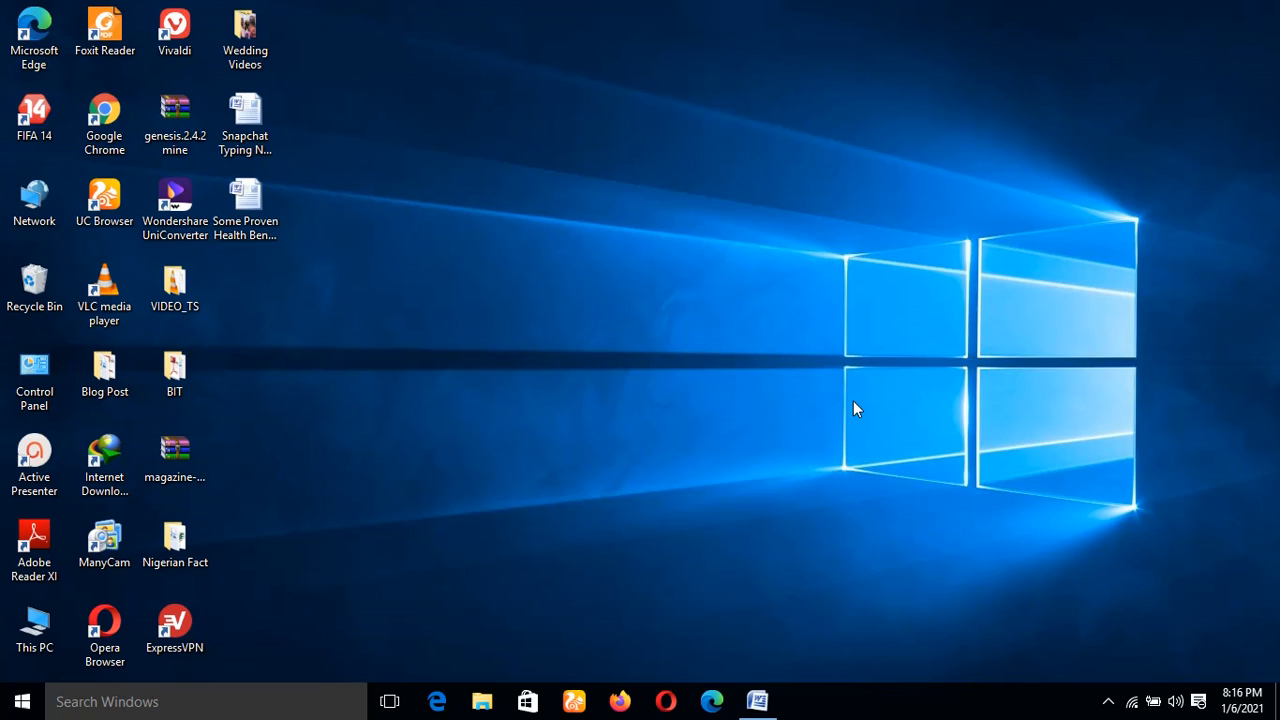
pyautogui.moveTo(898, 480)
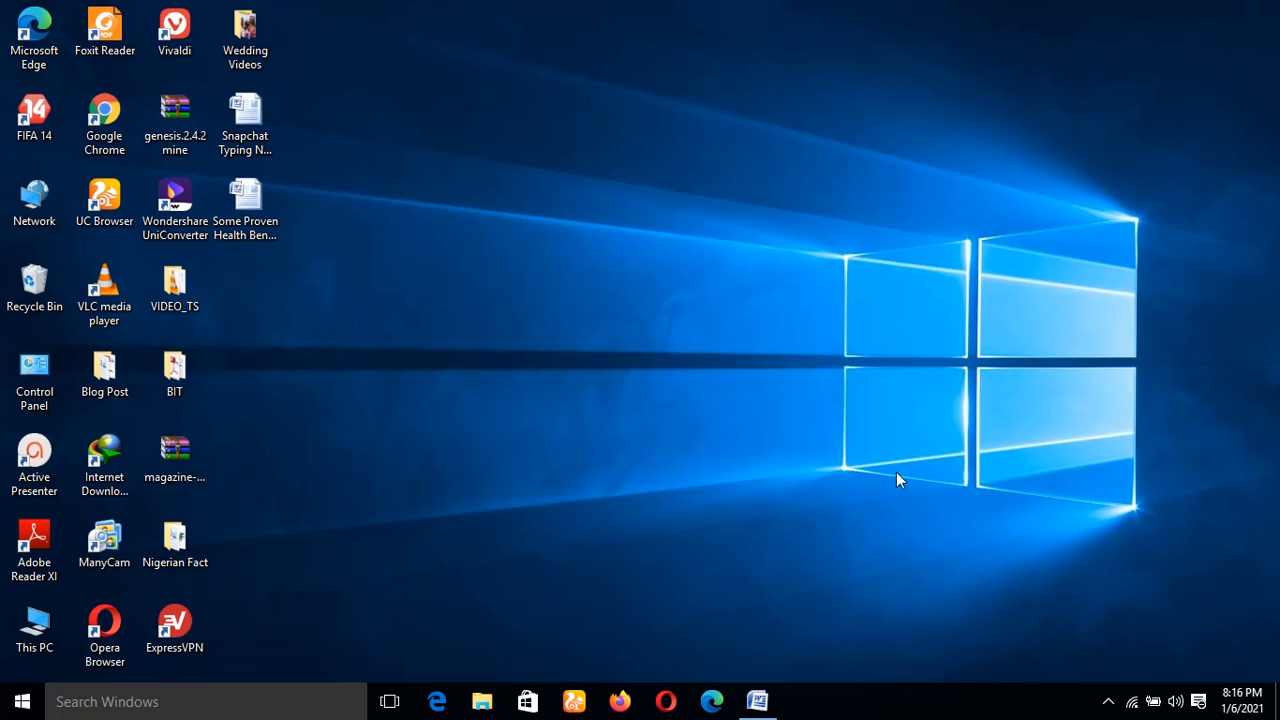
pyautogui.moveTo(550, 474)
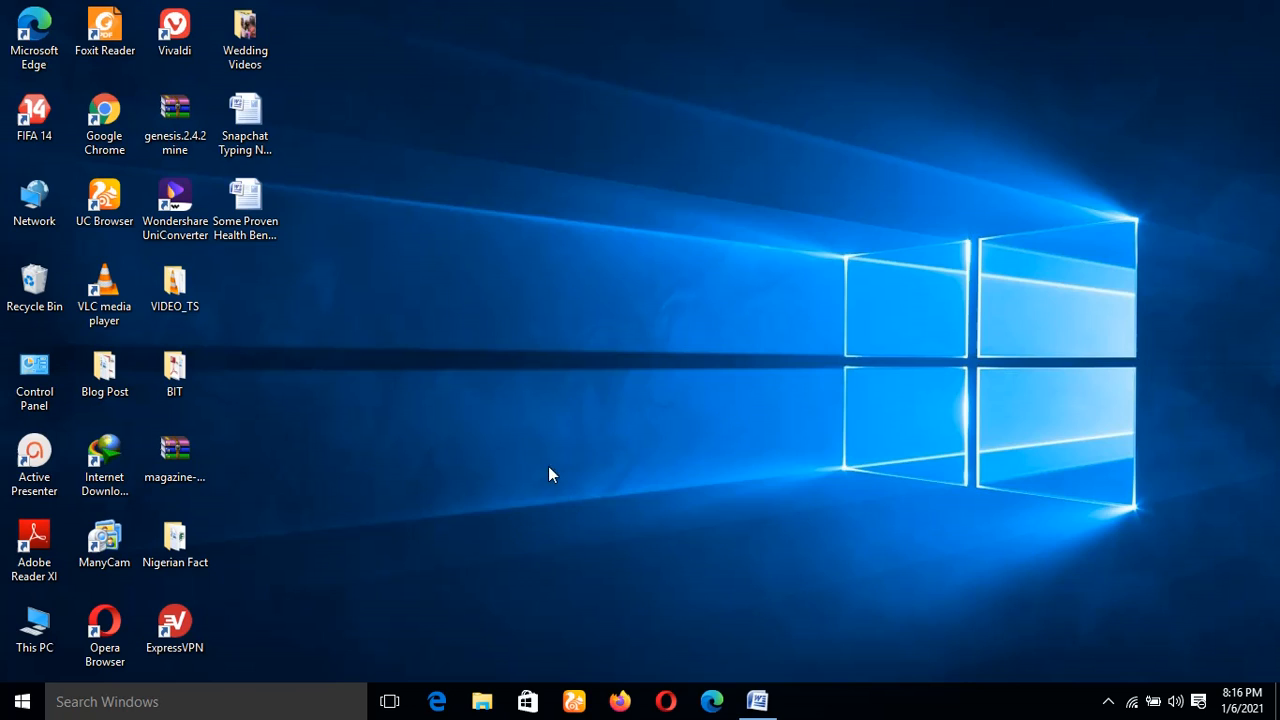
pyautogui.moveTo(565, 360)
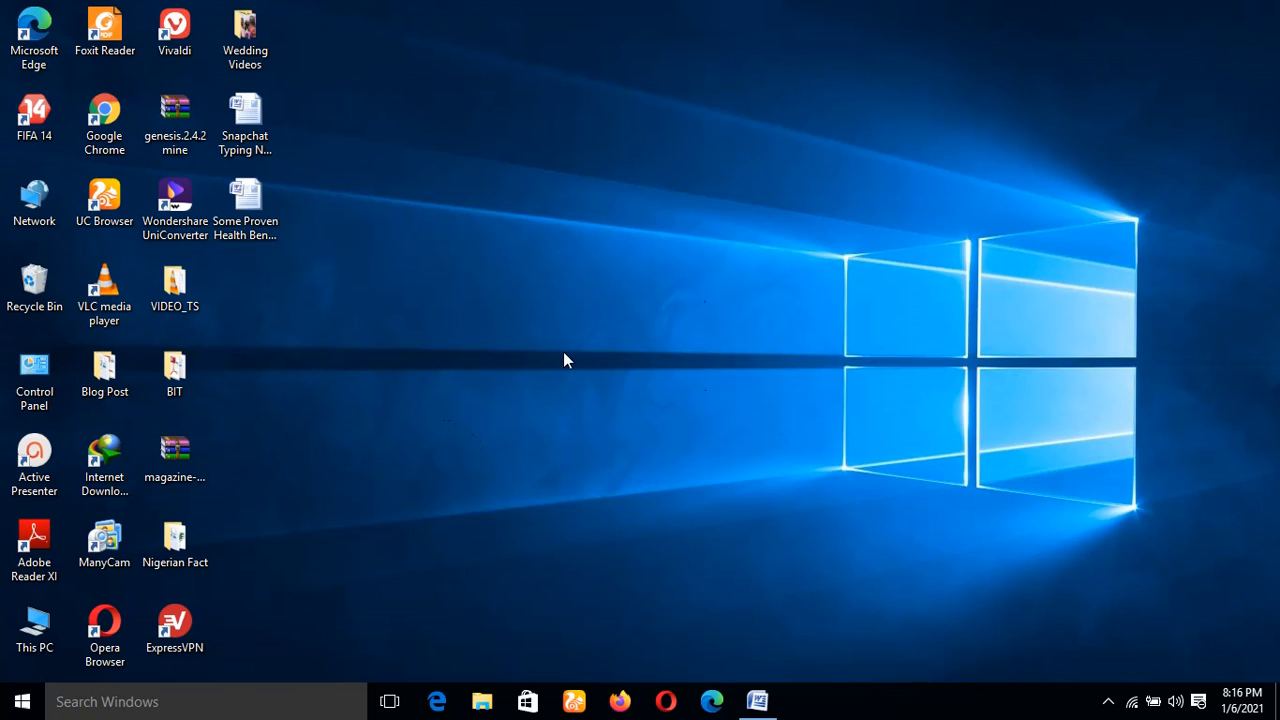
pyautogui.moveTo(688, 348)
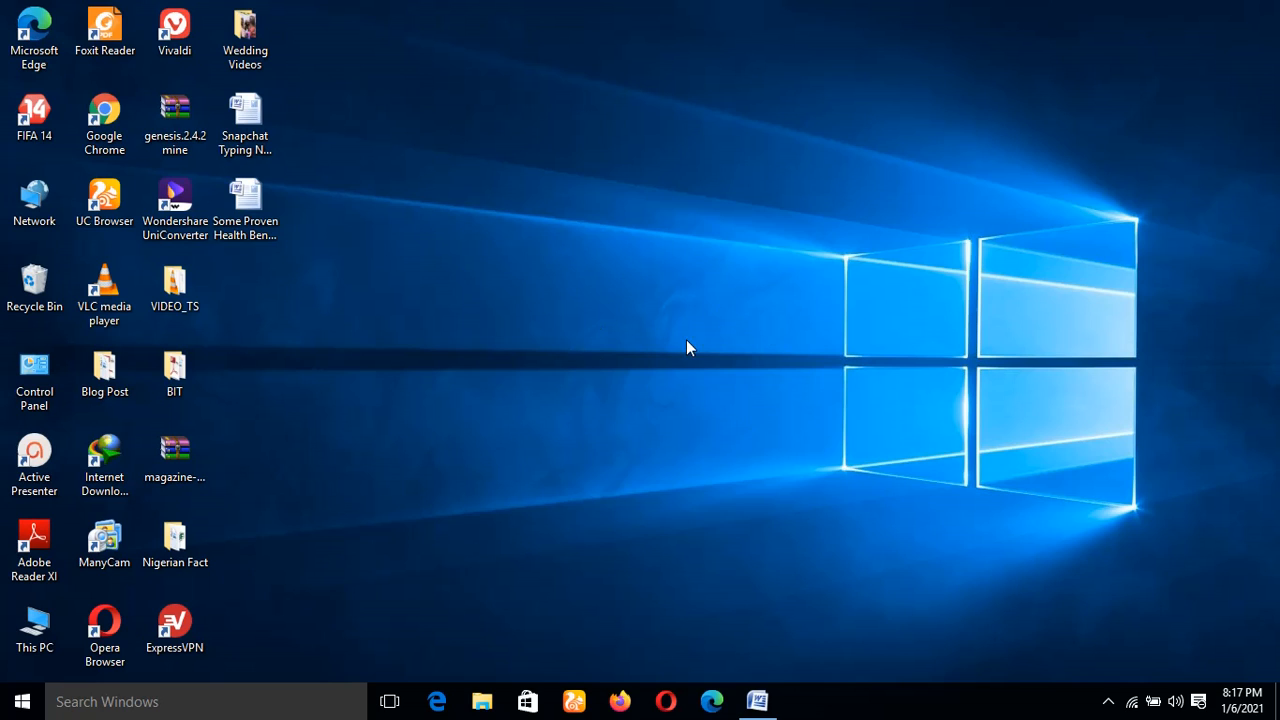
pyautogui.moveTo(263, 701)
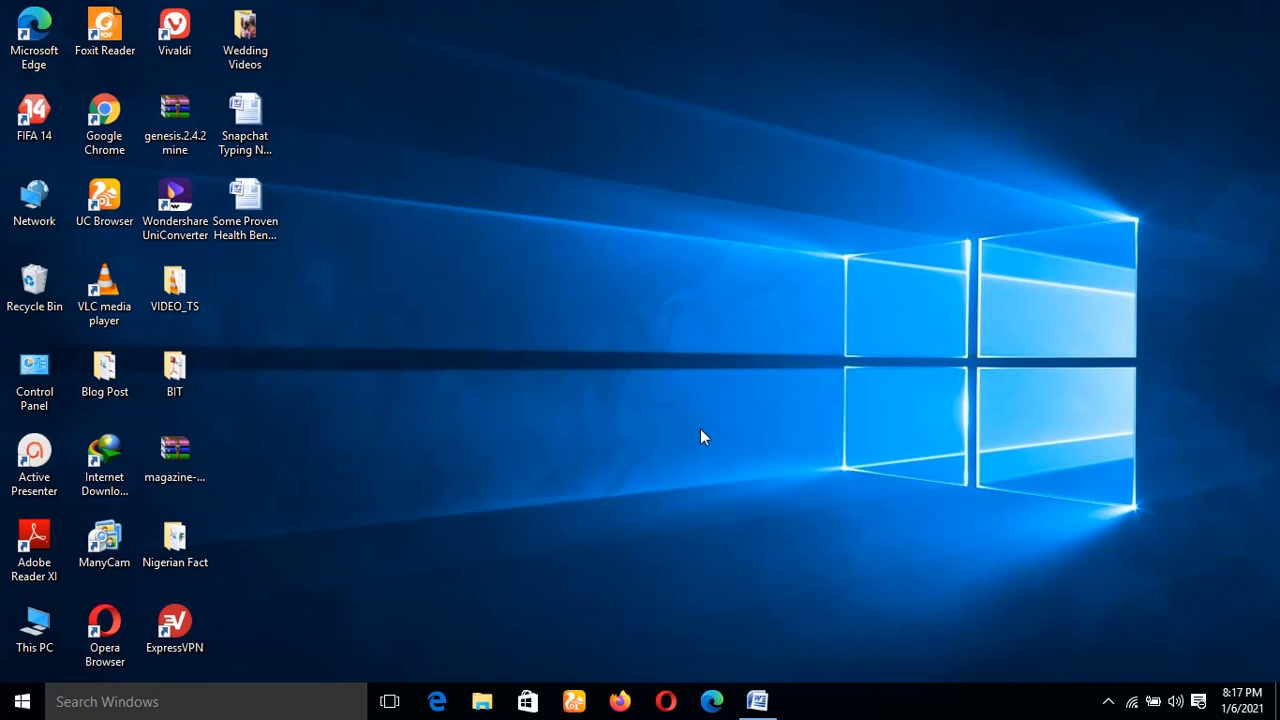
pyautogui.moveTo(760, 453)
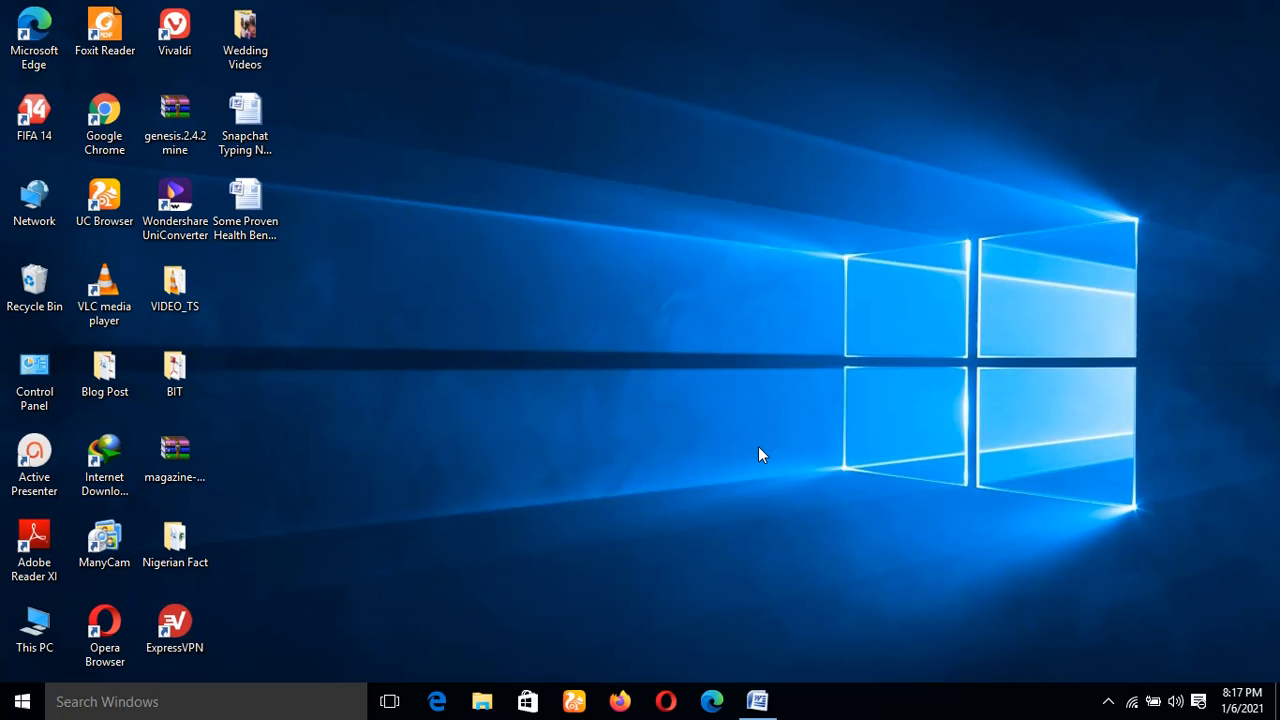
pyautogui.moveTo(873, 413)
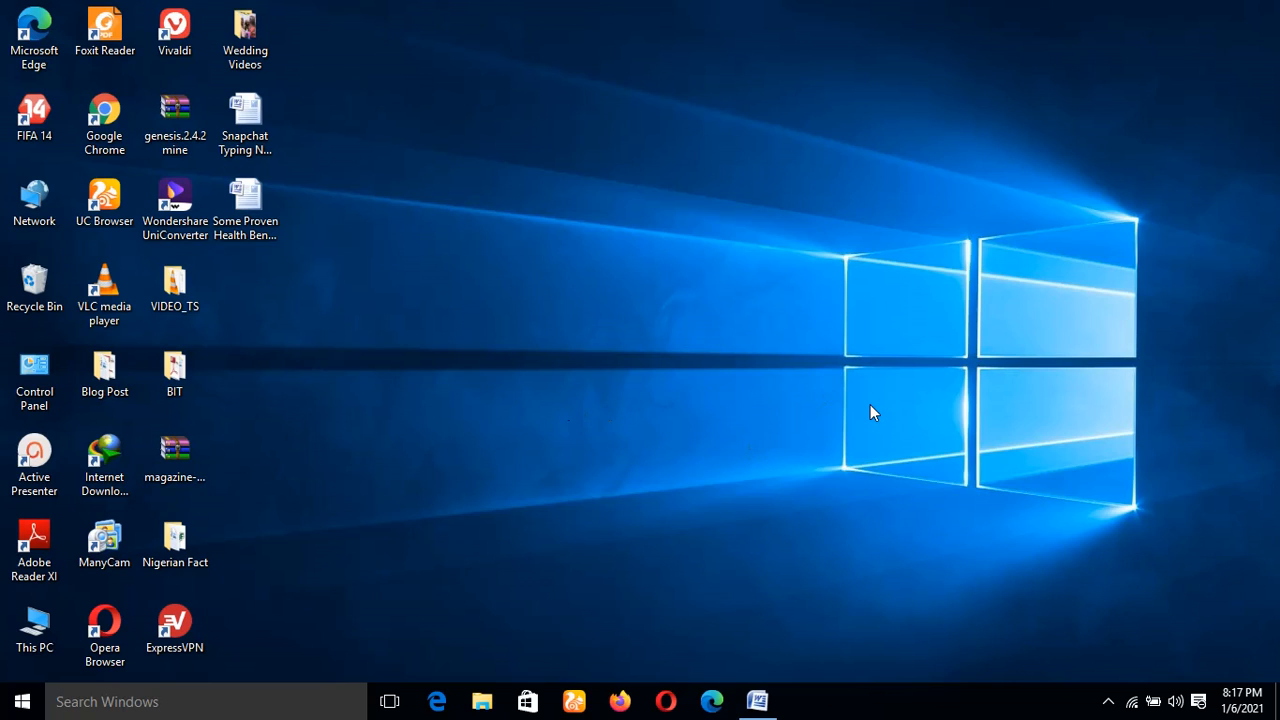
pyautogui.moveTo(505, 528)
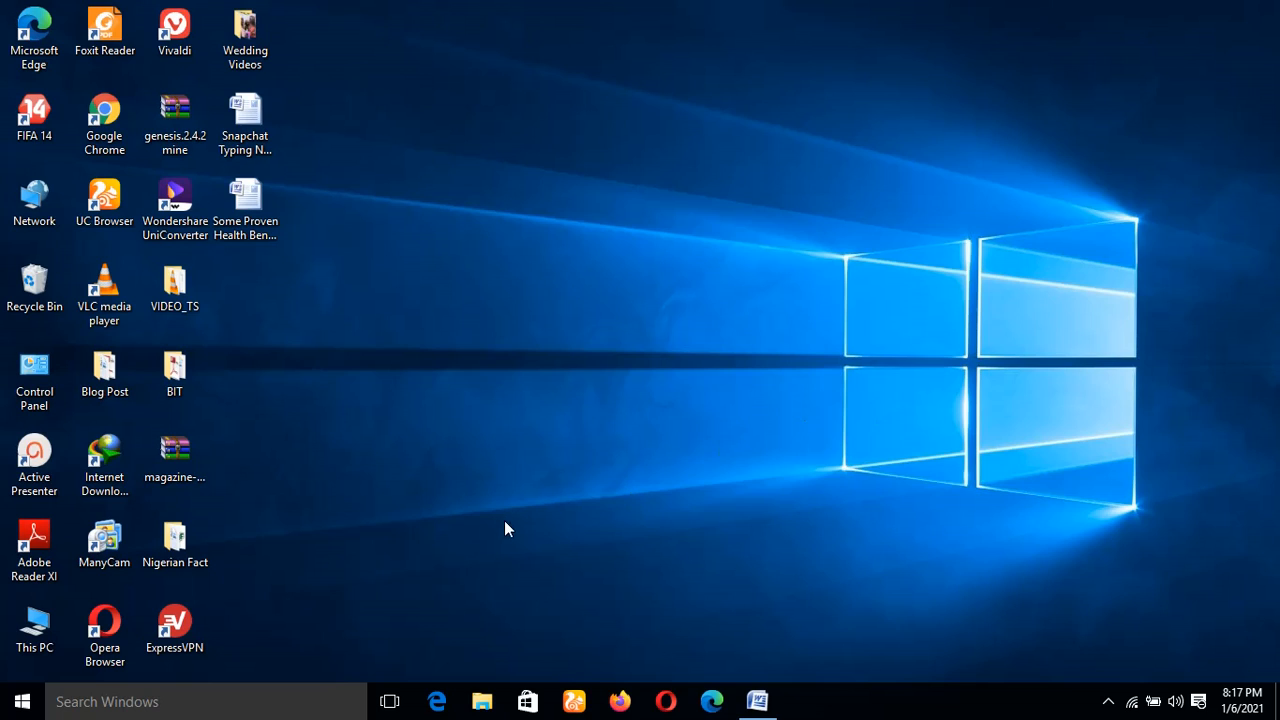
pyautogui.moveTo(765, 475)
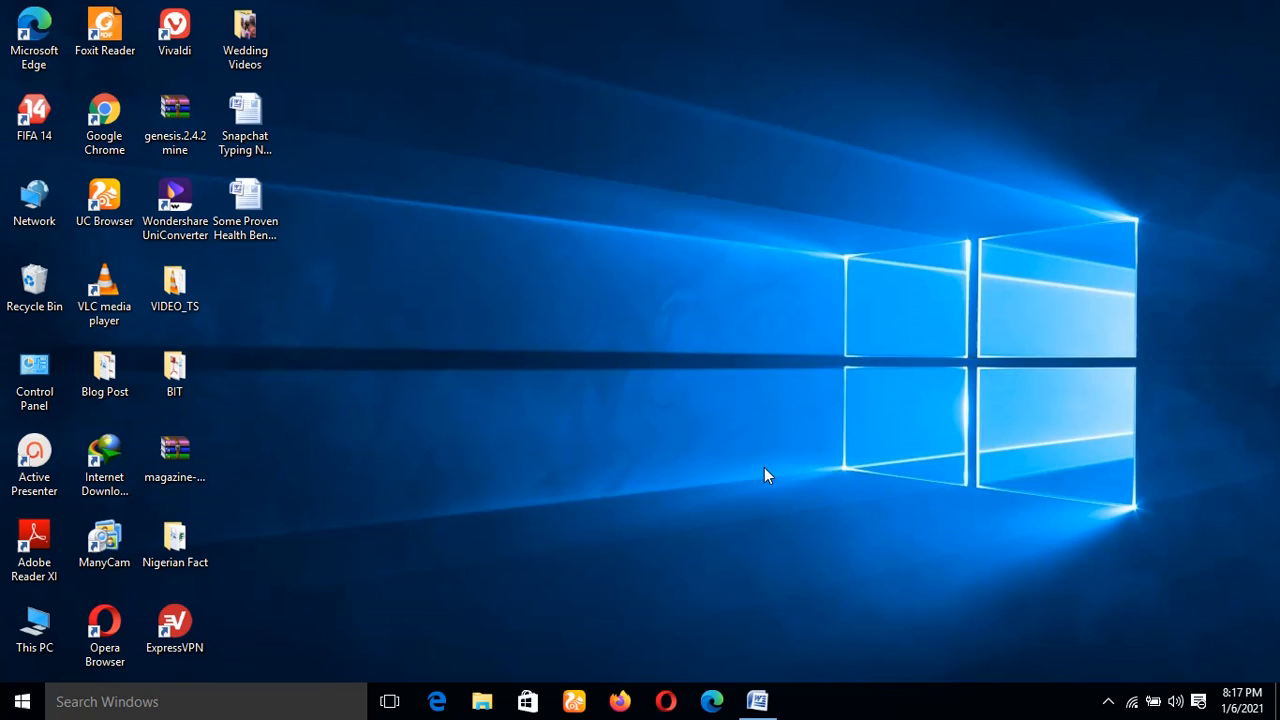
pyautogui.moveTo(650, 424)
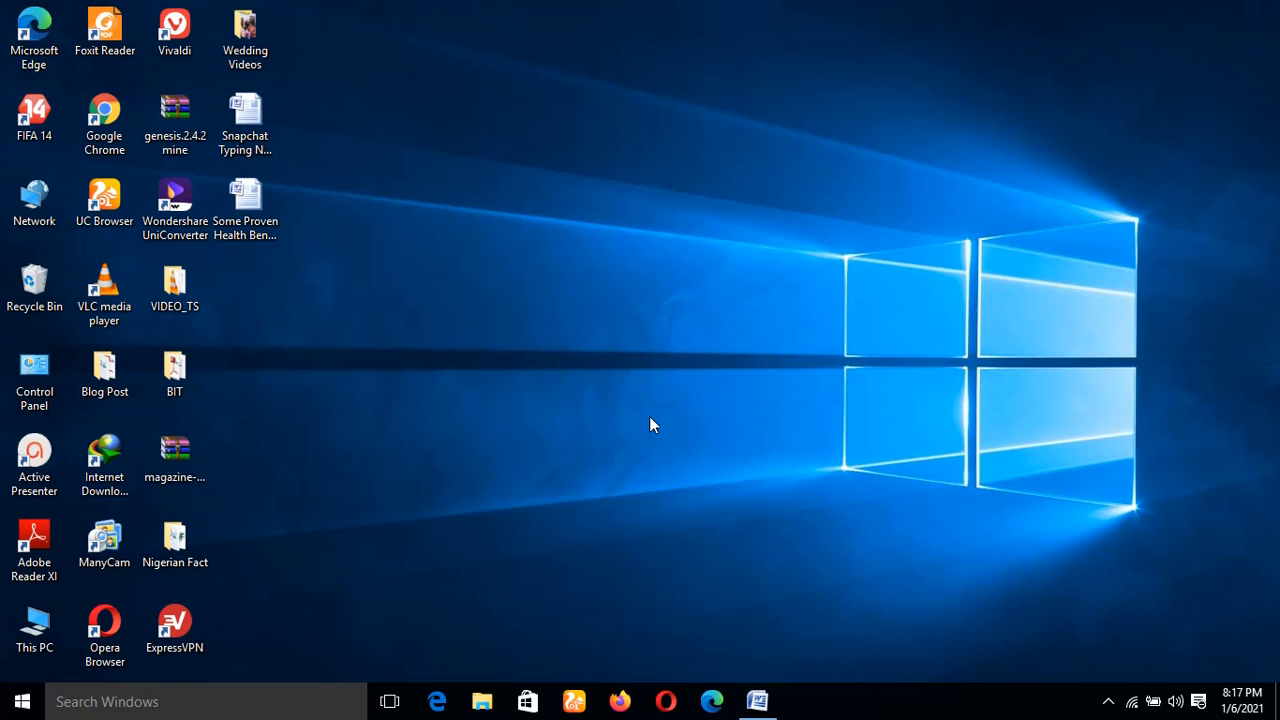
pyautogui.moveTo(605, 402)
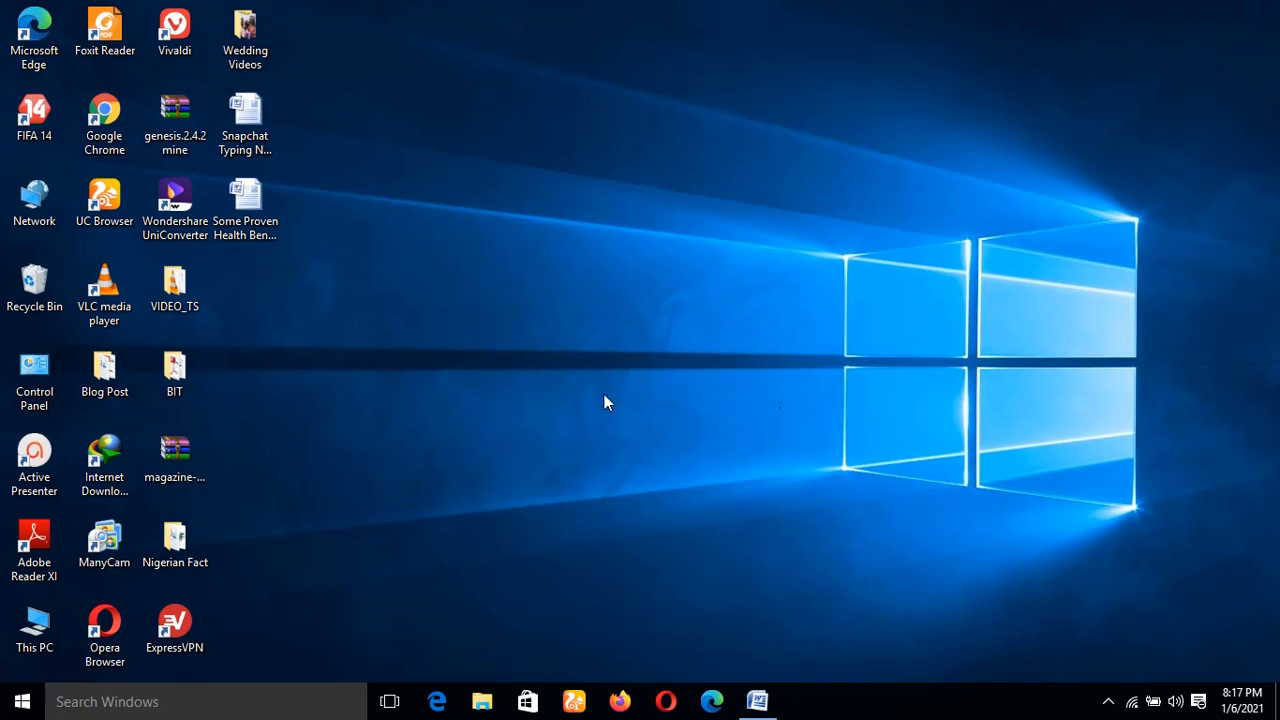
pyautogui.moveTo(715, 462)
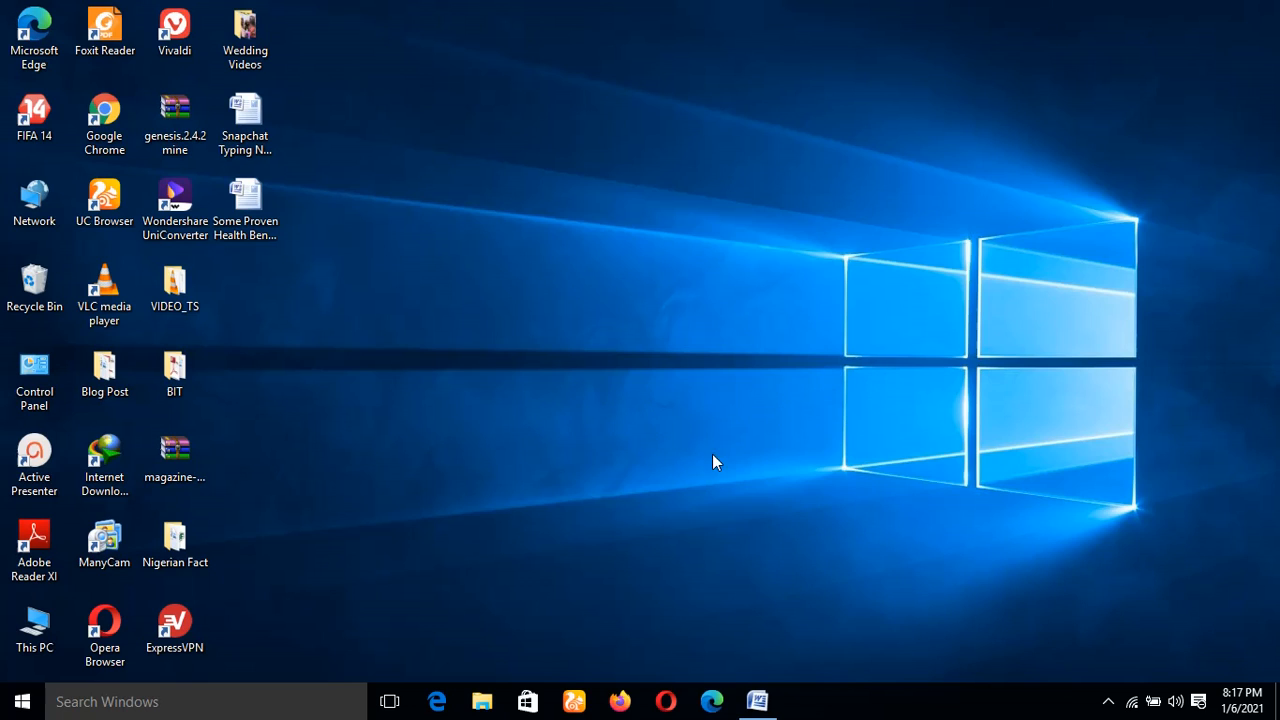
pyautogui.moveTo(935, 390)
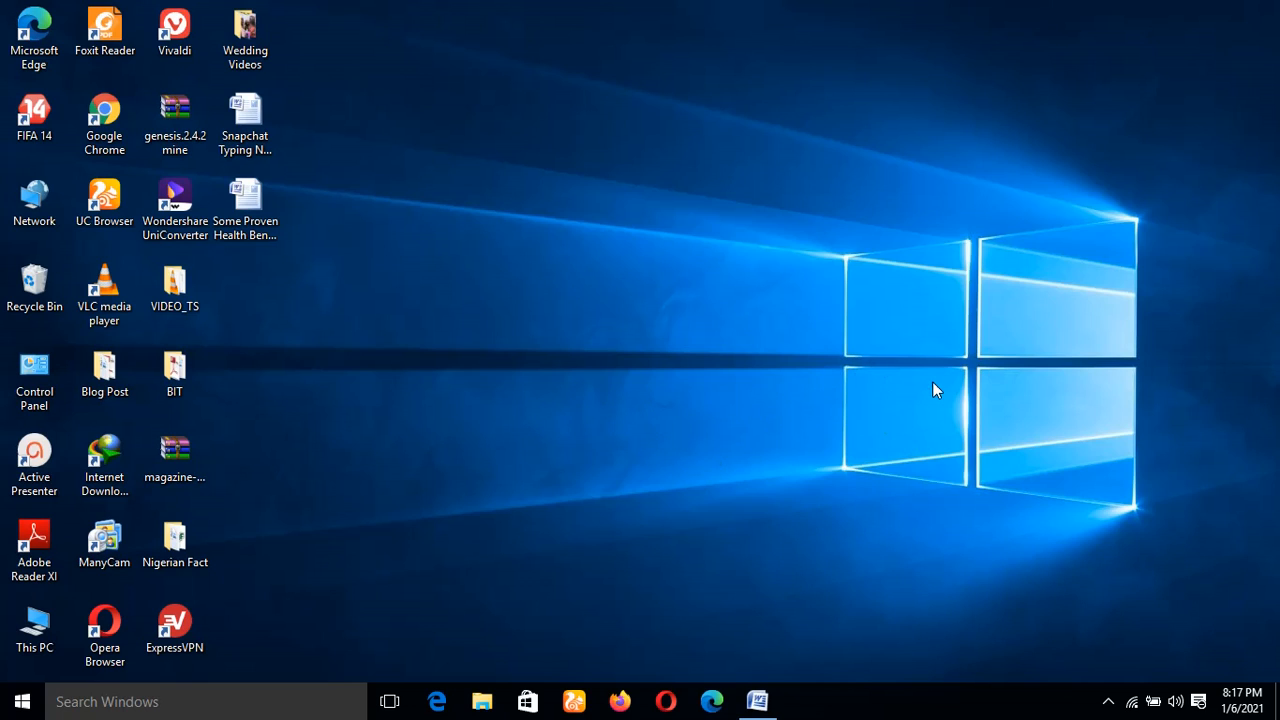
pyautogui.moveTo(902, 425)
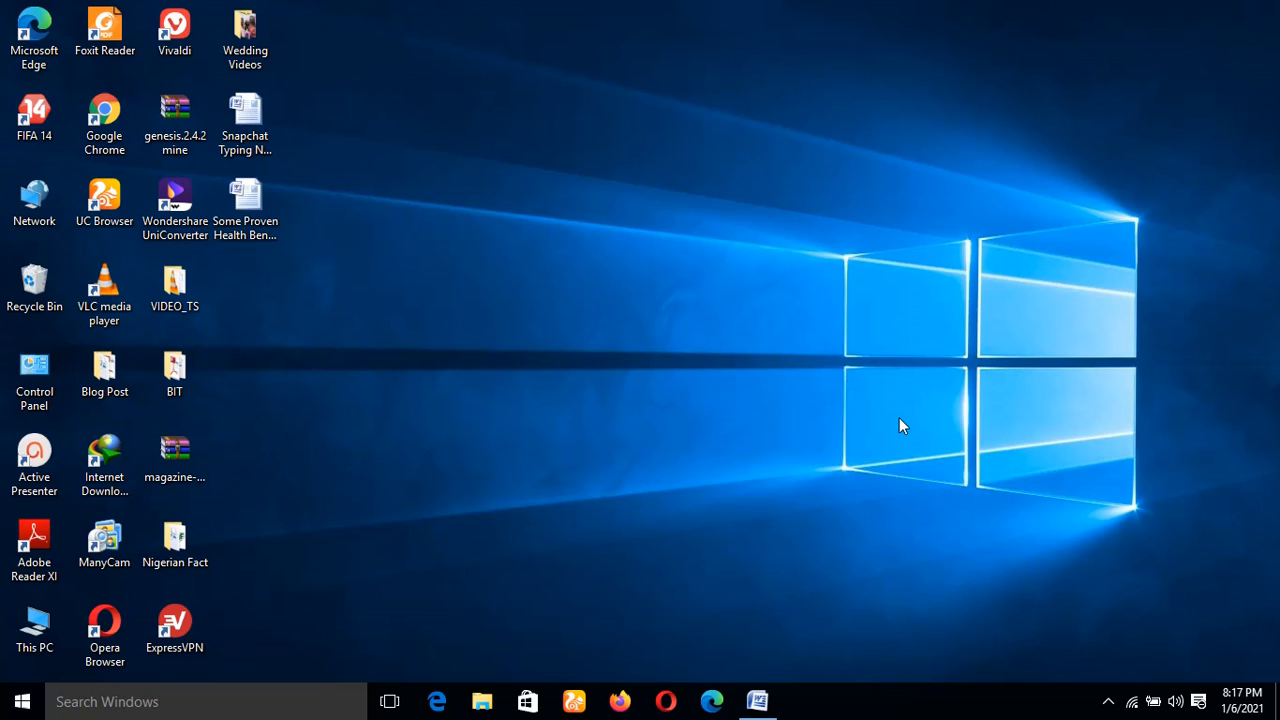
pyautogui.moveTo(640, 407)
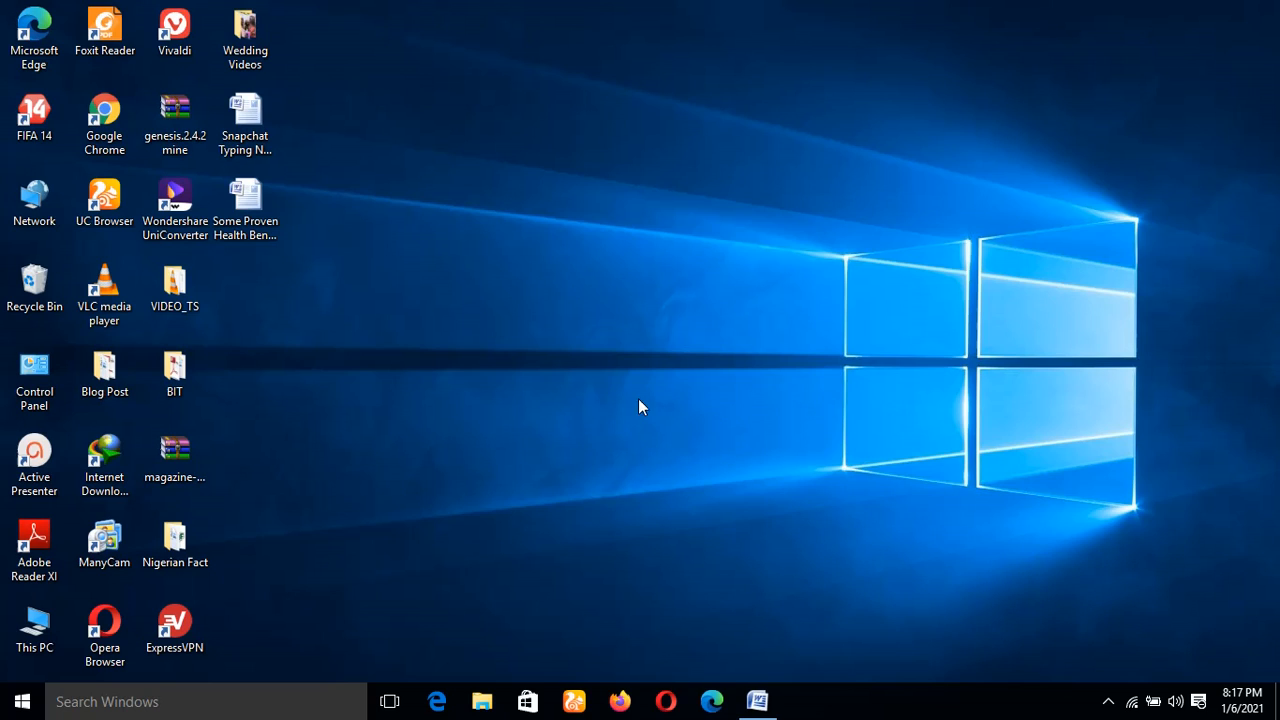
pyautogui.moveTo(920, 342)
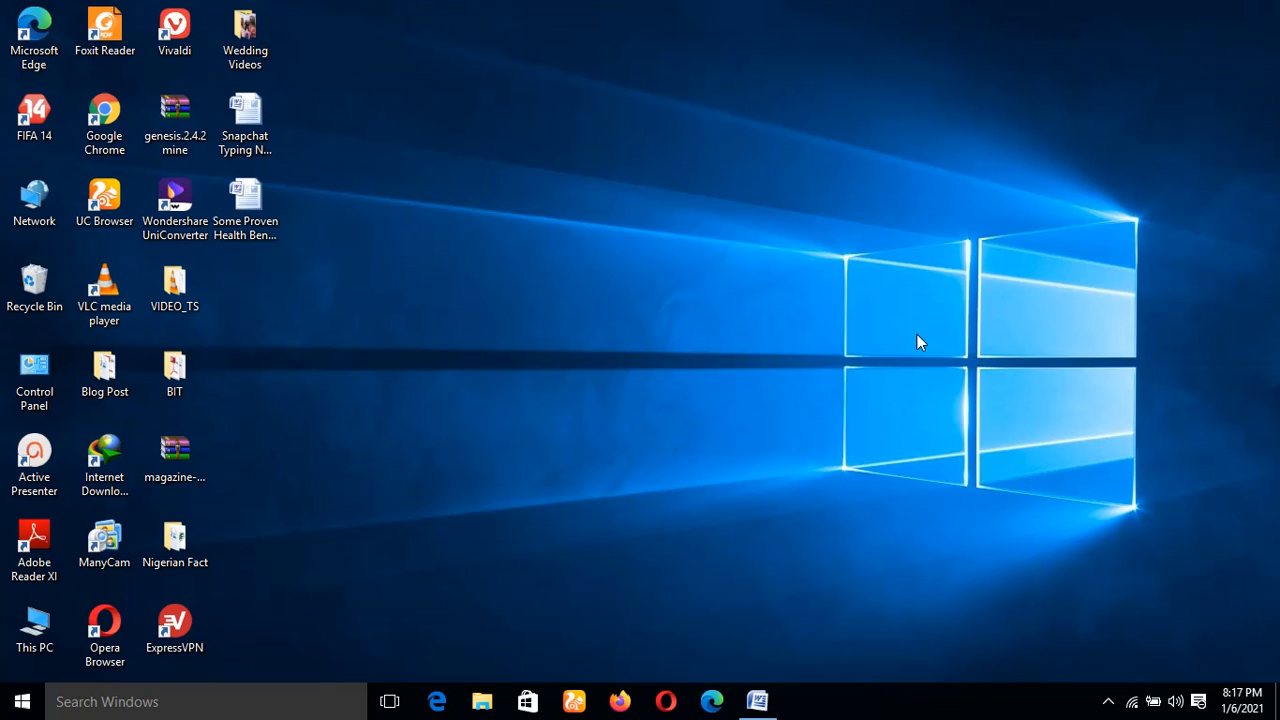
pyautogui.moveTo(440, 446)
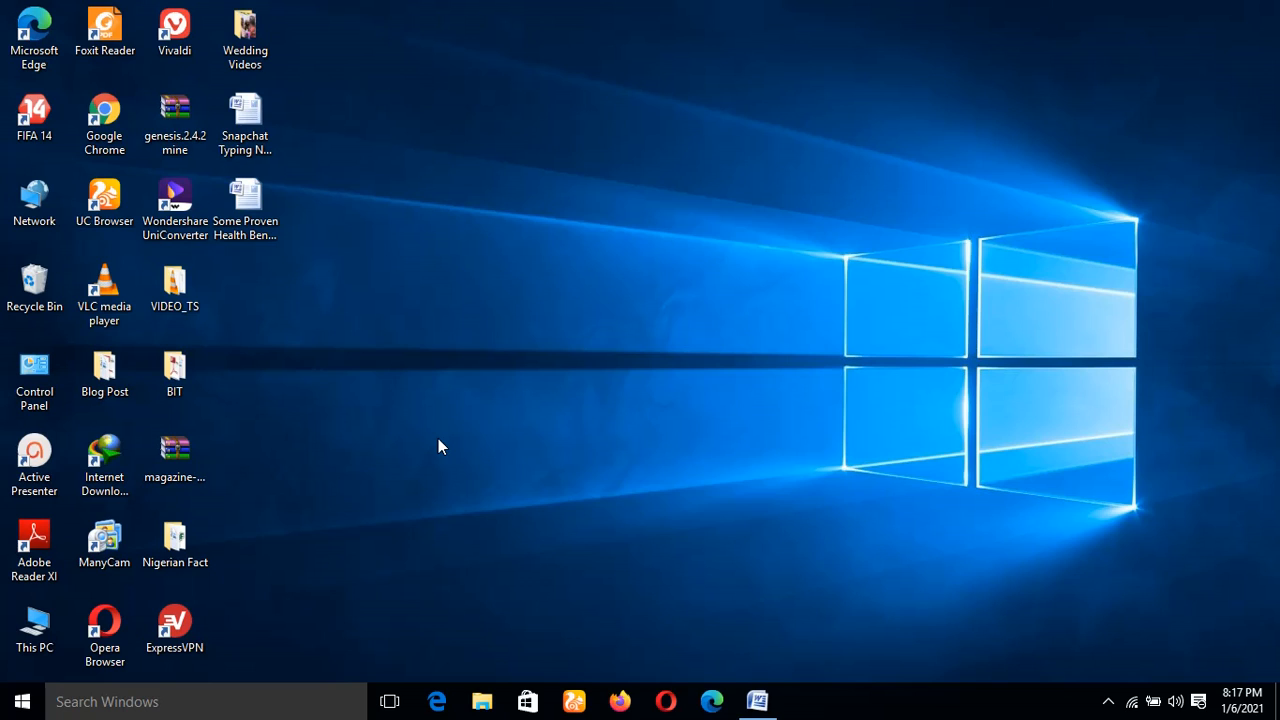
pyautogui.moveTo(690, 425)
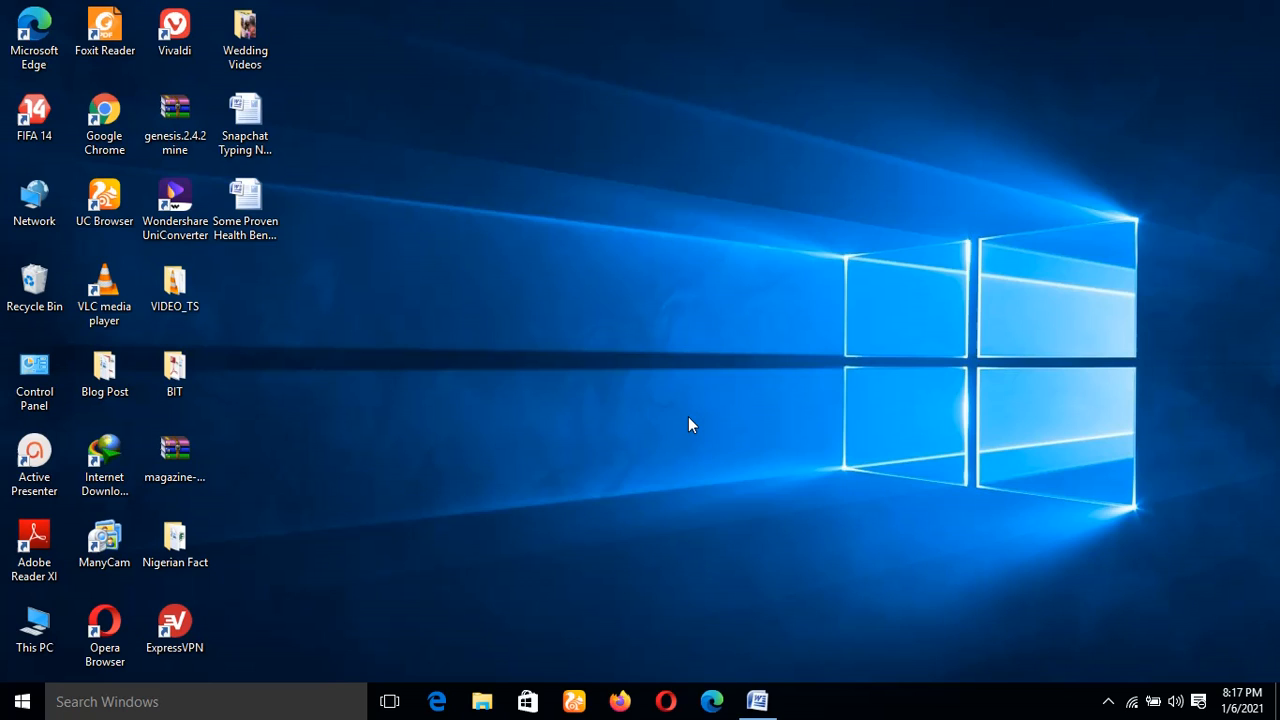
pyautogui.moveTo(613, 547)
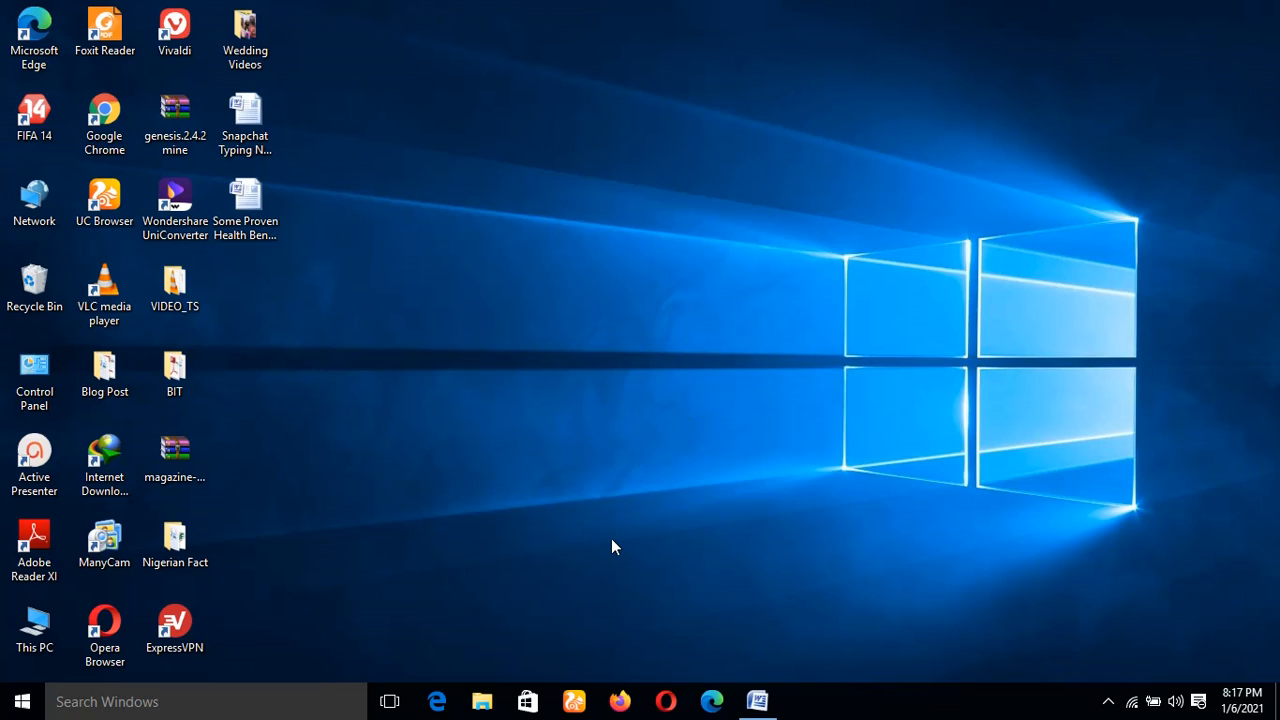